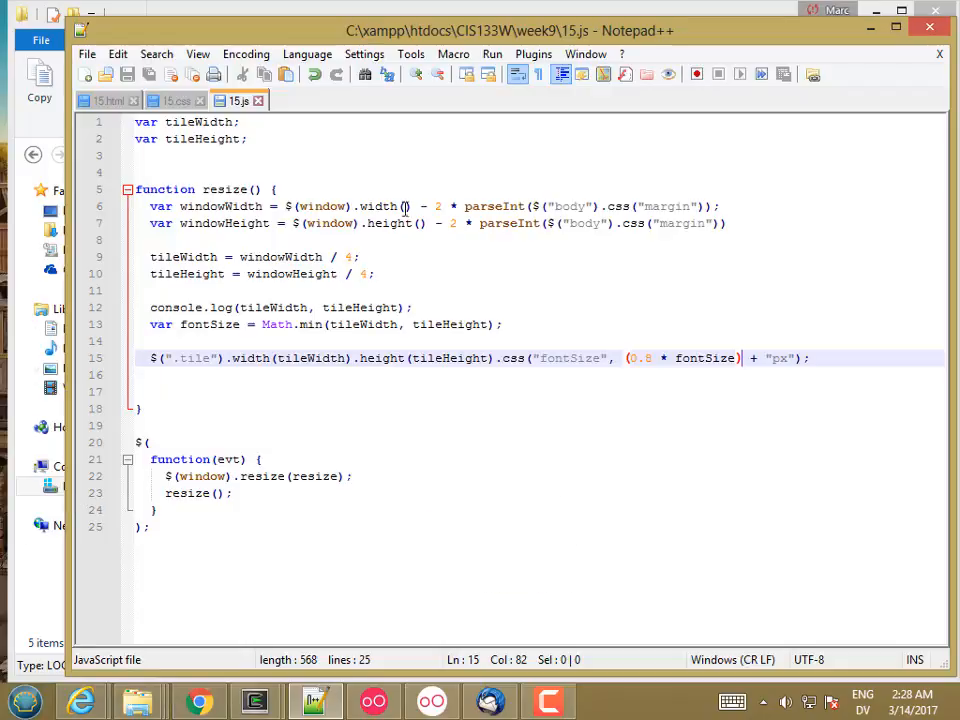
# - Review the HTML markup, return to the script and clear the inline margin expression from the width line
pyautogui.click(108, 100)
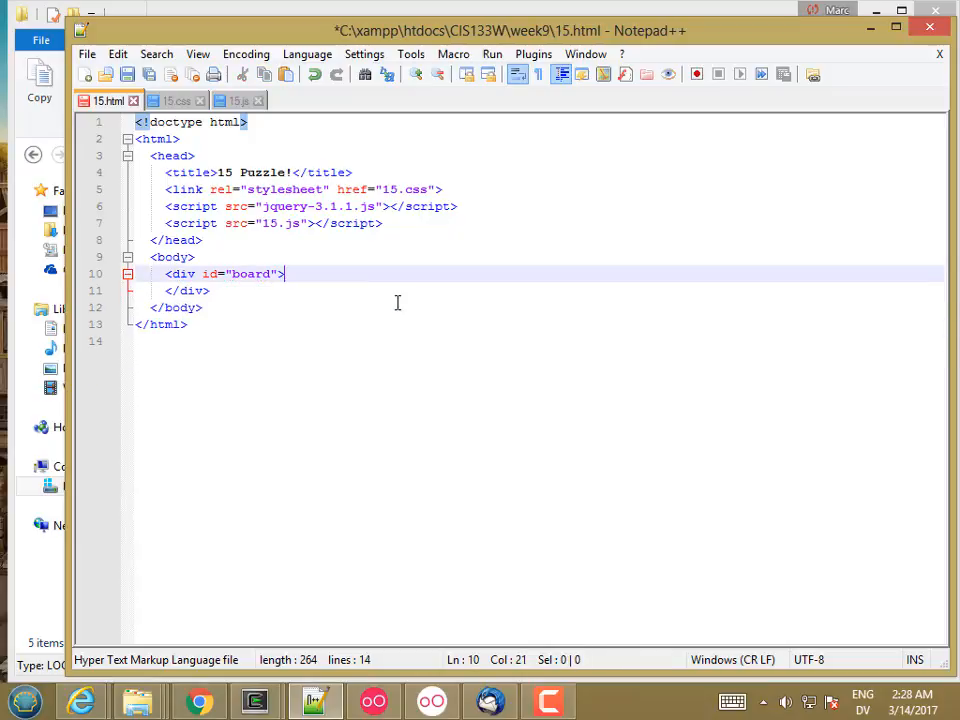
pyautogui.press('ctrl+s')
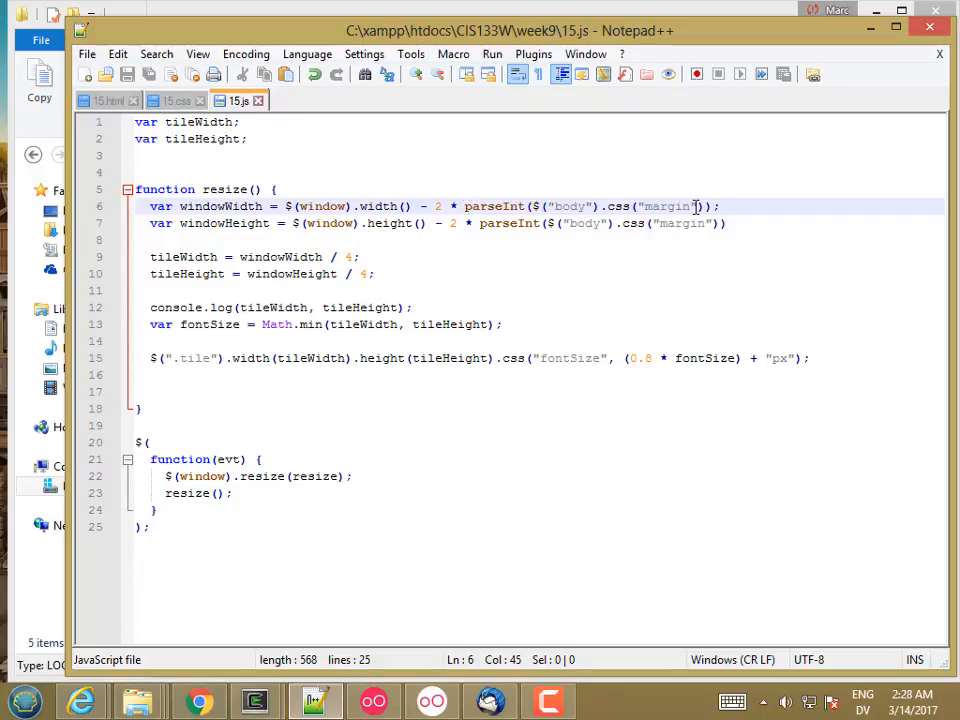
pyautogui.press('Delete')
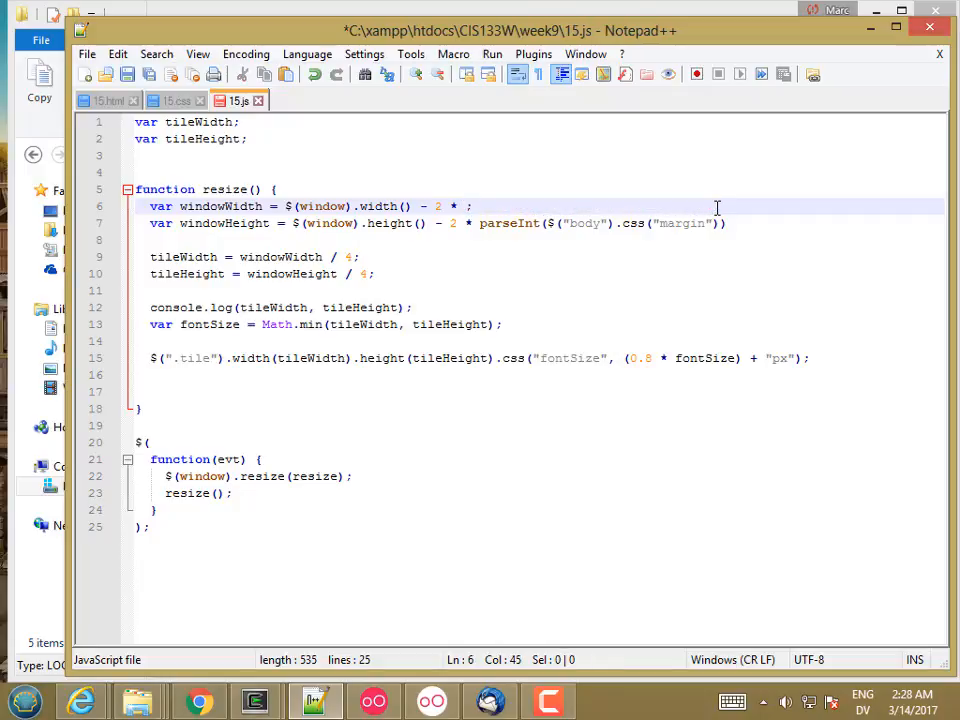
# - Declare var margin = parseInt($("body").css("margin")); and use margin in the width and height calculations
pyautogui.write('var')
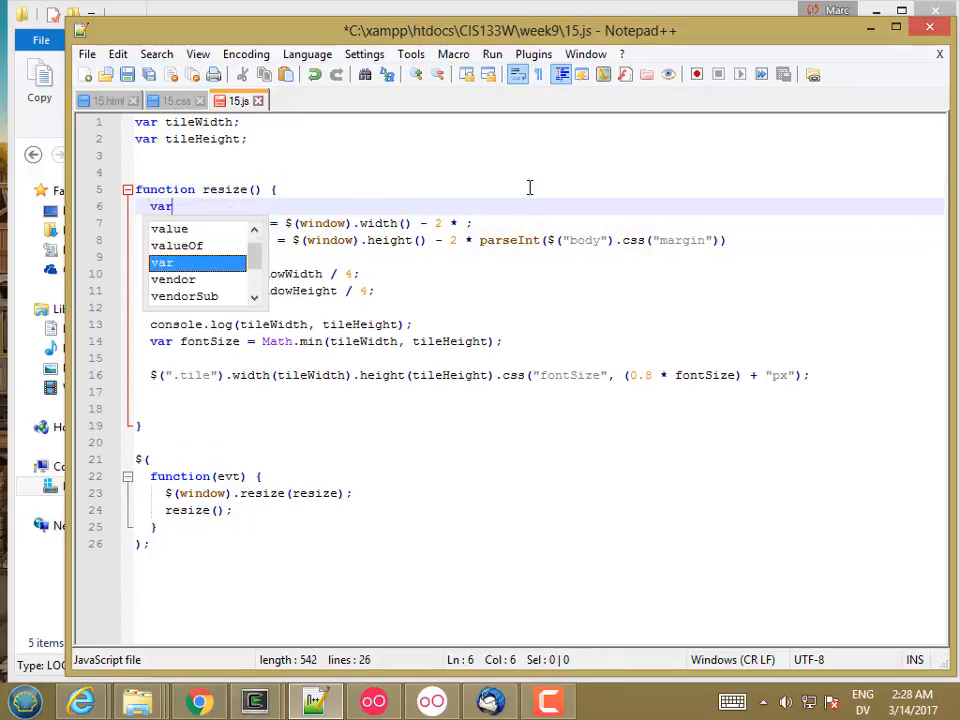
pyautogui.write('margin')
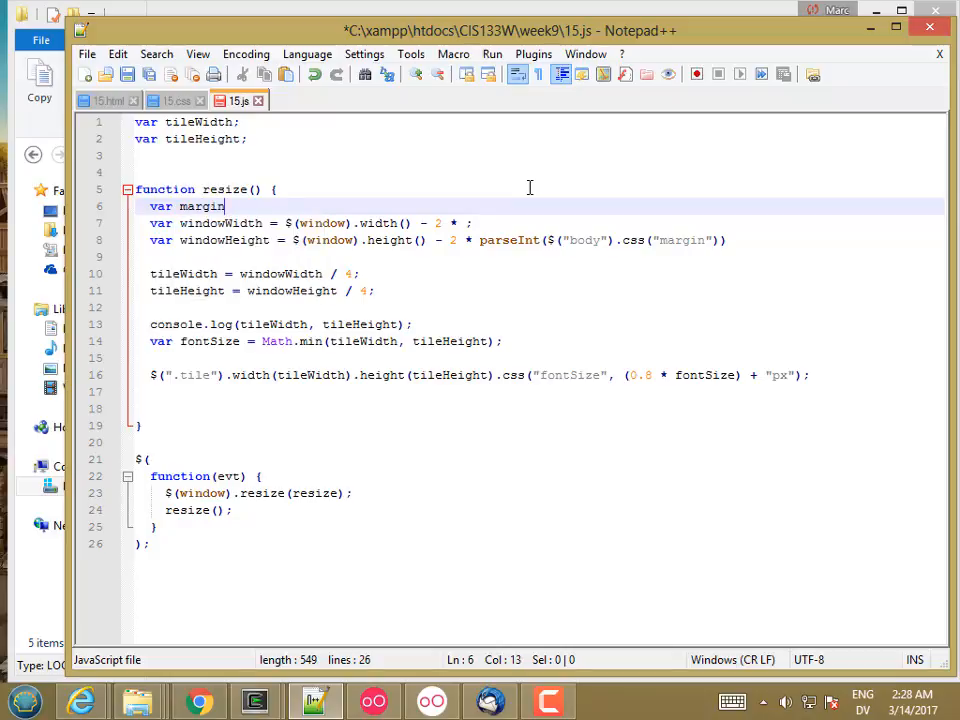
pyautogui.write('= parseInt($("body").css("margin"));')
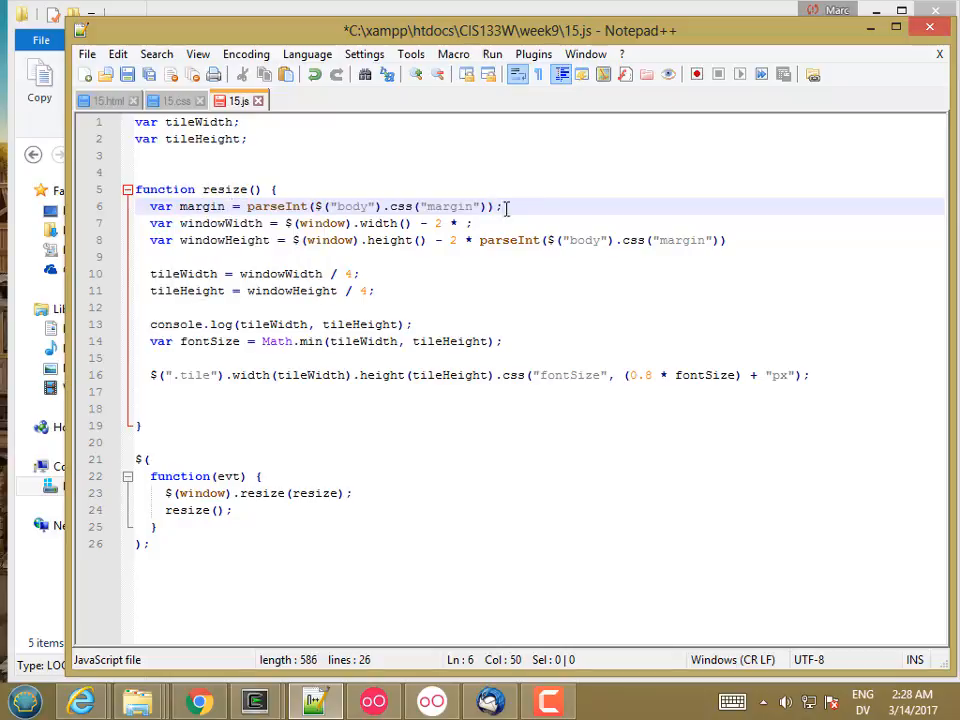
pyautogui.write('ma')
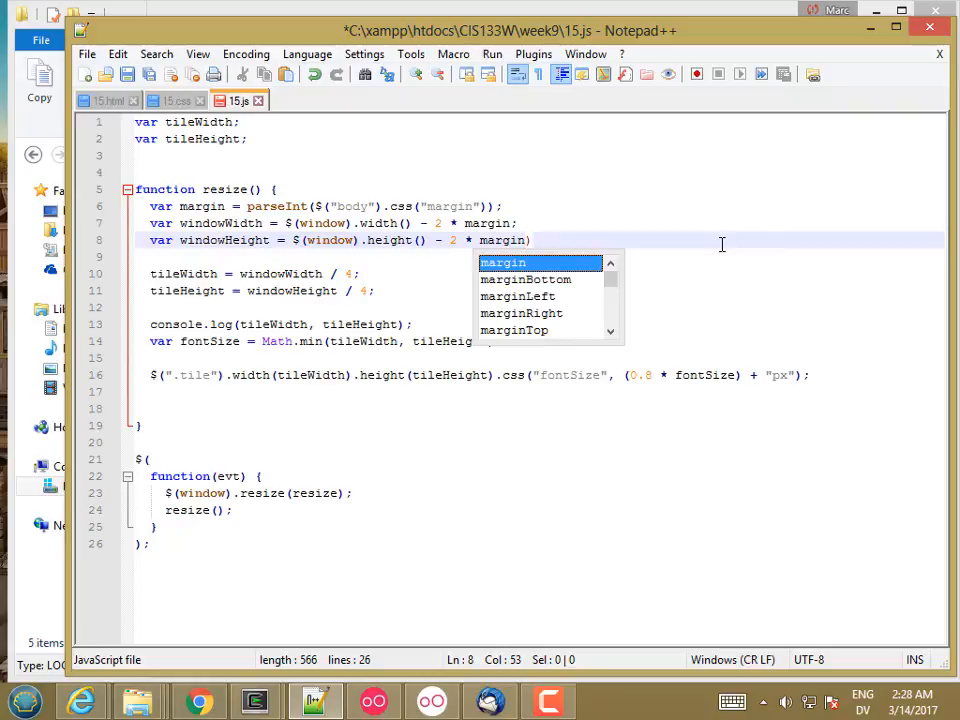
pyautogui.write(';')
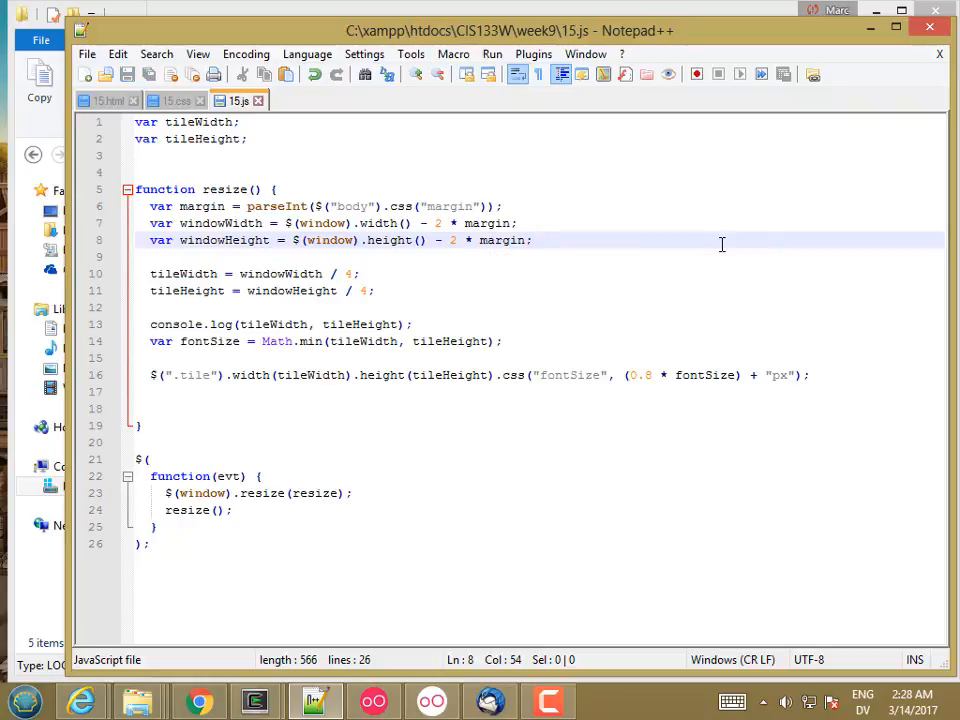
pyautogui.moveTo(664, 244)
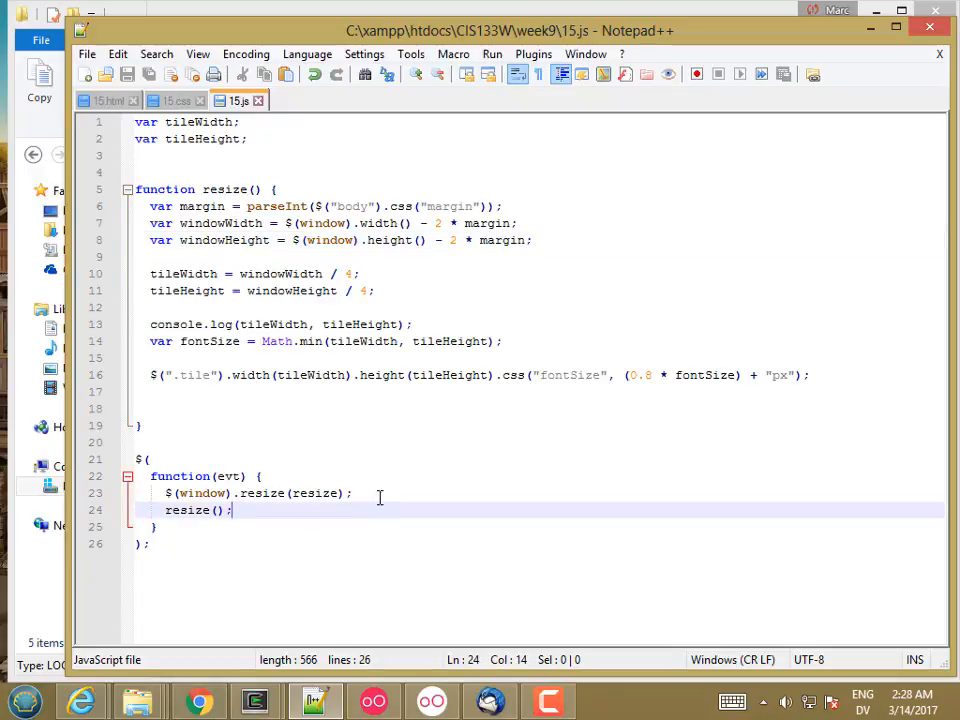
# - Call initTiles(); in the ready handler before resize() and begin the empty initTiles function
pyautogui.click(356, 492)
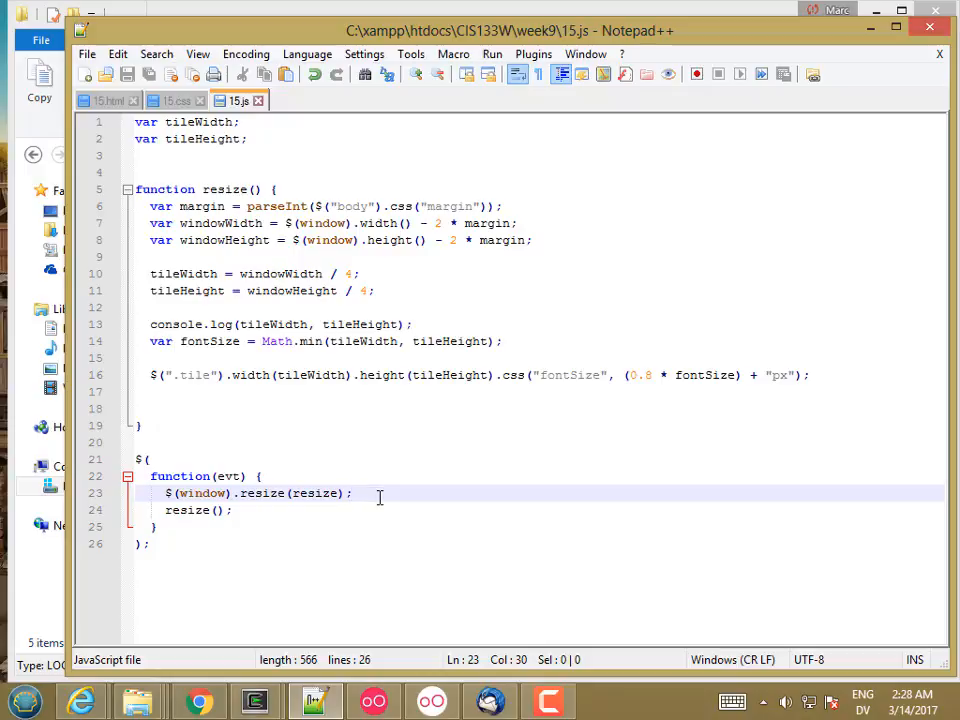
pyautogui.write('initT')
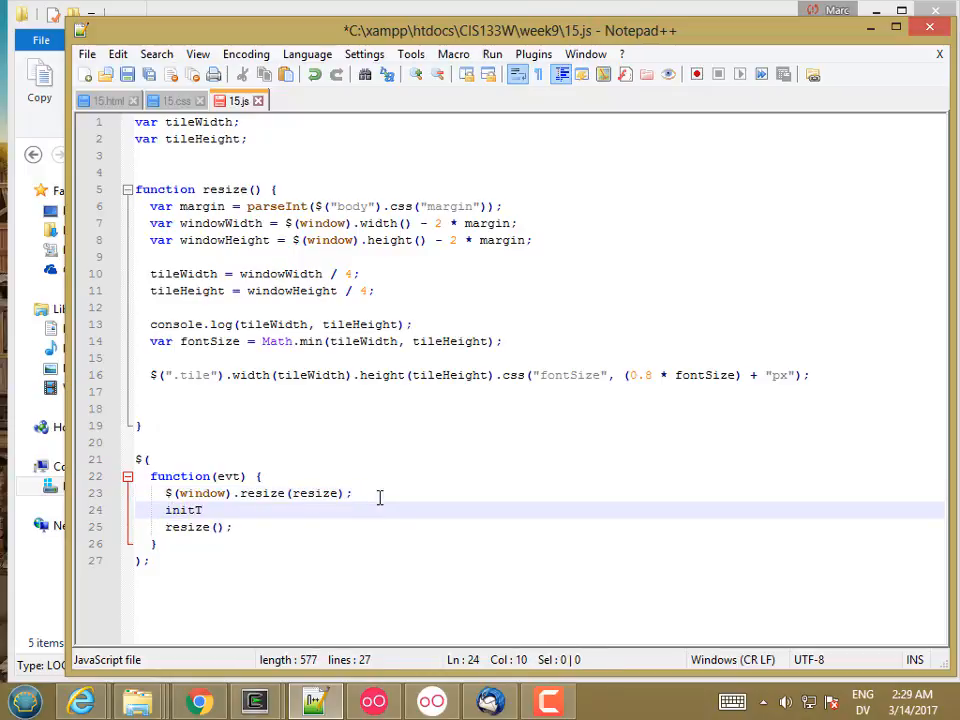
pyautogui.write('iles();')
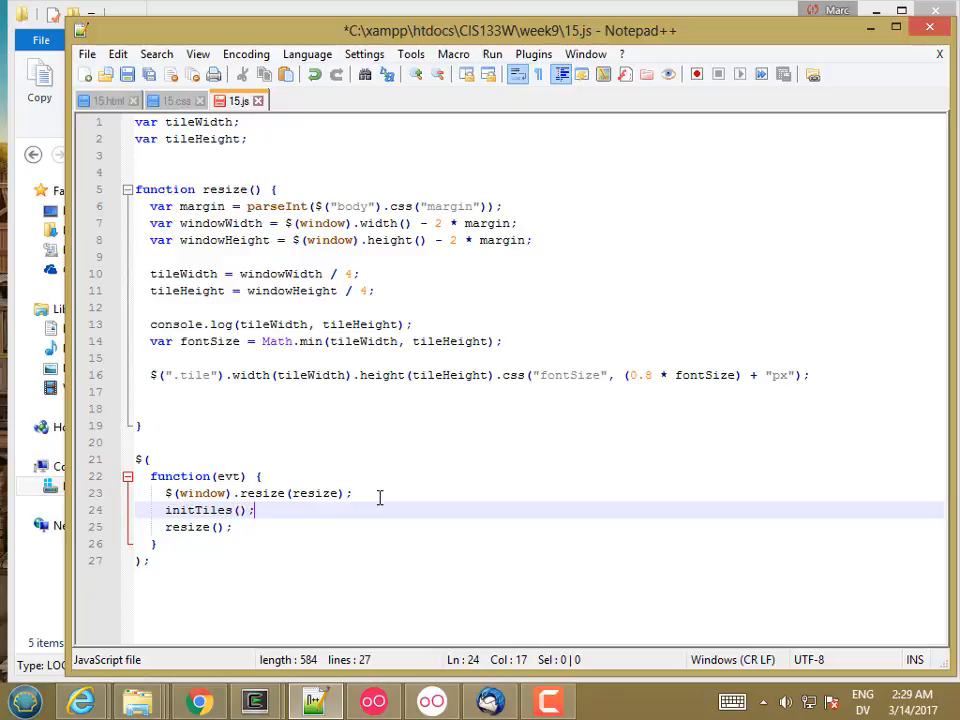
pyautogui.write('$')
pyautogui.write('function initTiles() {')
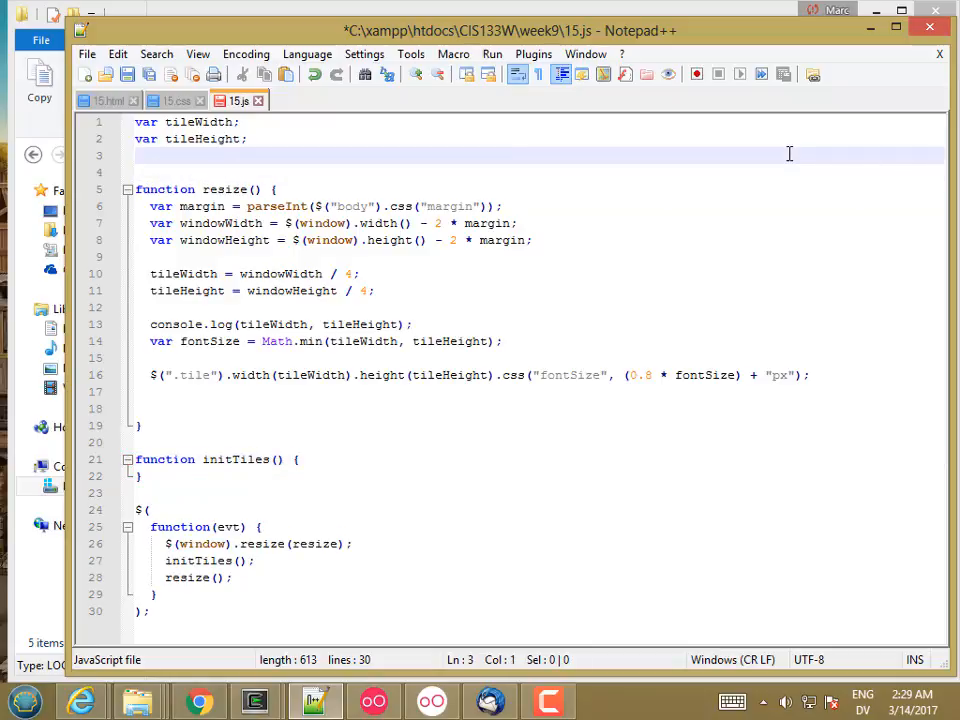
# - Declare var tiles = [ and enter the first row [1, 2, 3, 4]
pyautogui.write('tile')
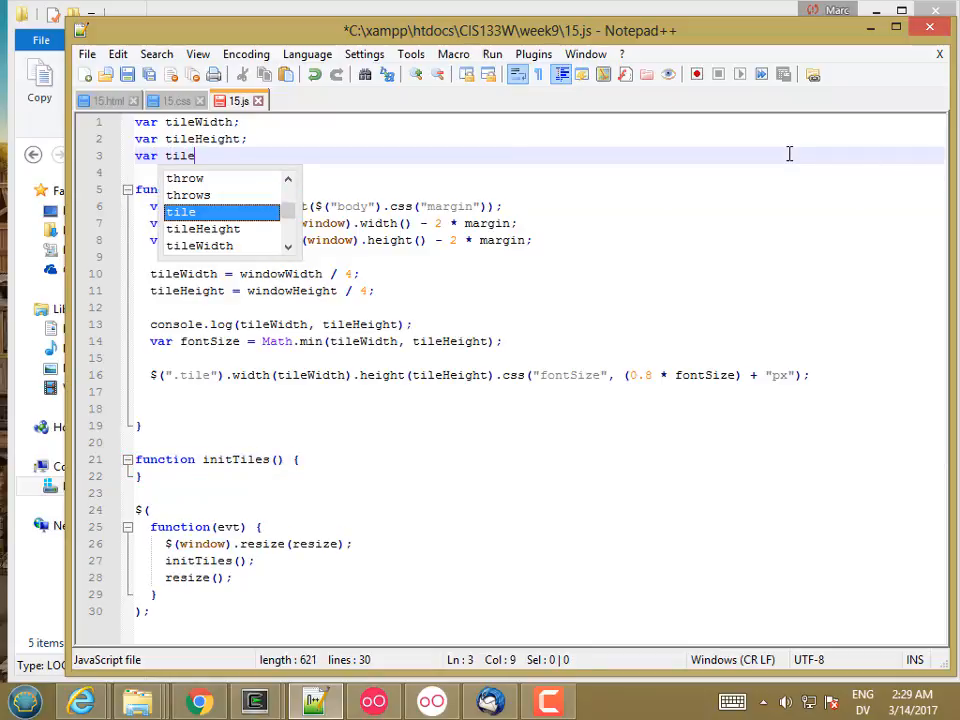
pyautogui.write('s = [')
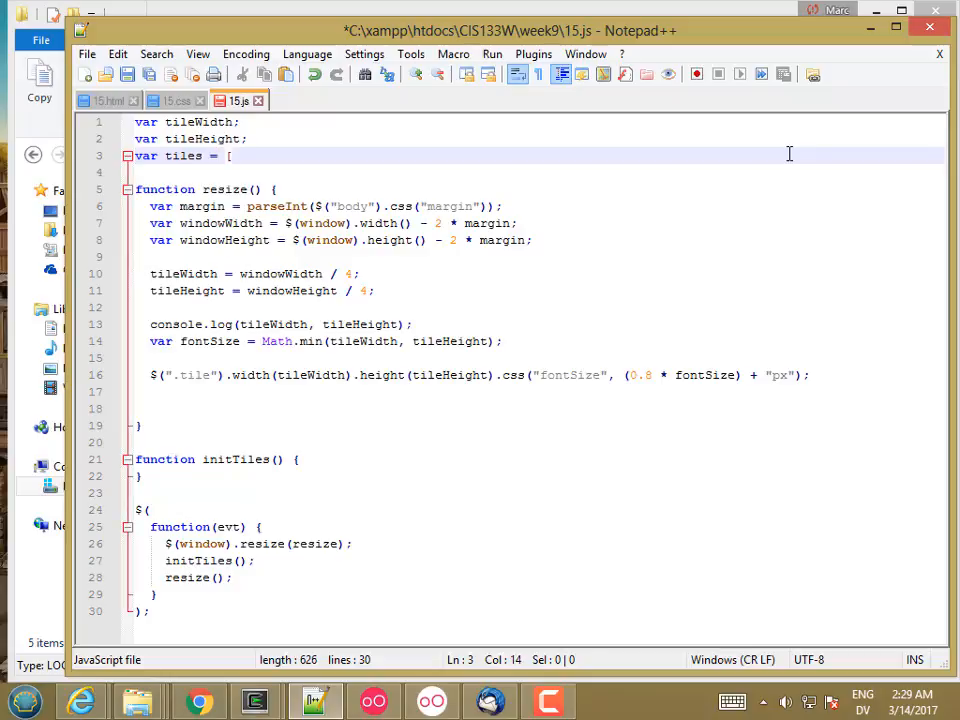
pyautogui.press('Enter')
pyautogui.write('];')
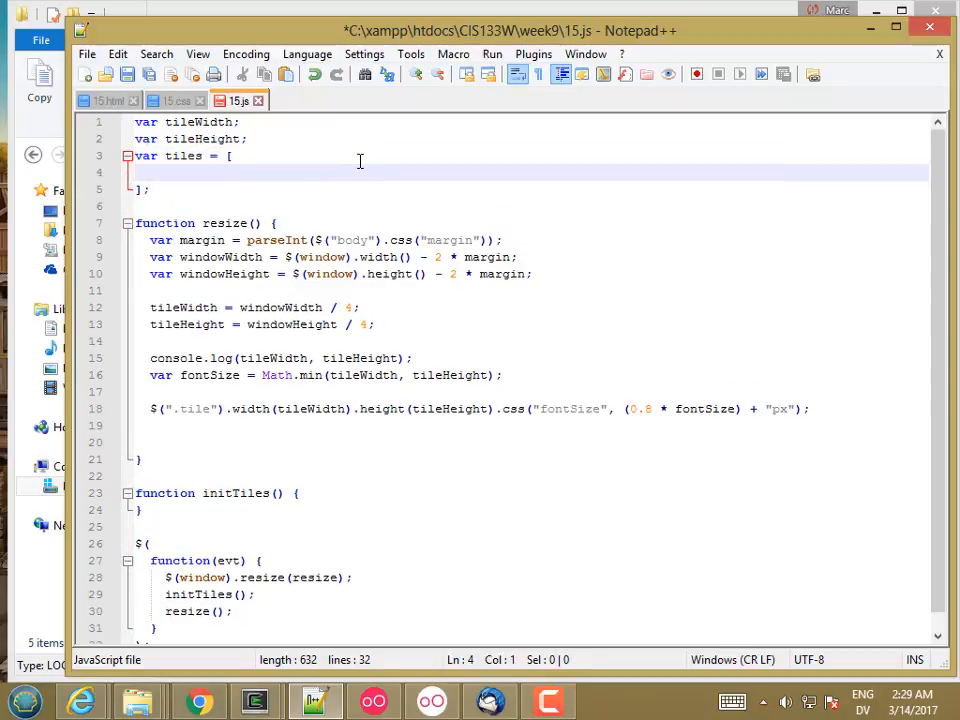
pyautogui.write('[')
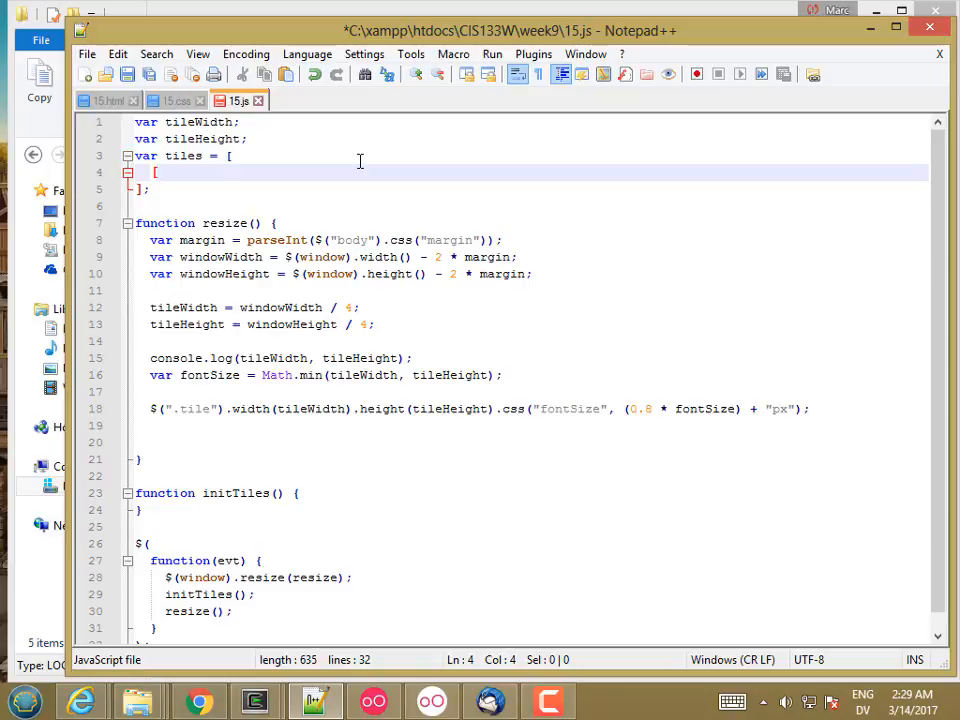
pyautogui.write('1,')
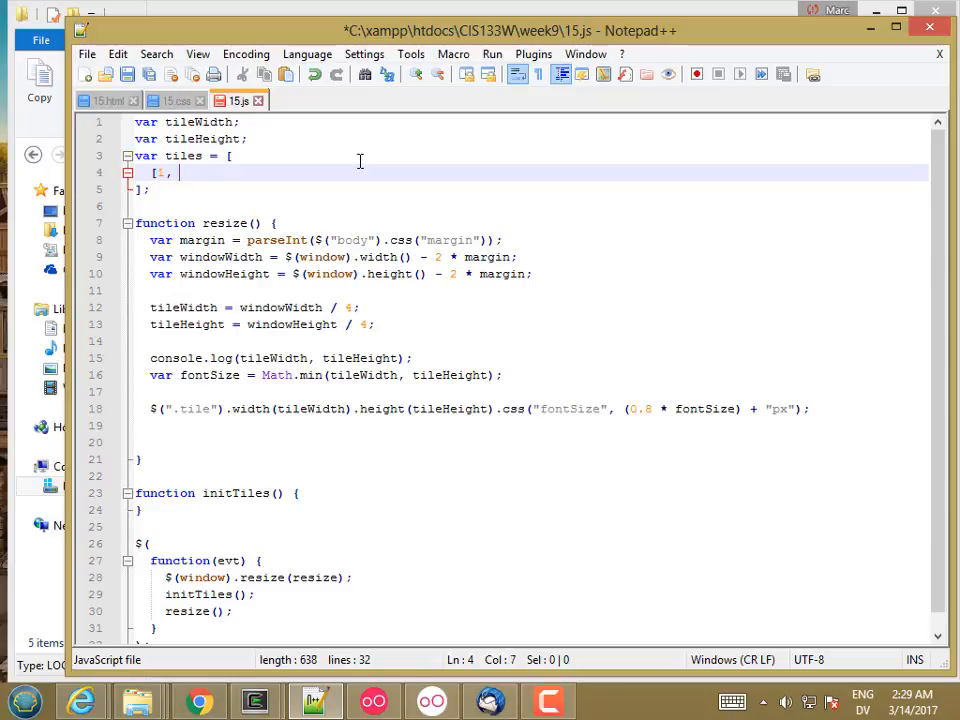
pyautogui.write('2, 3, 4],')
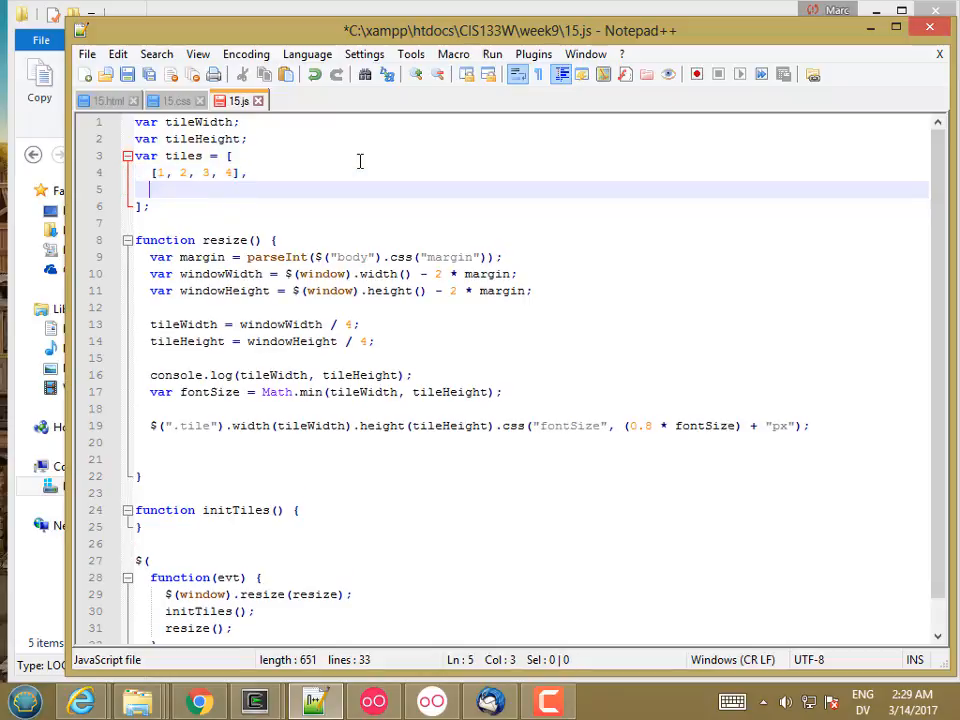
# - Add the rows [5, 6, 7, 8], [9, 10, 11, 12] and [13, 14, 15, null] to the tiles array
pyautogui.write('[')
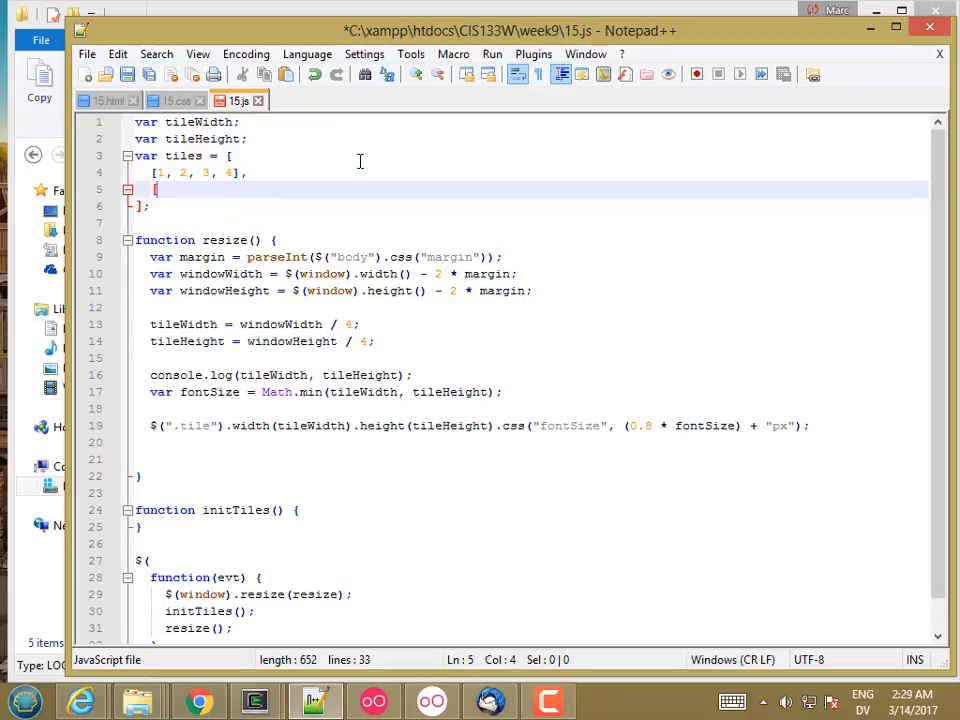
pyautogui.write('5, 6,')
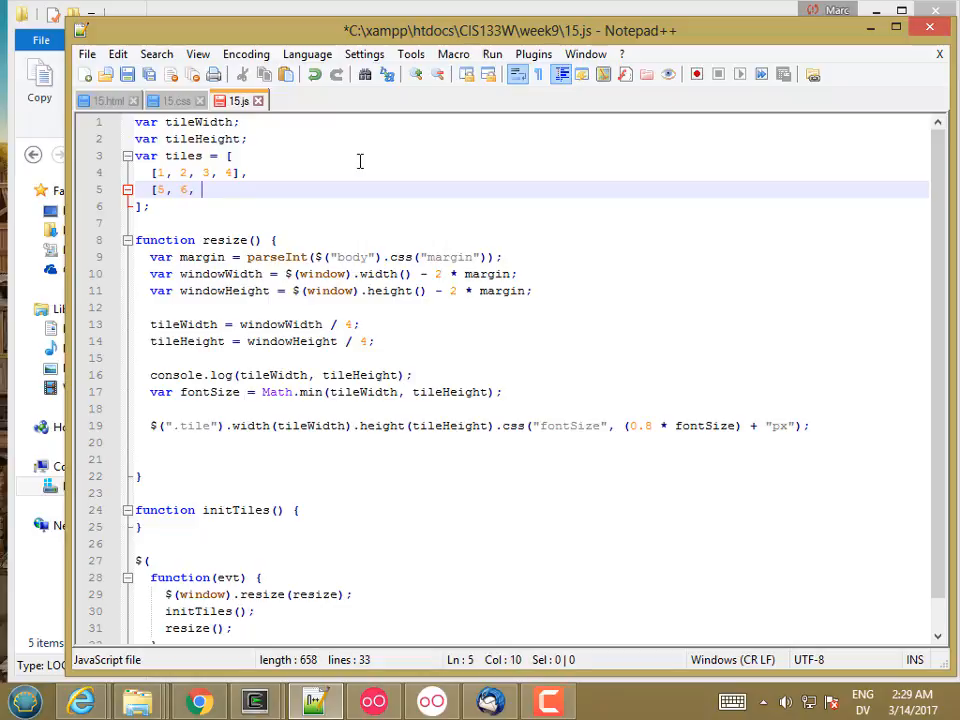
pyautogui.write('7, 8],')
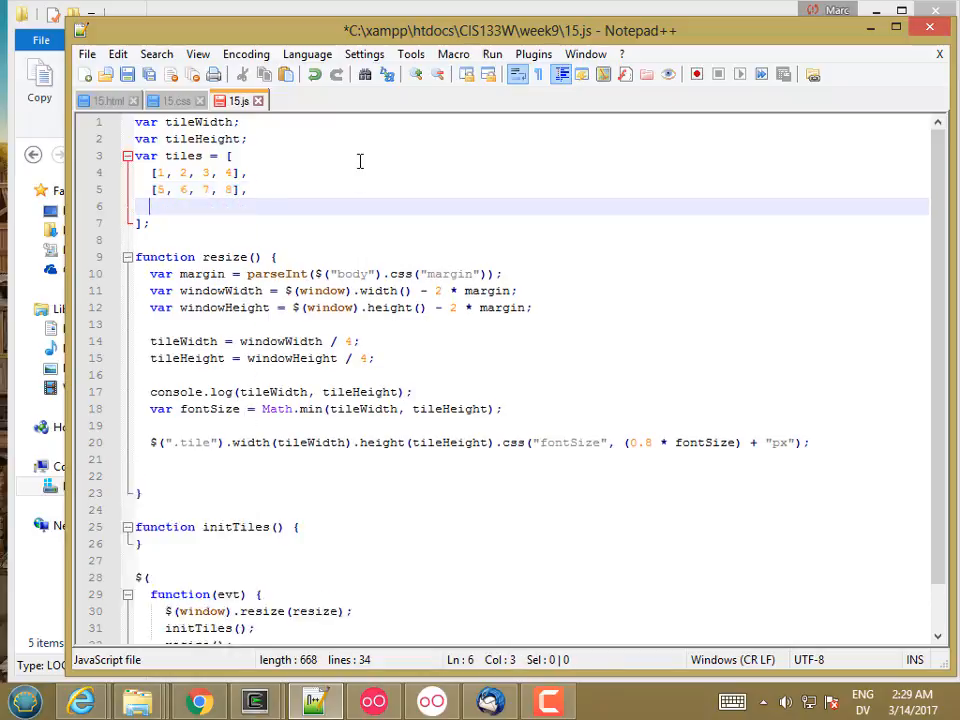
pyautogui.write('[9, 10, 11, 12],')
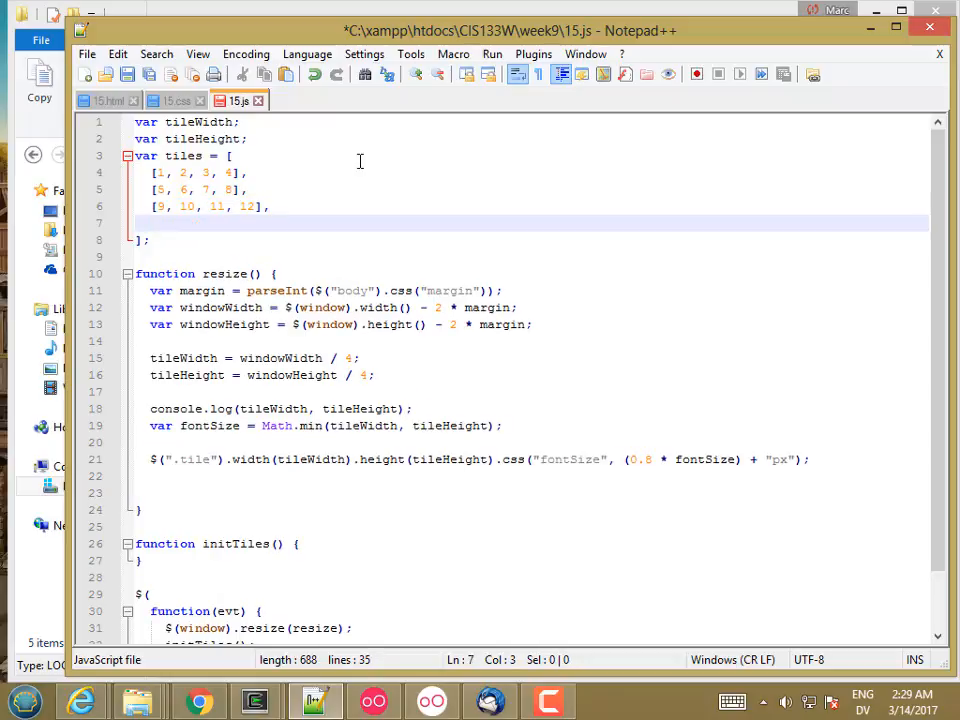
pyautogui.write('[13')
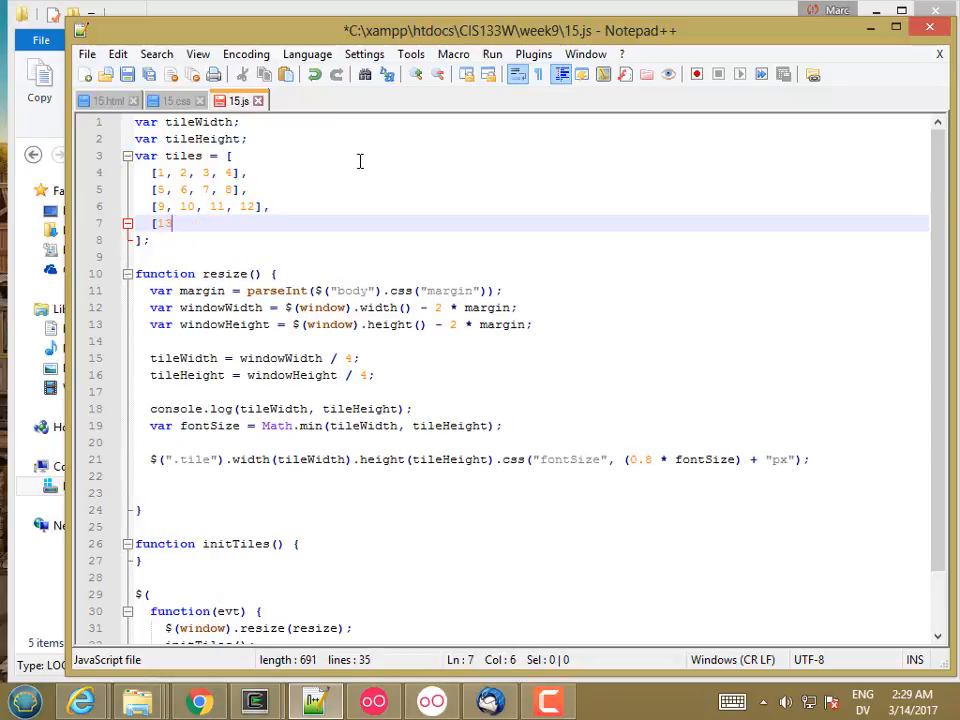
pyautogui.write(', 14,')
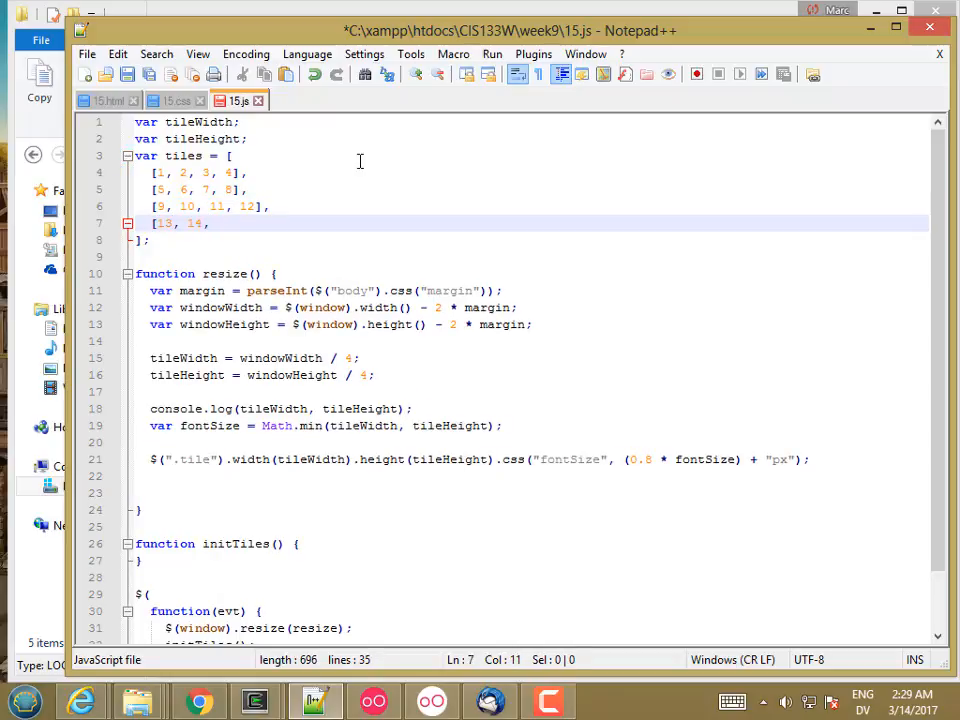
pyautogui.write('15,')
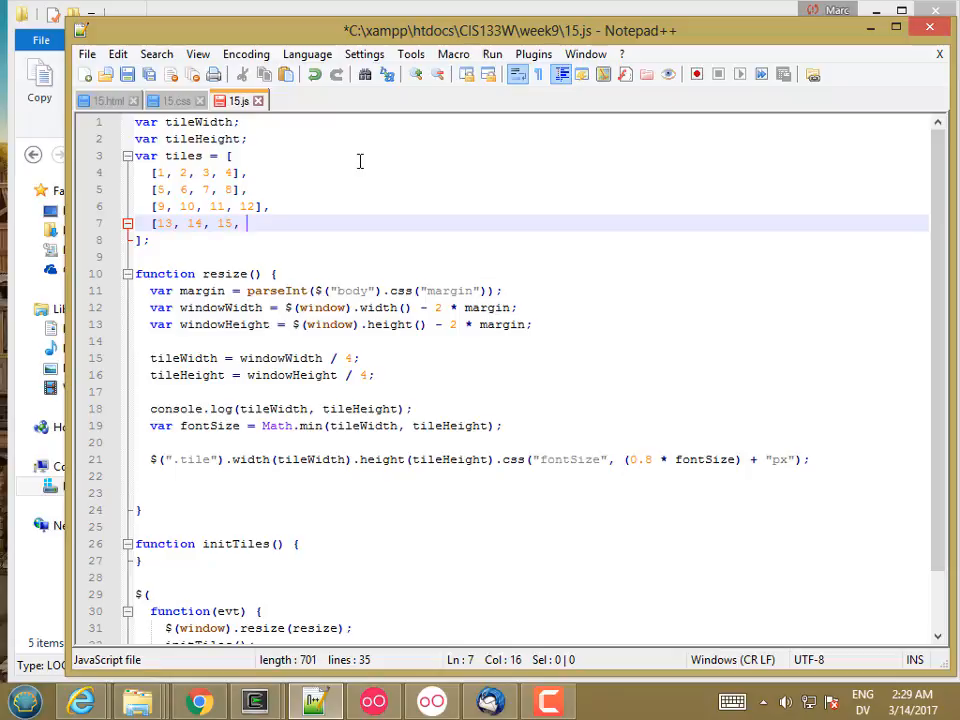
pyautogui.write('null')
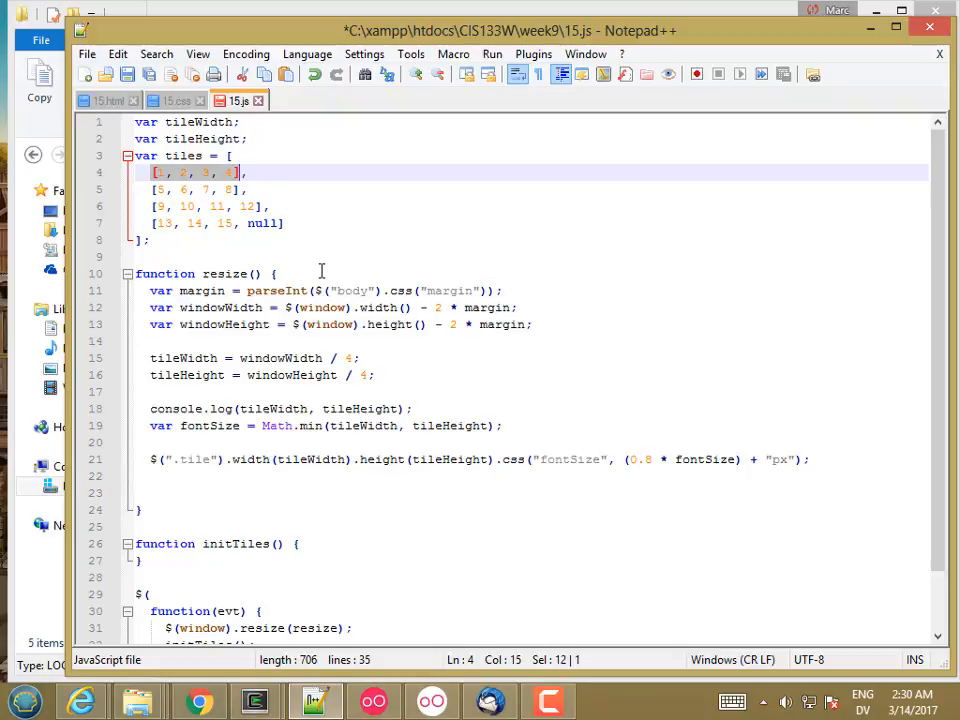
# - Point out individual rows and a single number, then start a tiles indexing test line below the array
pyautogui.click(150, 188)
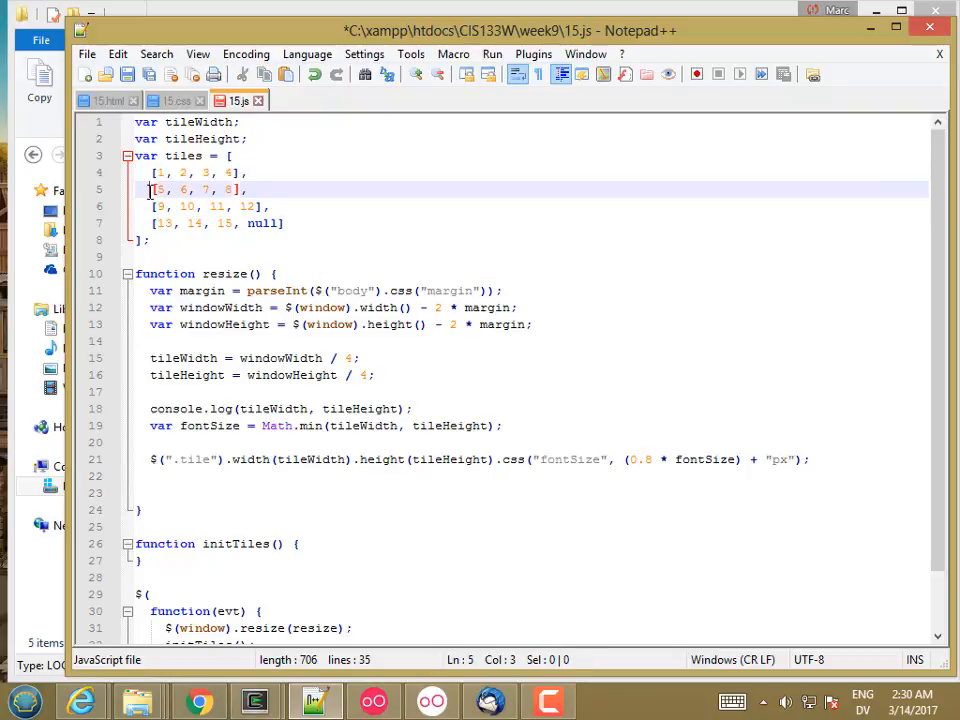
pyautogui.click(150, 206)
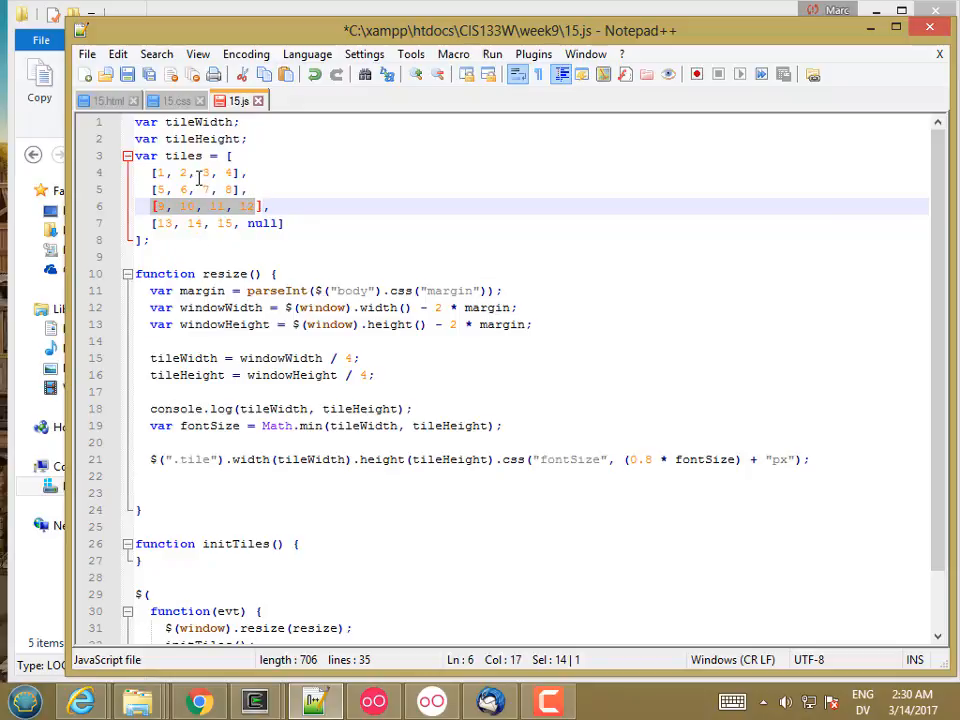
pyautogui.click(184, 172)
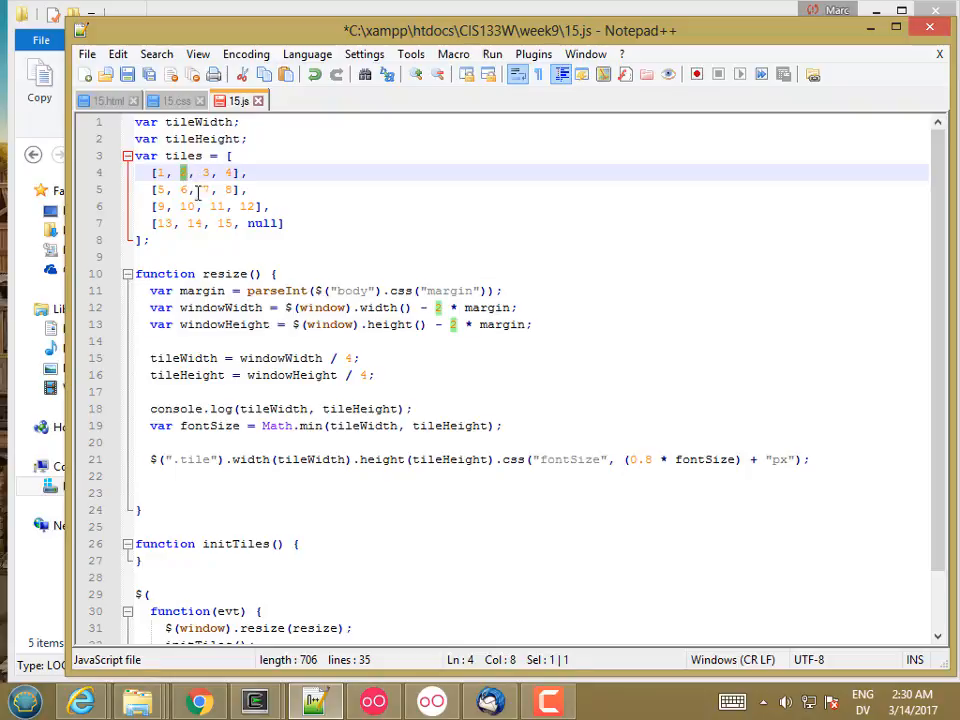
pyautogui.write('tiles[3][4')
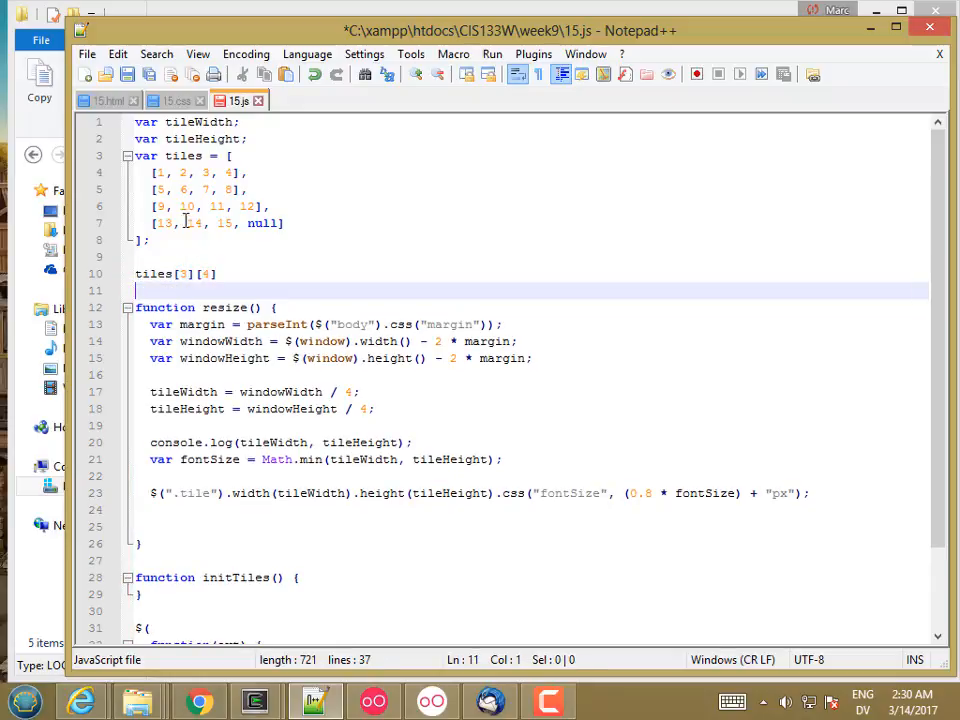
# - Complete the tiles[3][2] test, then remove it so the file goes straight from the array to the functions
pyautogui.click(164, 206)
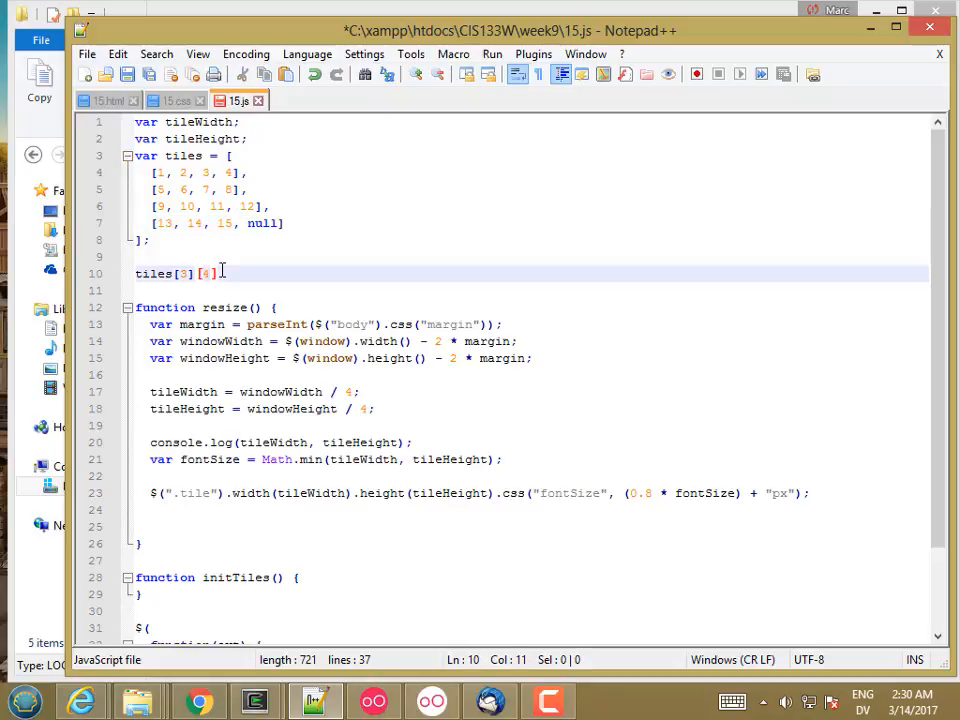
pyautogui.write('2')
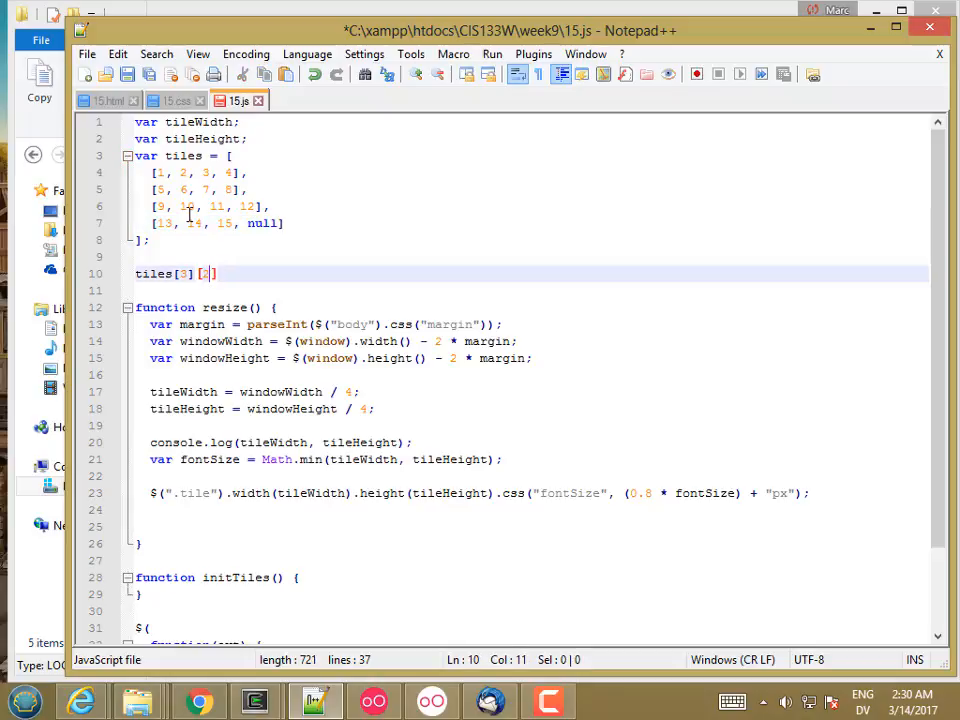
pyautogui.click(192, 224)
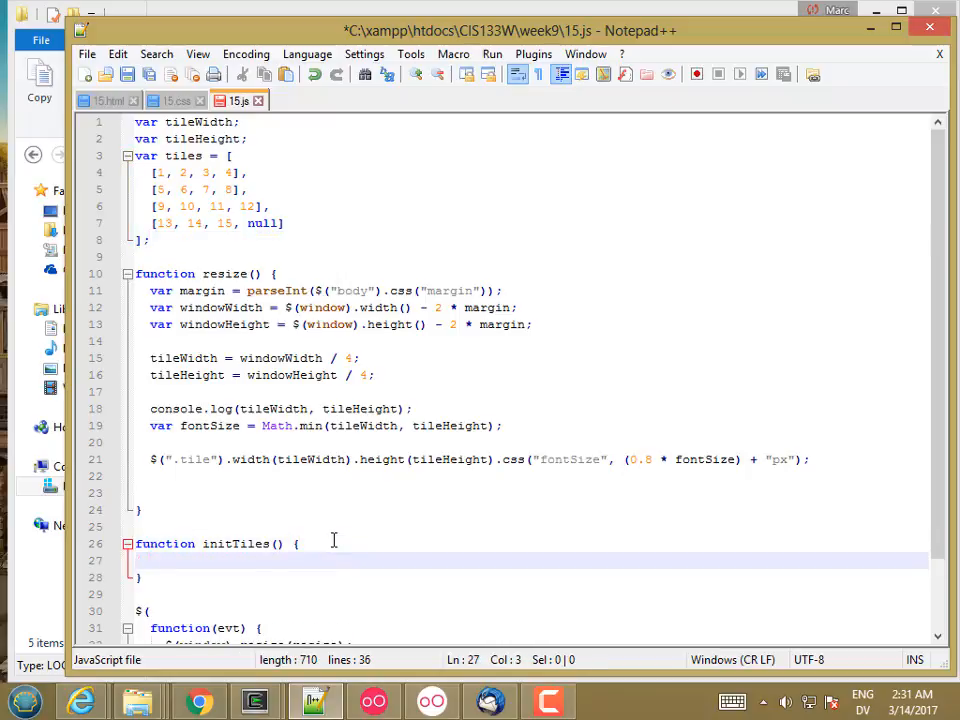
# - Write the outer loop for (var x = 0; x < 4; x++) inside initTiles
pyautogui.write('for (var')
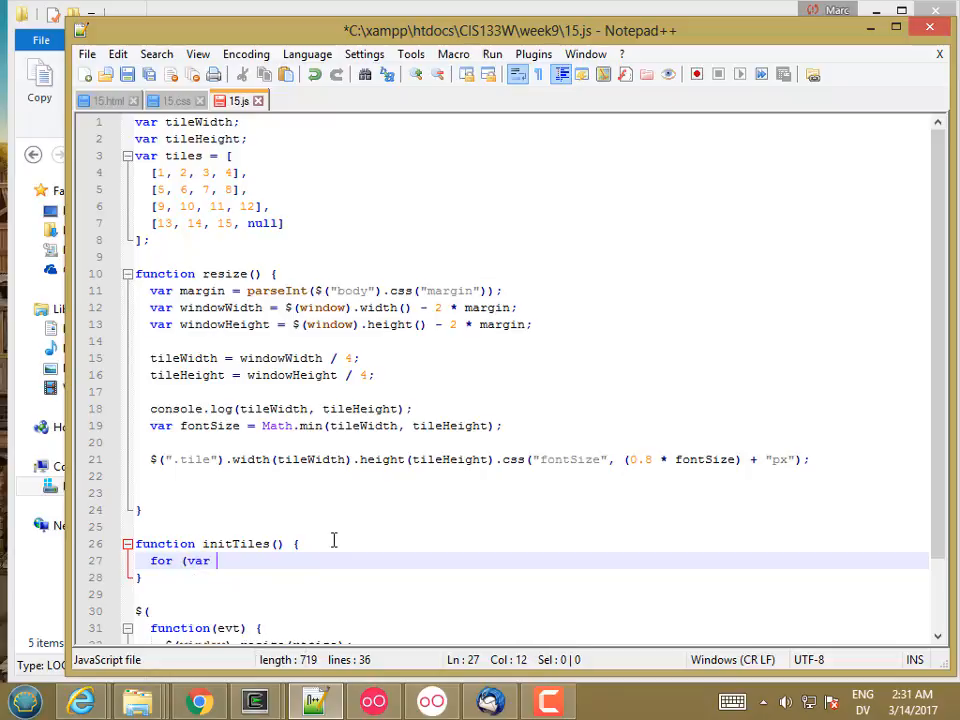
pyautogui.write('x = 0; x')
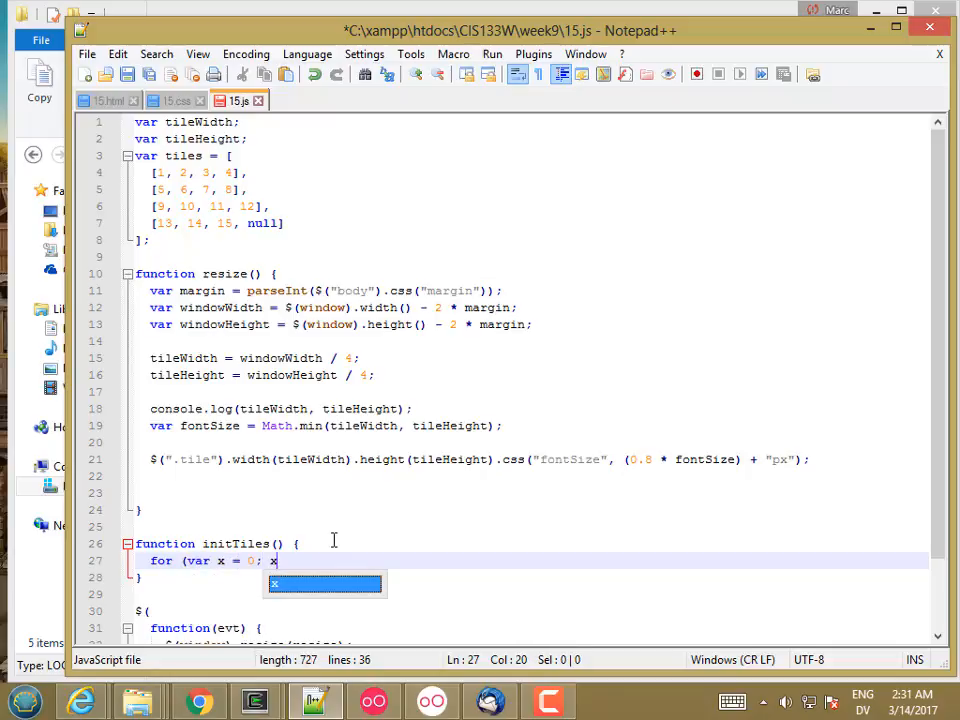
pyautogui.write('< 4;')
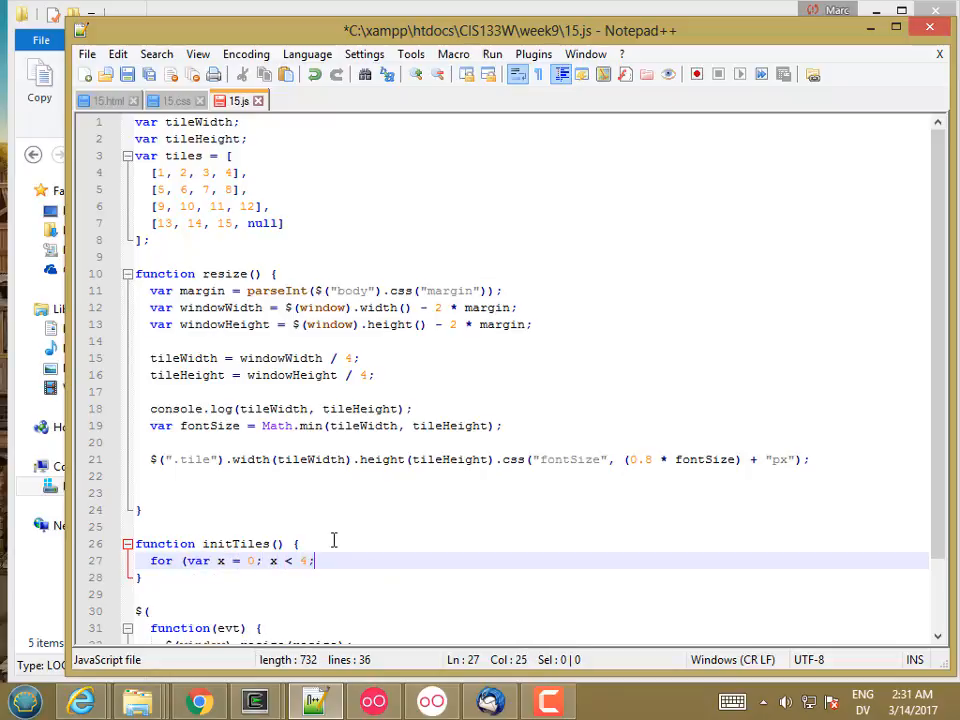
pyautogui.write('x++) {')
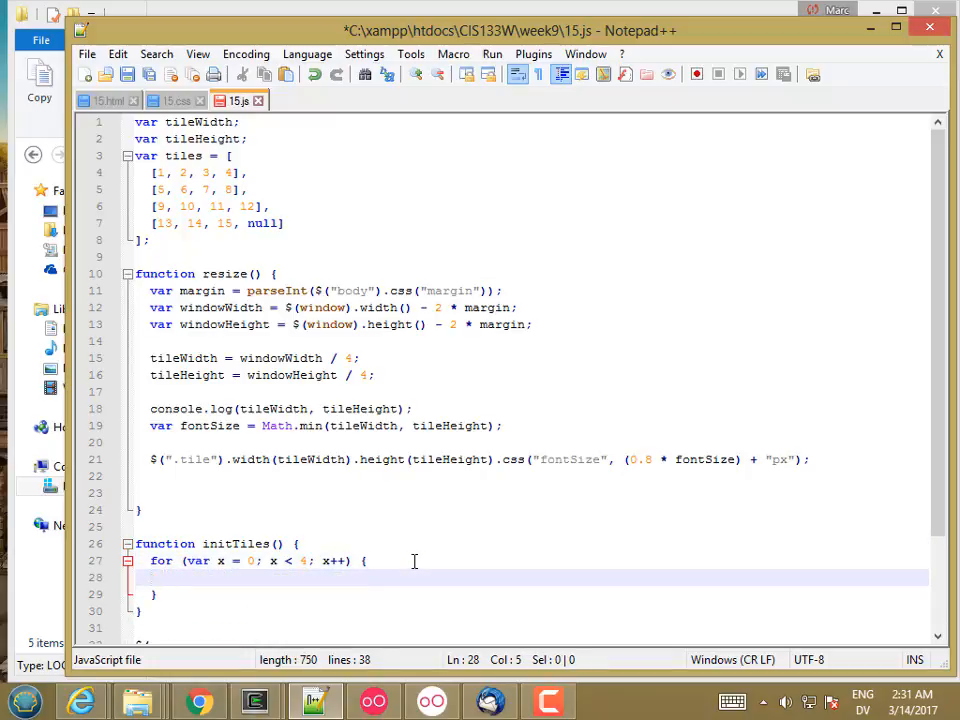
# - Nest an inner loop for (var y = 0; y < 4; y++) with an empty body
pyautogui.write('for (')
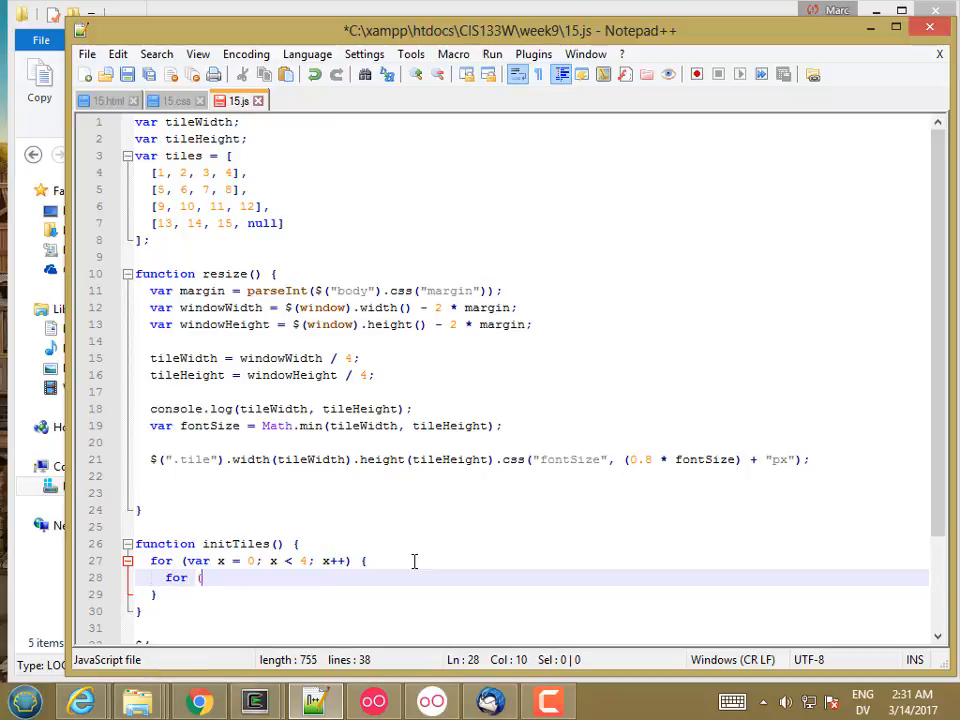
pyautogui.write('var y = 0;')
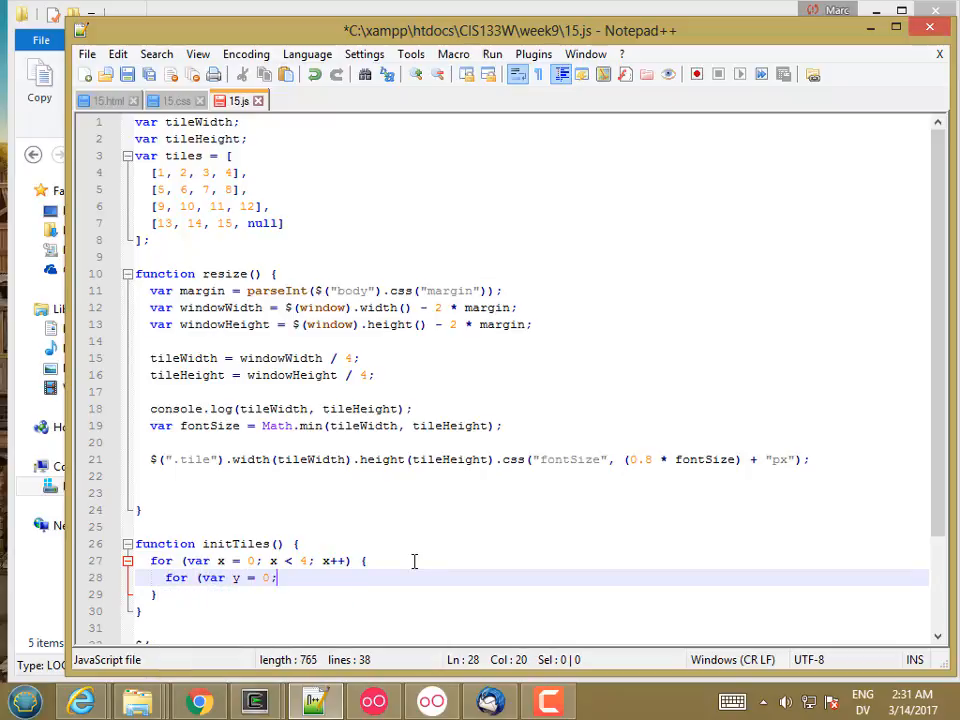
pyautogui.write('y < 4; y++) {')
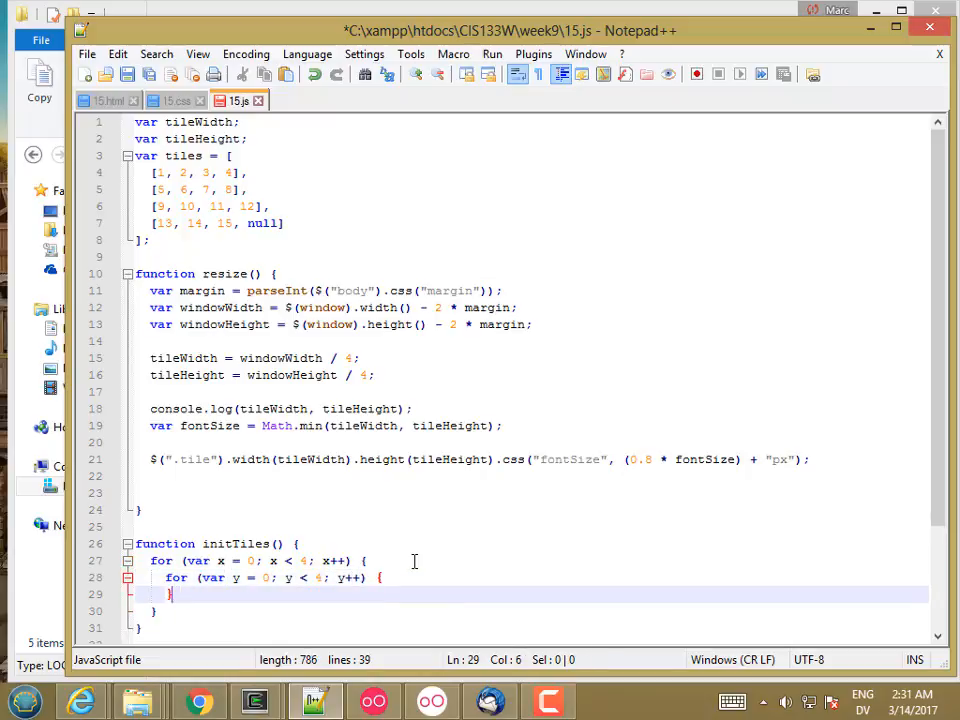
pyautogui.press('Enter')
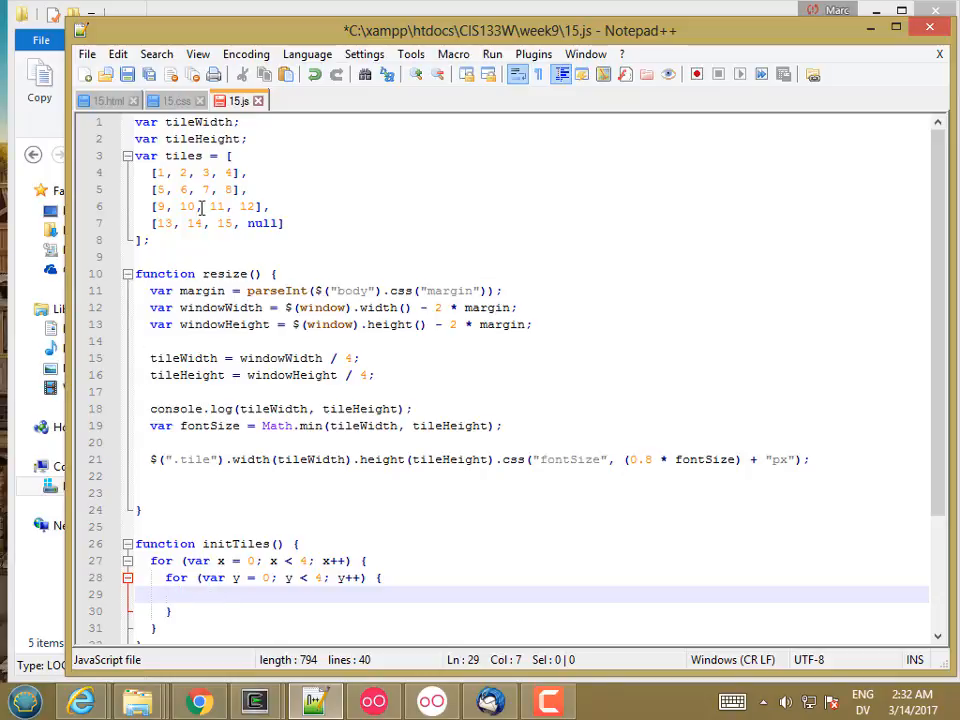
# - Compute var value = y * 4 + x + 1; in the inner loop
pyautogui.write('var value')
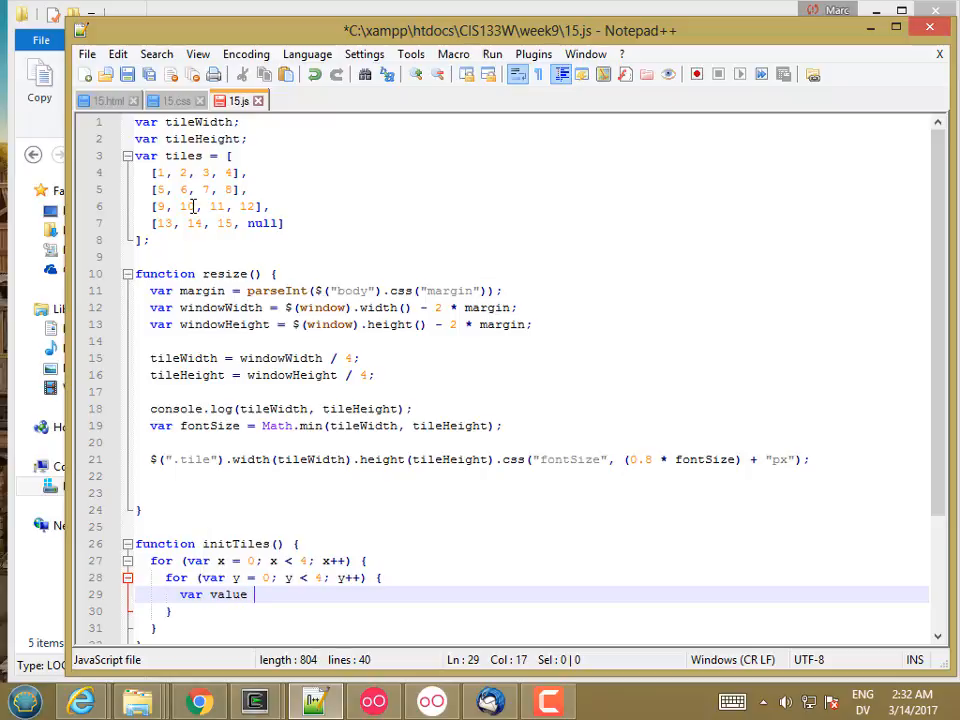
pyautogui.write('=')
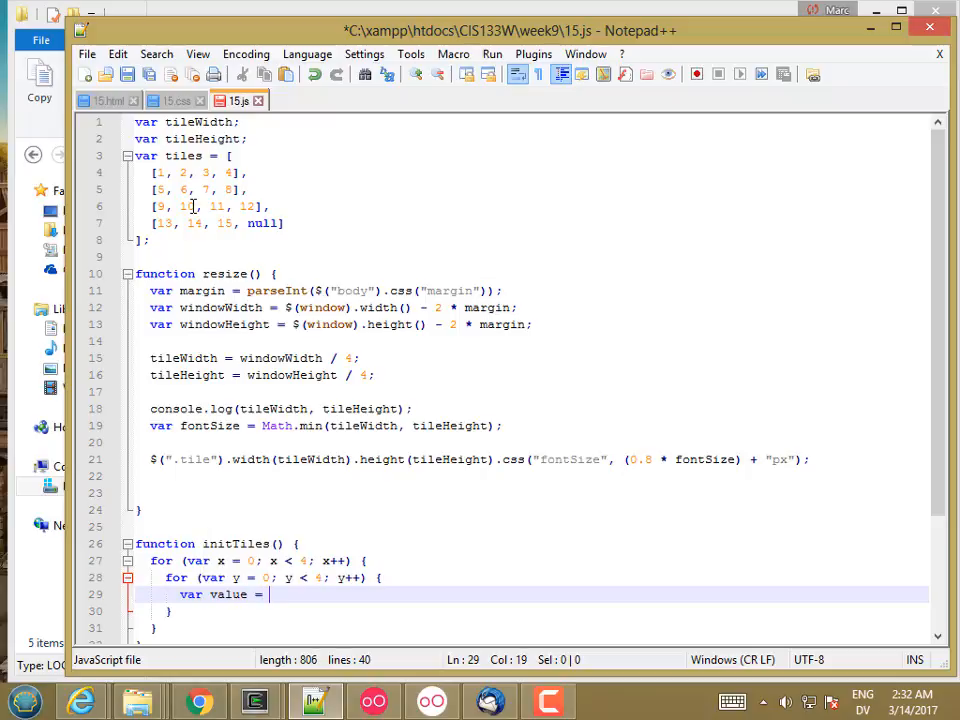
pyautogui.write('y *')
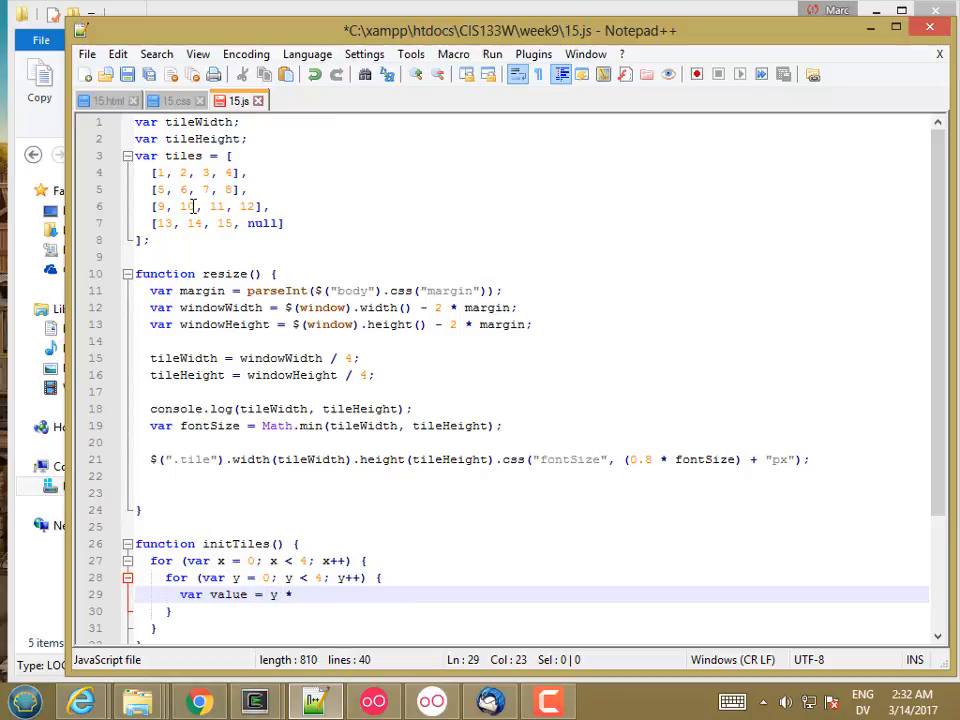
pyautogui.write('4')
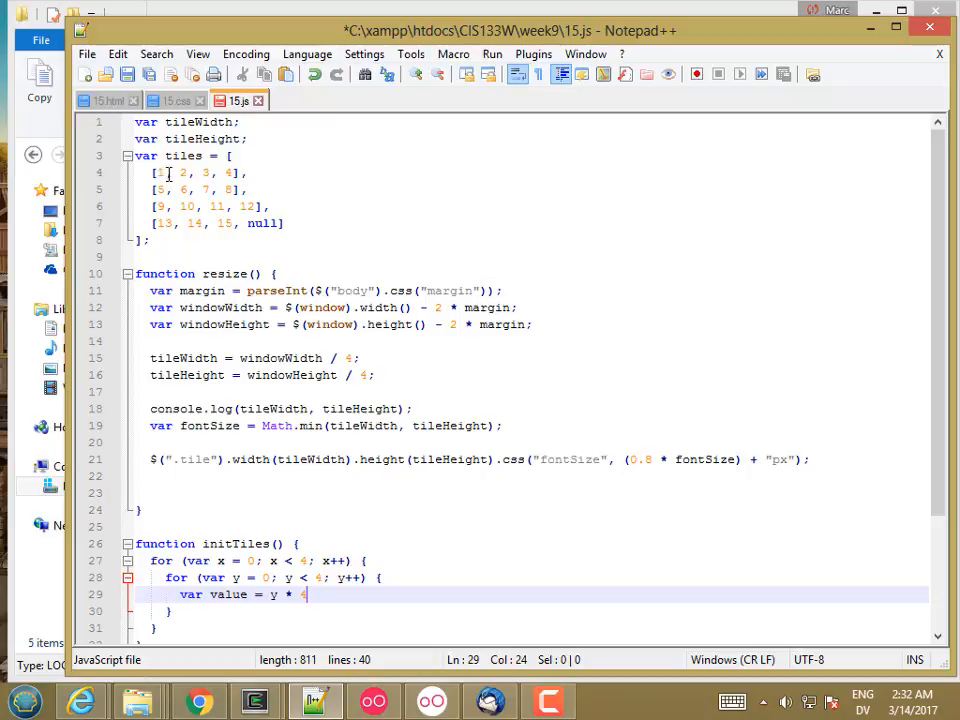
pyautogui.moveTo(144, 206)
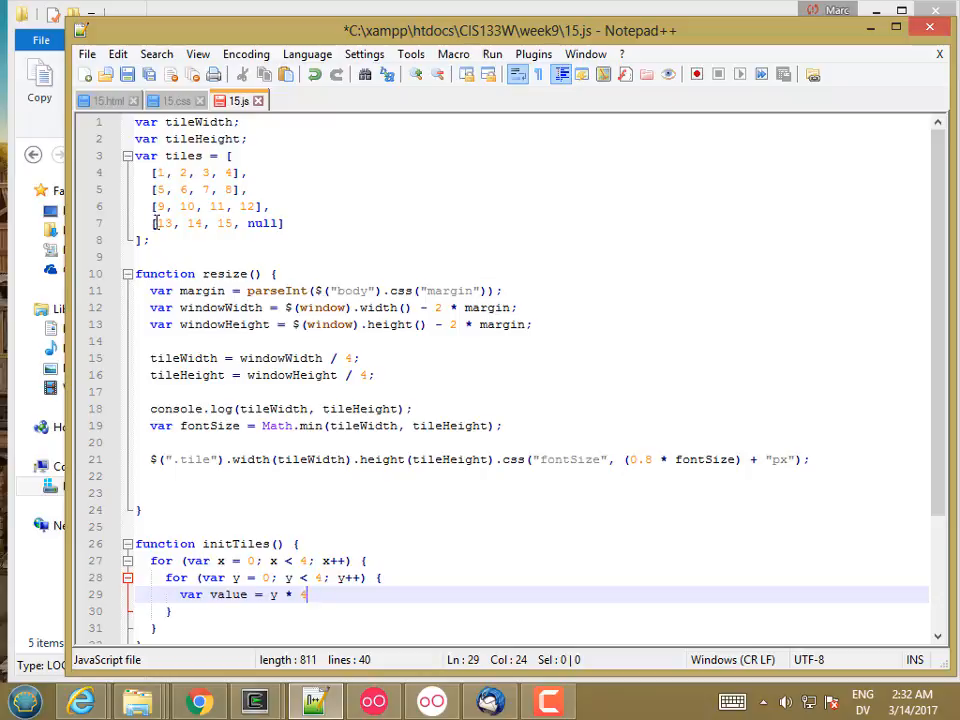
pyautogui.write('+ x')
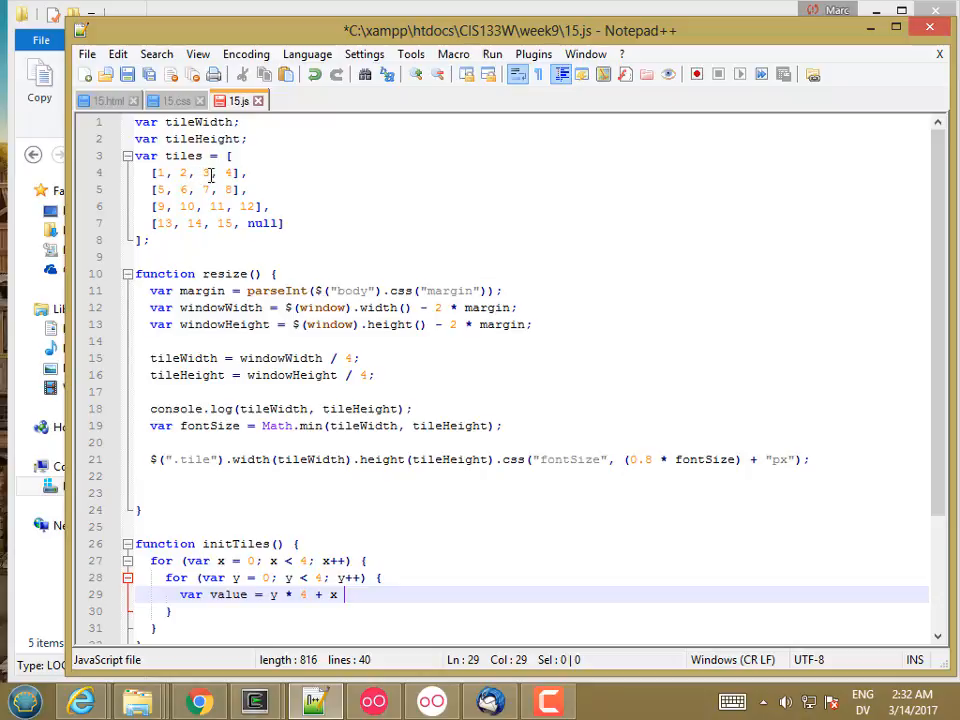
pyautogui.moveTo(180, 190)
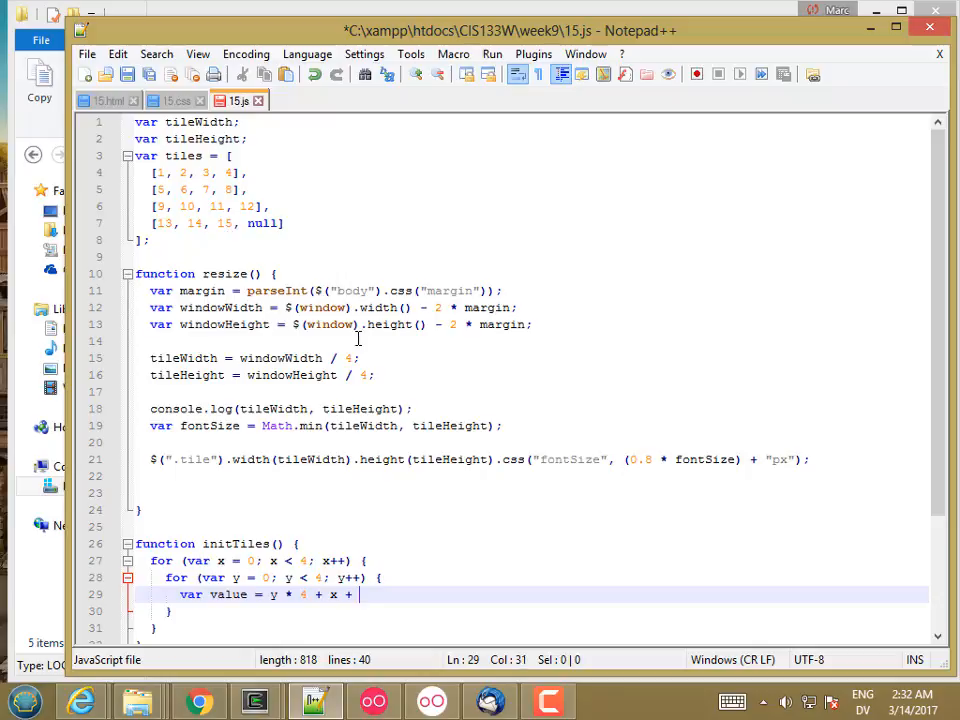
pyautogui.write('1;')
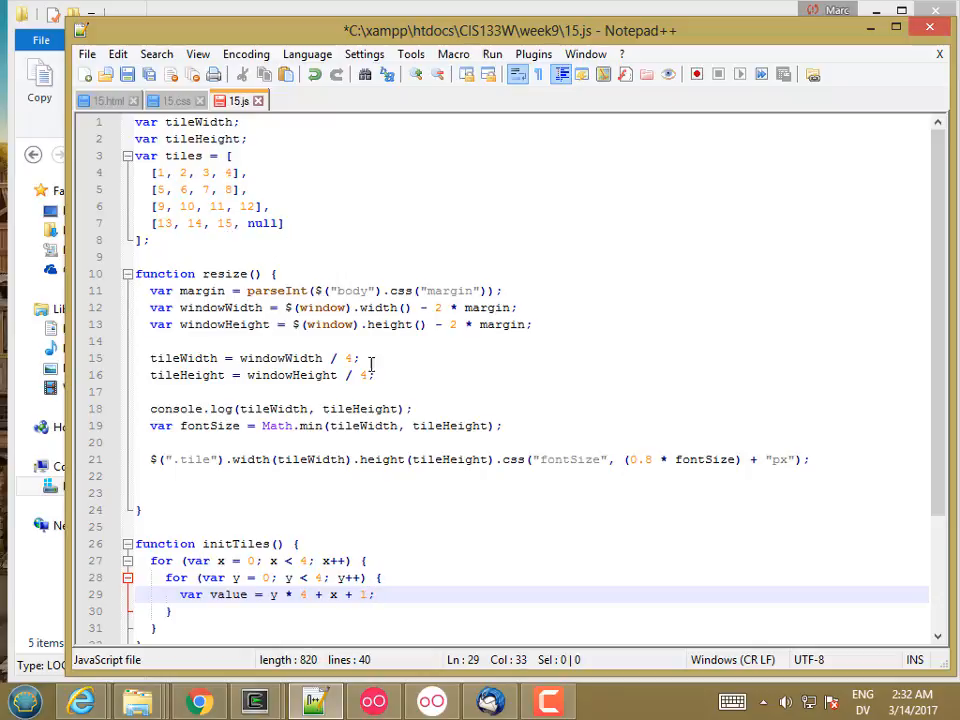
# - Start an if (value < 16) { } block after the value calculation
pyautogui.write('if')
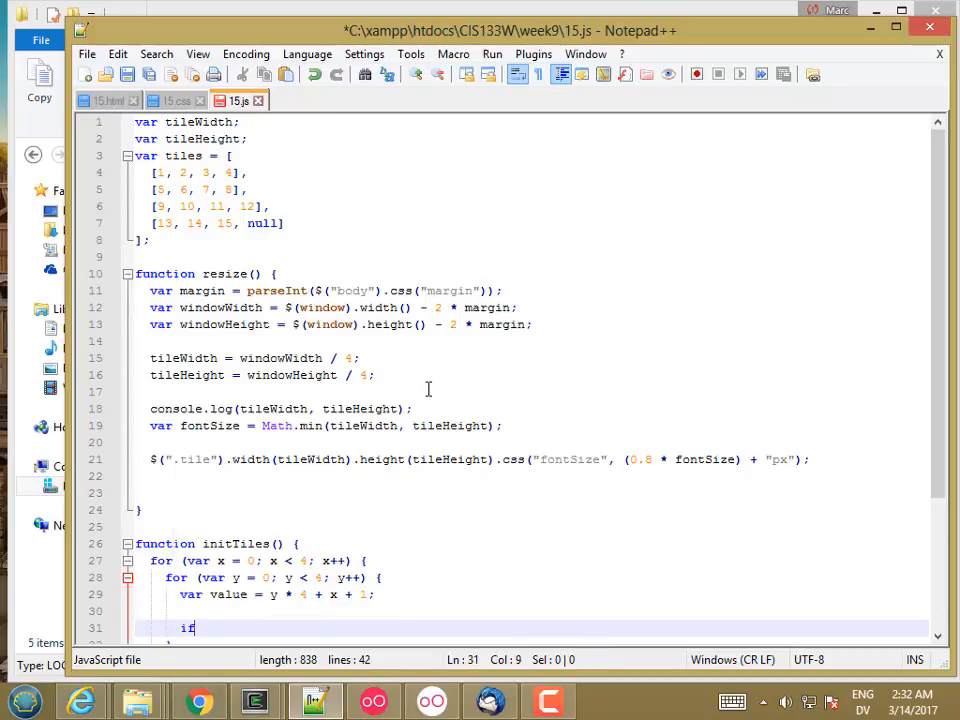
pyautogui.write('(value <')
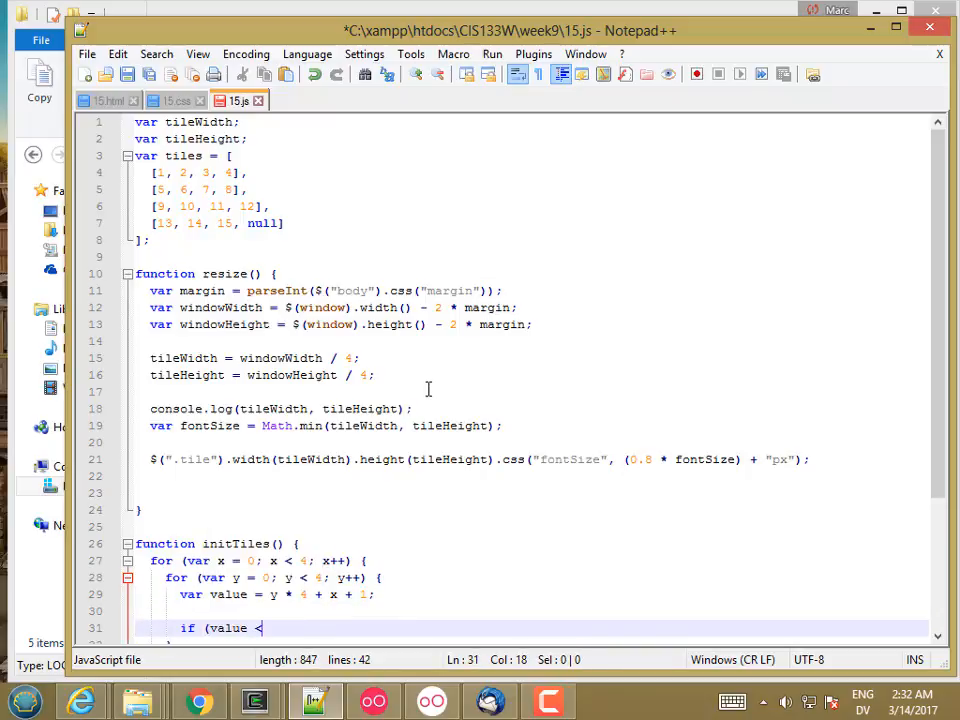
pyautogui.write('1')
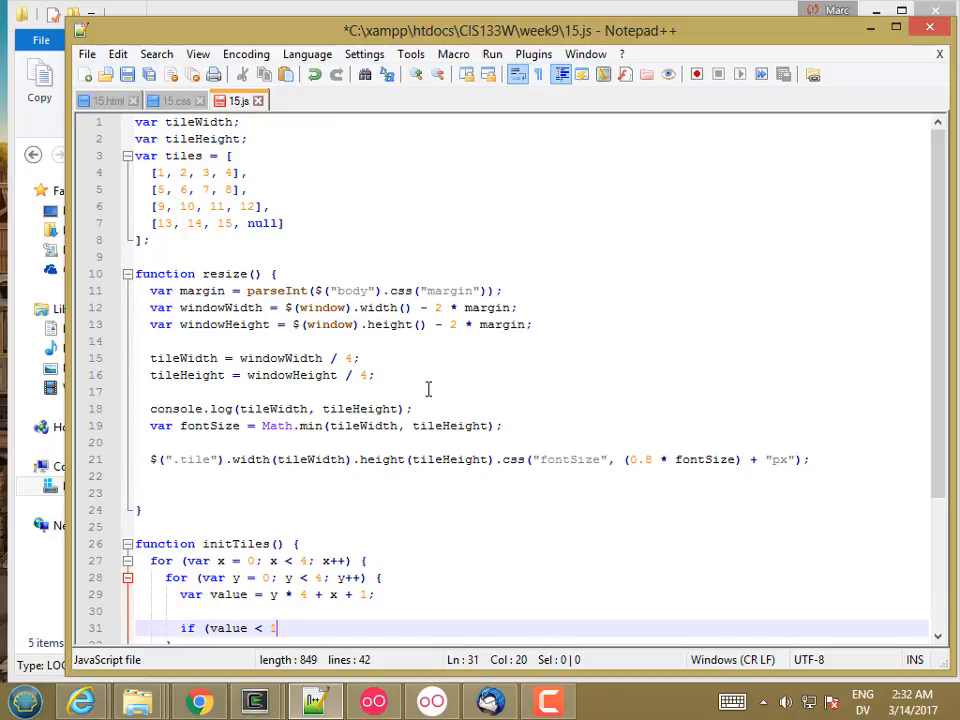
pyautogui.write('6')
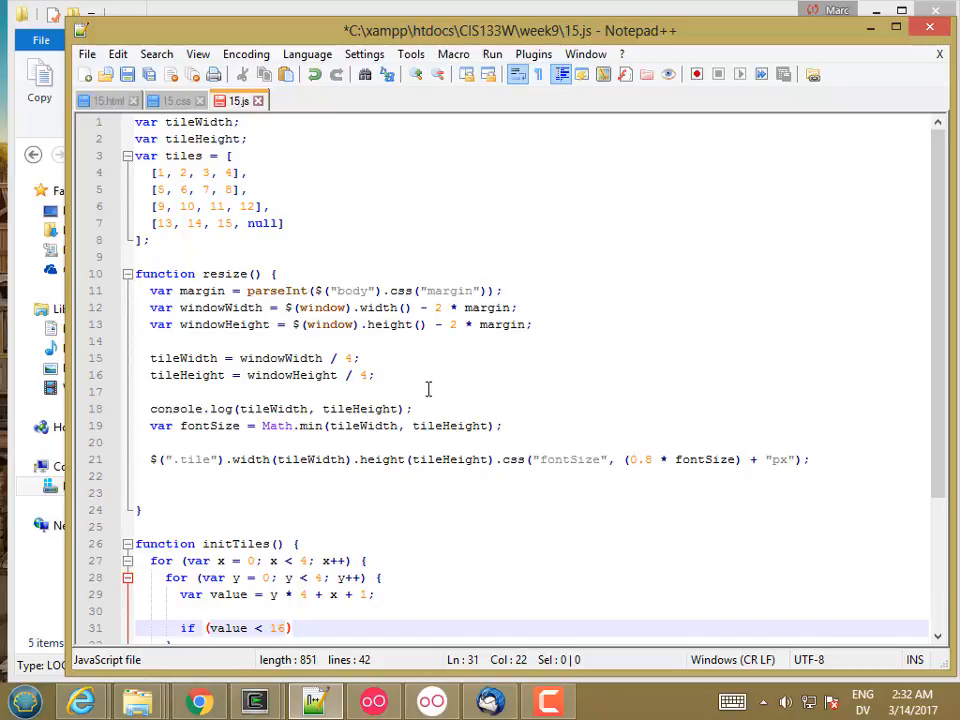
pyautogui.write('}')
pyautogui.write('var tile = $')
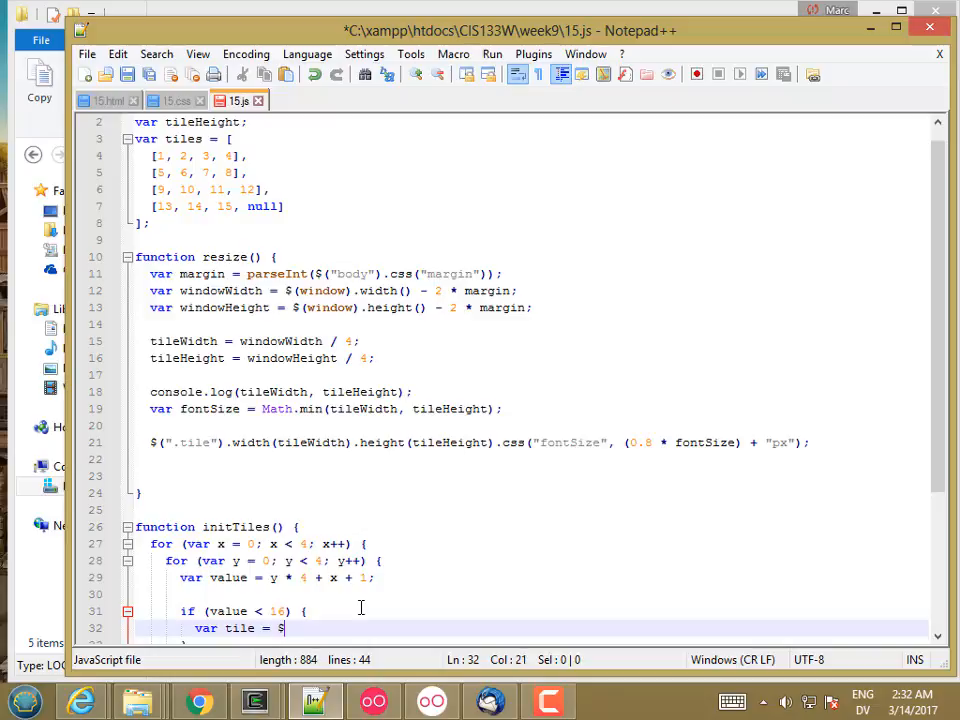
# - Build the tile as $('<div class="tile">' + value + '</div>') inside the if block
pyautogui.write("('")
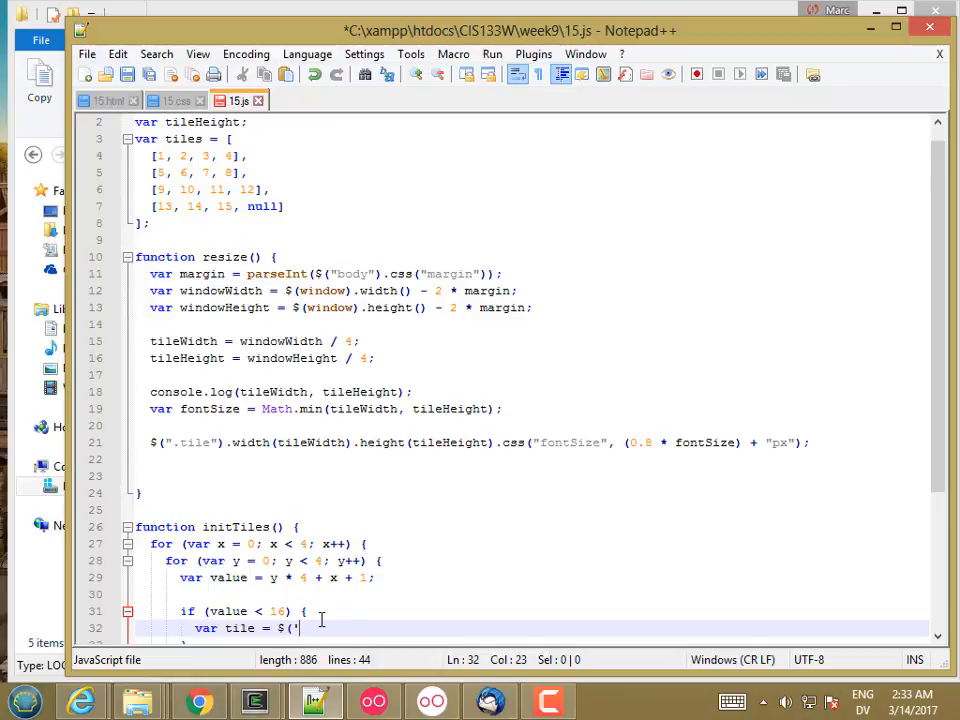
pyautogui.write('<')
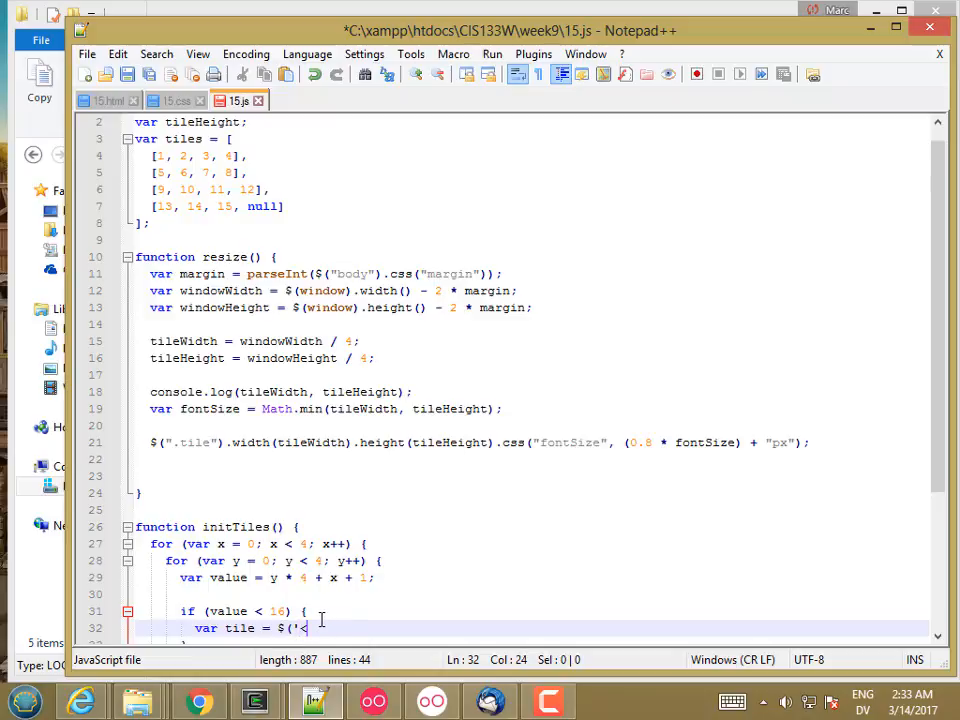
pyautogui.write('div class')
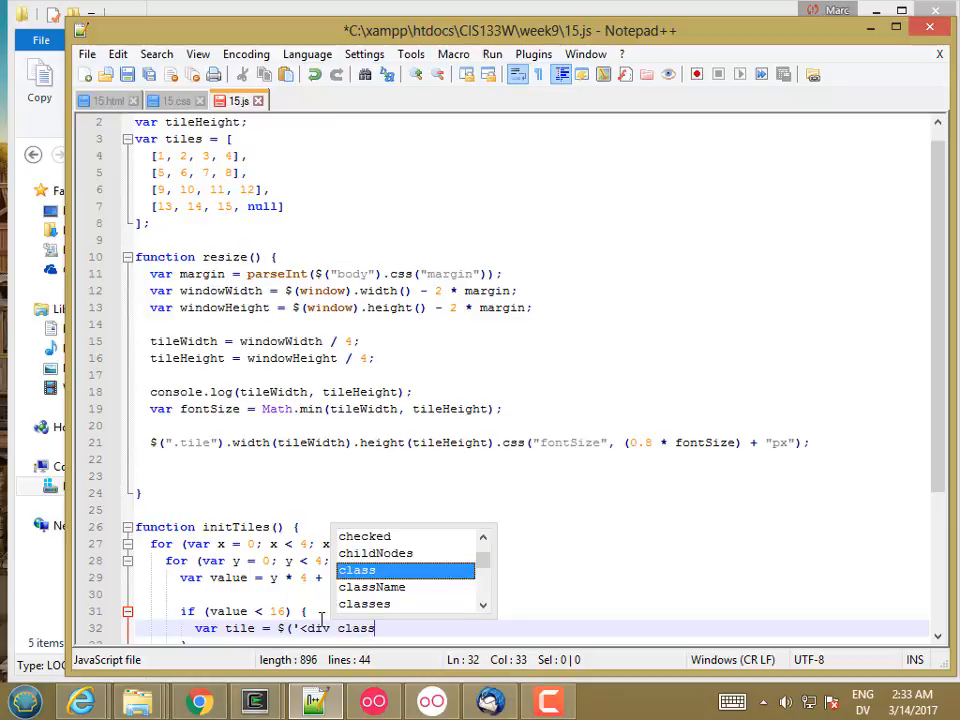
pyautogui.write('="tile')
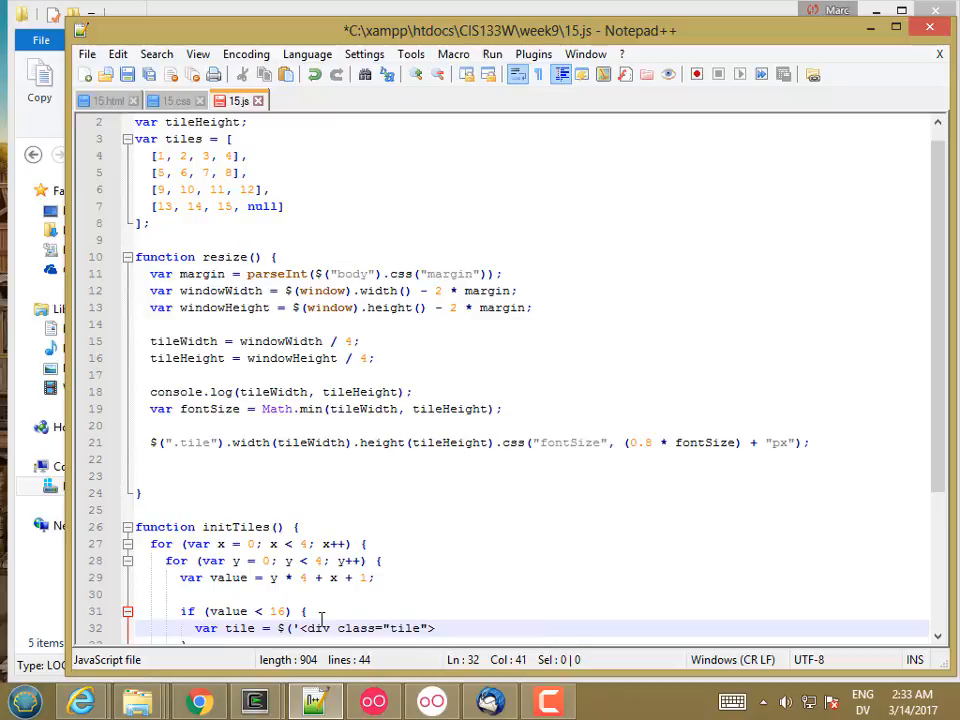
pyautogui.write(">'")
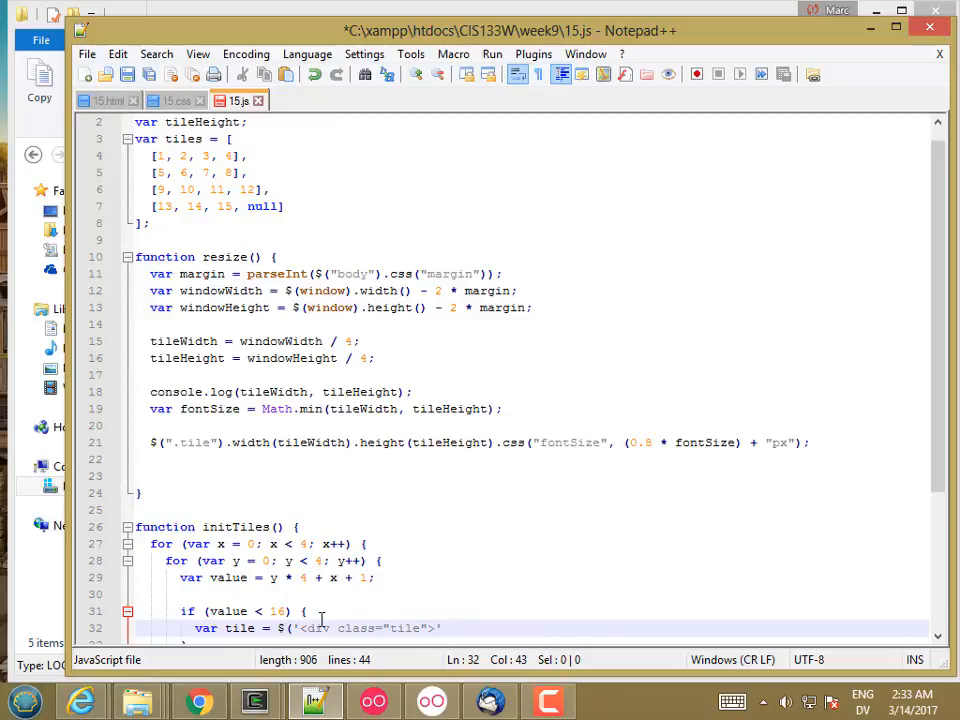
pyautogui.write('+ value')
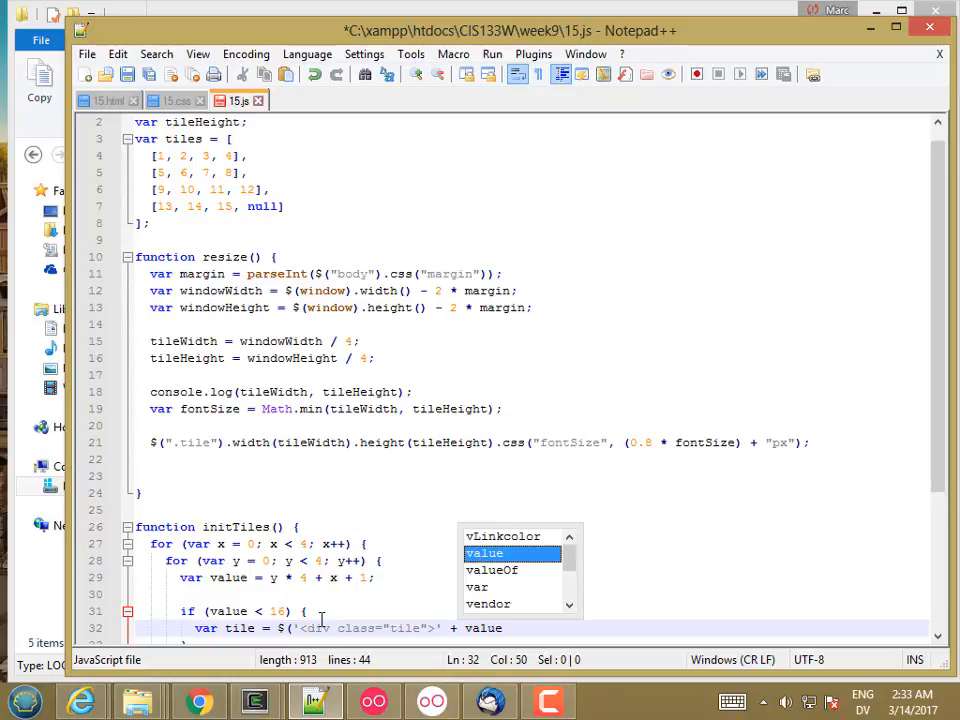
pyautogui.write("+ '")
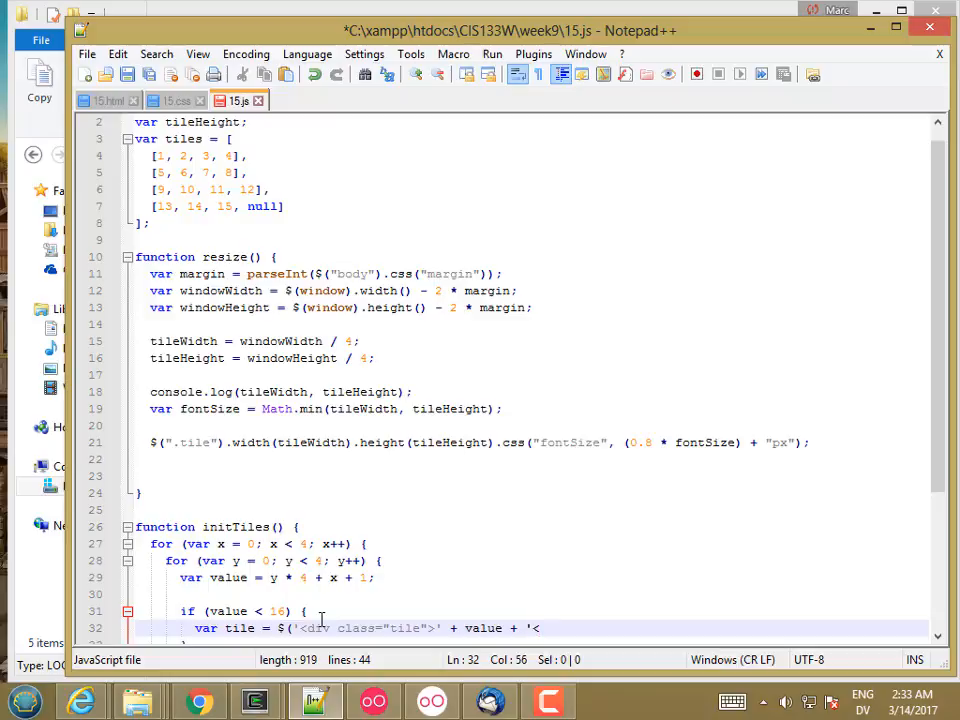
pyautogui.write("</div>');")
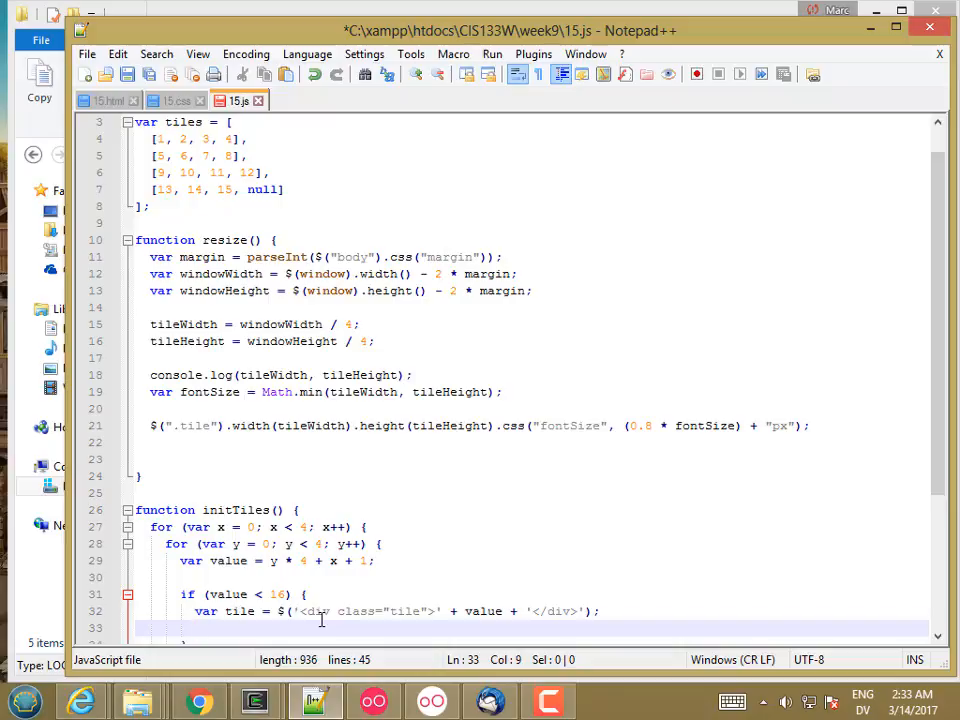
# - Append the new tile to the #board element with $('#board').append(tile);
pyautogui.write('$(')
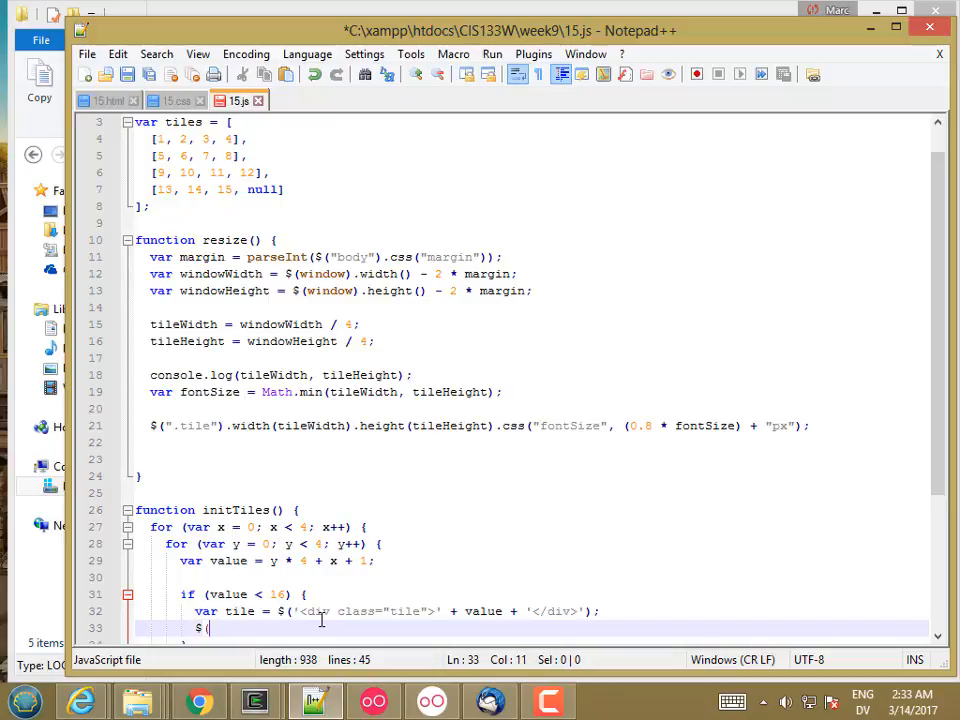
pyautogui.write("('#board').append(tile);")
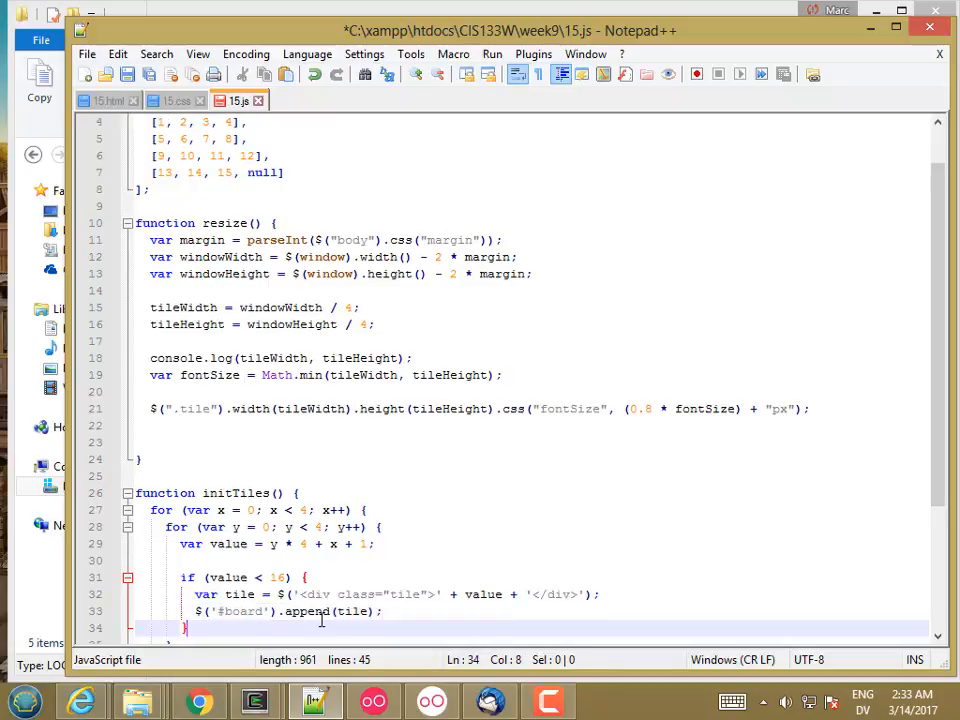
# - Cache var board = $('#board'); at the start of initTiles and append tiles via board.append(tile);
pyautogui.click(200, 612)
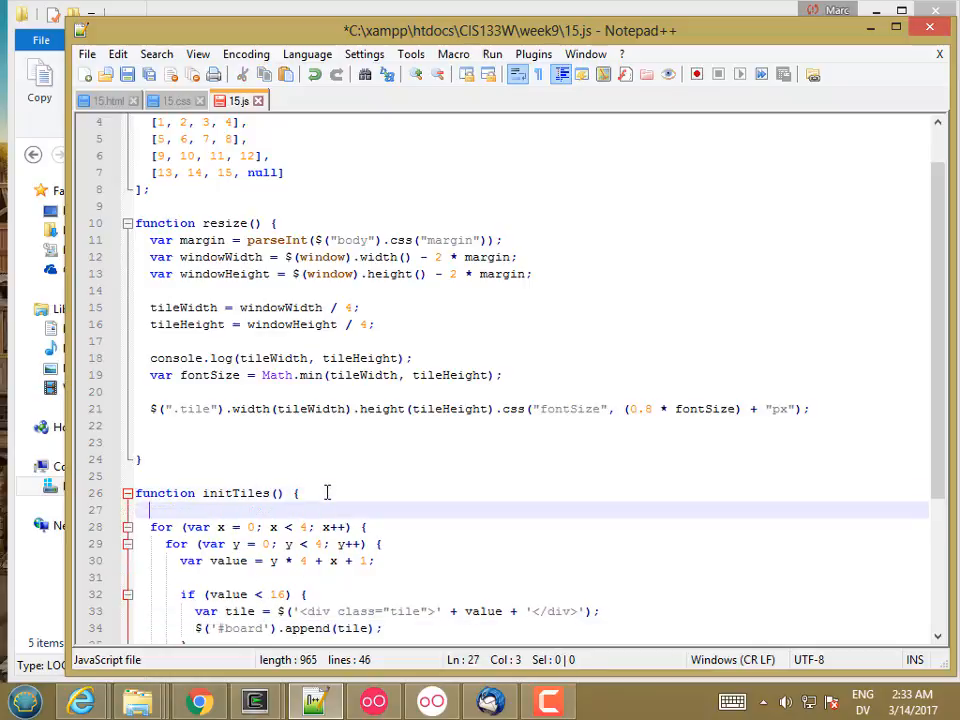
pyautogui.write('var board =')
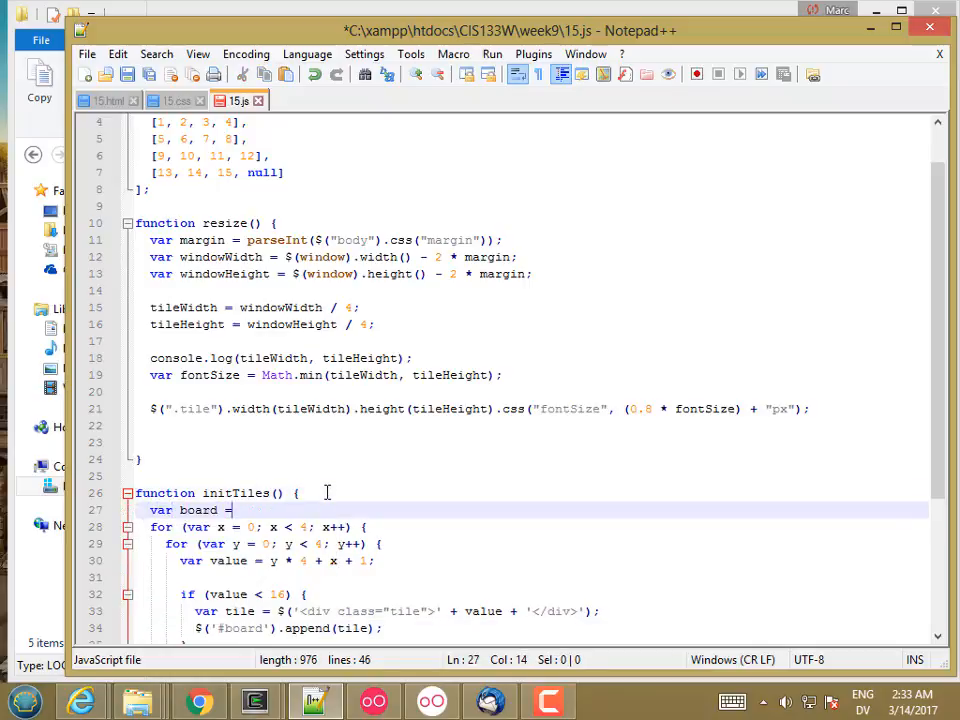
pyautogui.write("$('#board');")
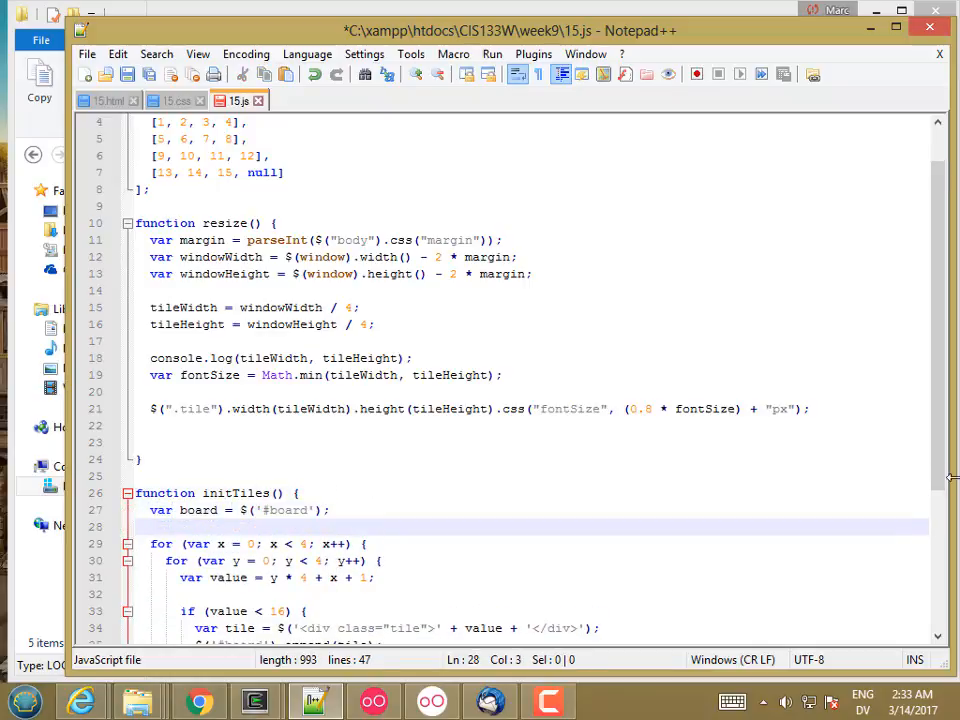
pyautogui.scroll(-3)
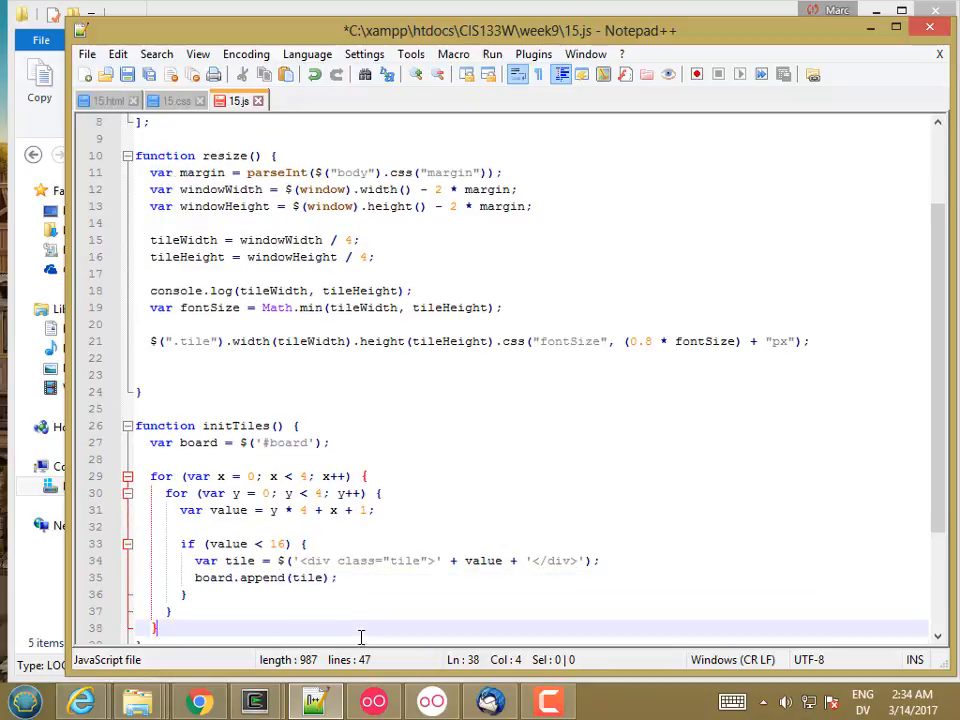
pyautogui.click(336, 576)
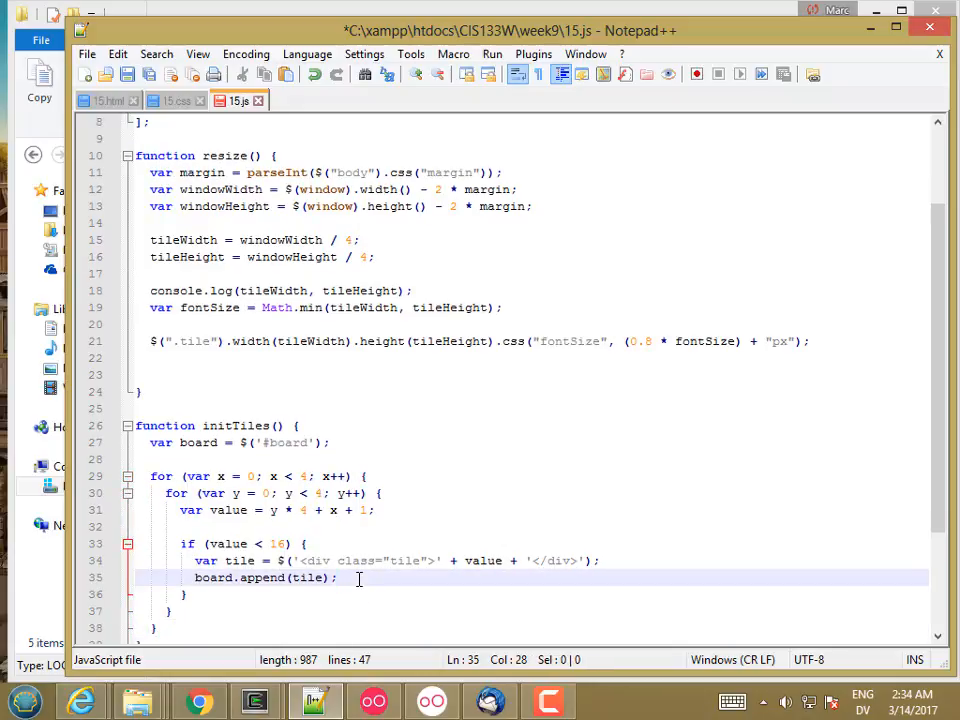
pyautogui.press('Enter')
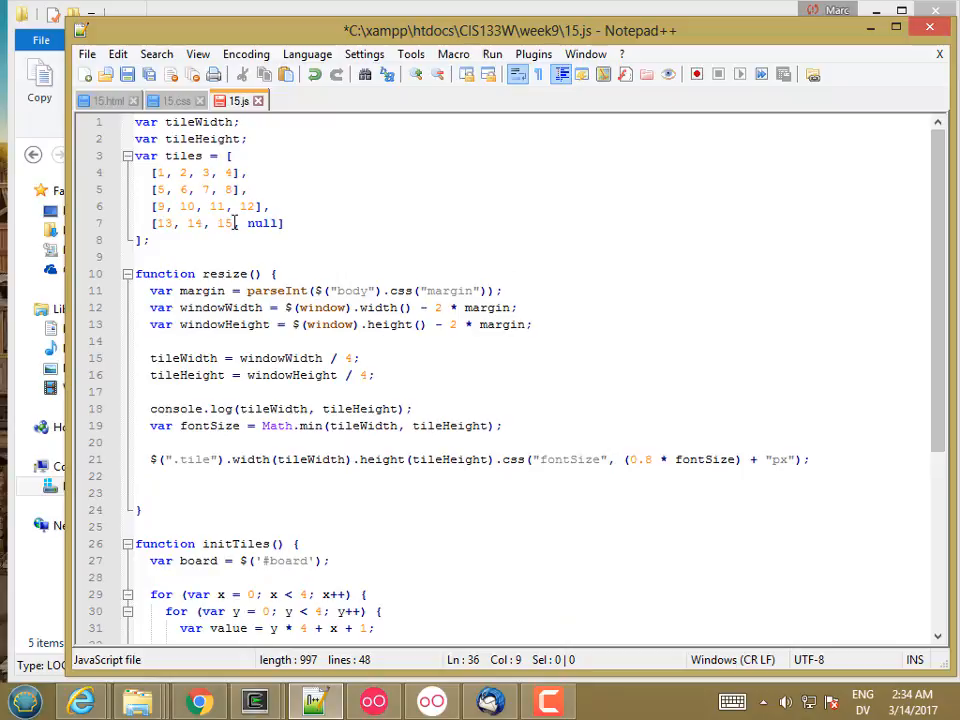
pyautogui.doubleClick(204, 206)
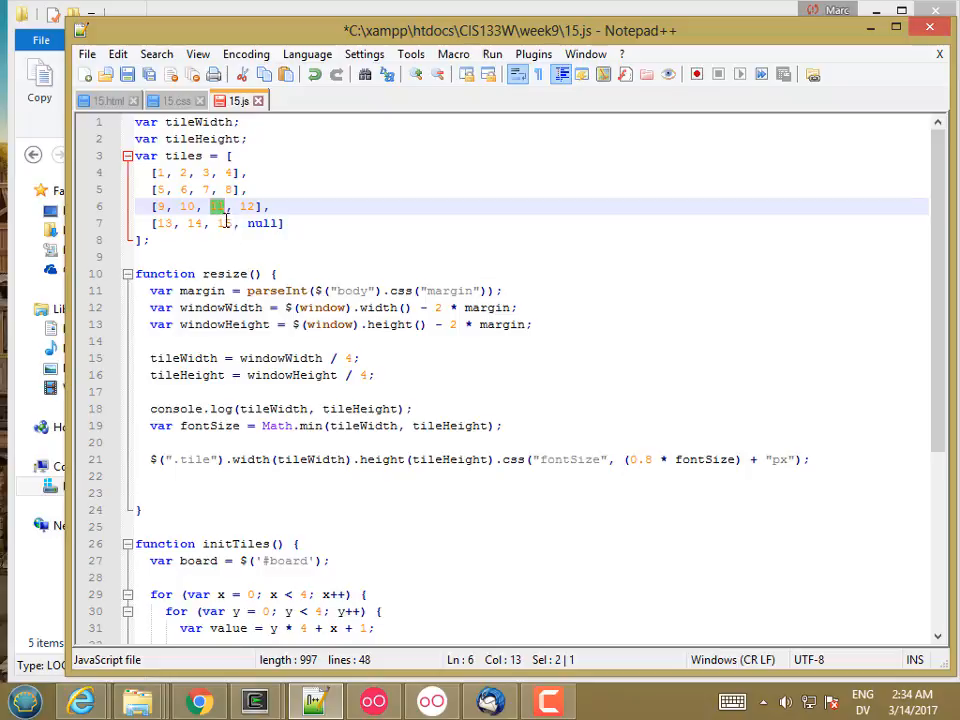
pyautogui.write('5')
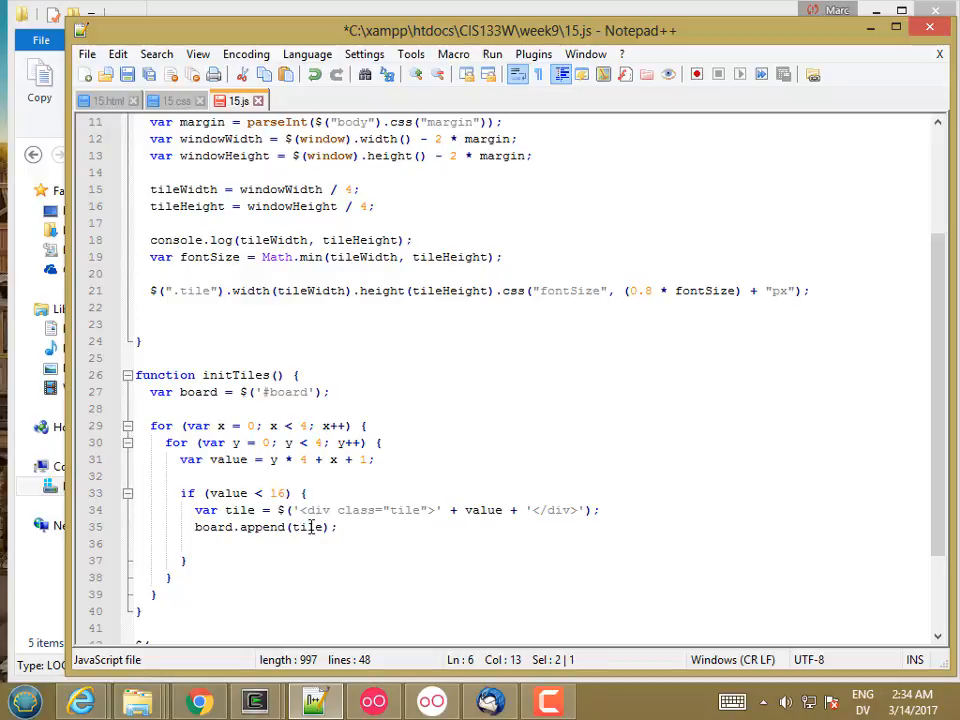
pyautogui.moveTo(308, 528)
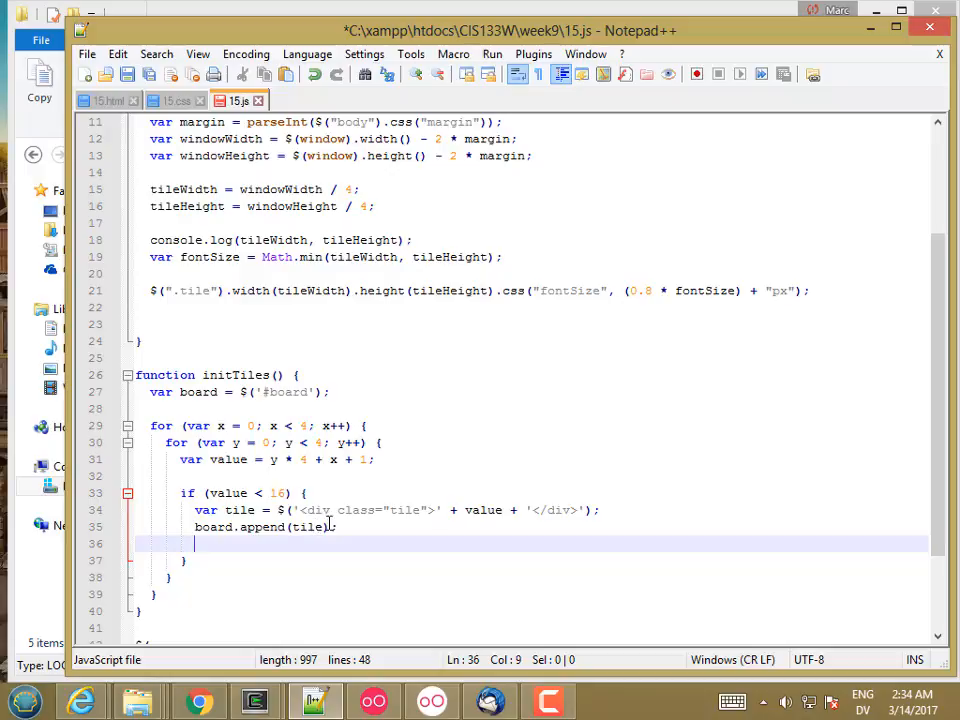
# - Store coordinates on each tile with tile.data("x", x).data("y", y);
pyautogui.write('$')
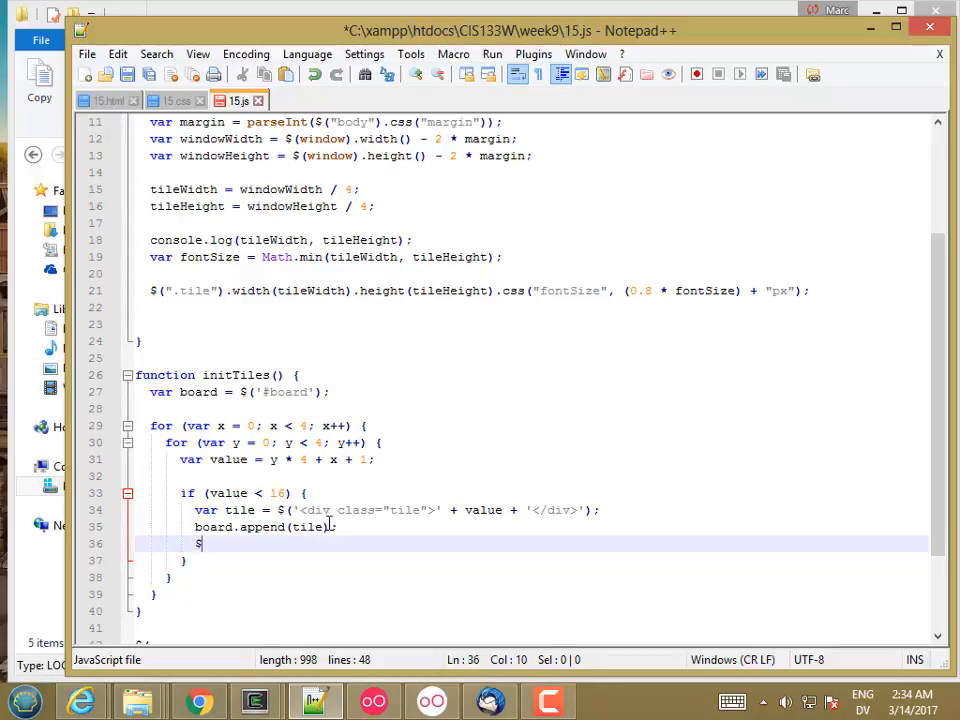
pyautogui.press('Backspace')
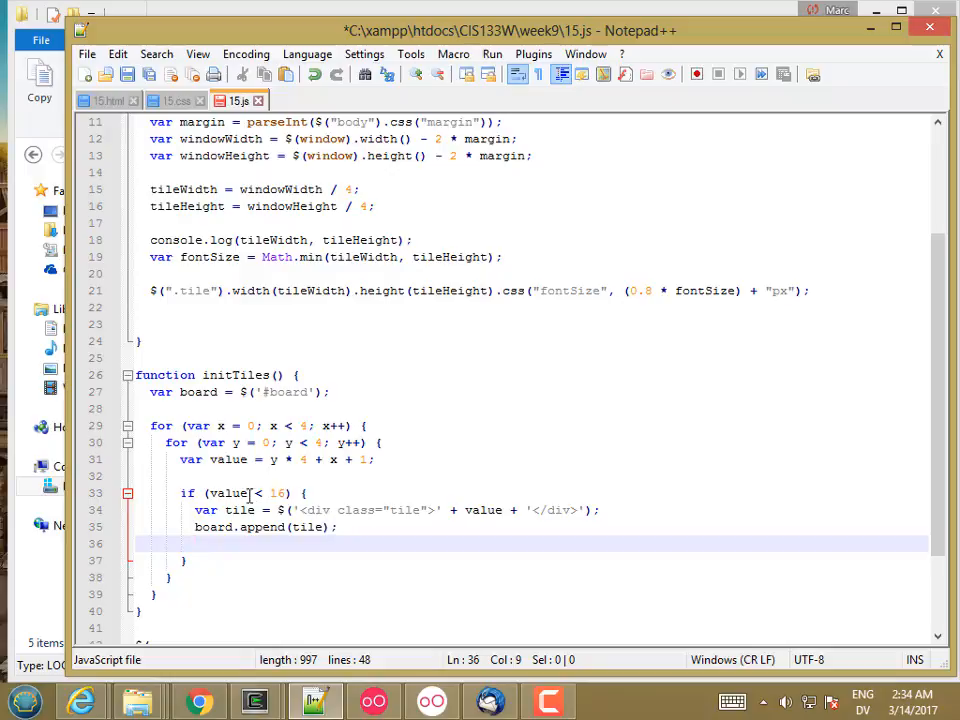
pyautogui.write('tile.data(')
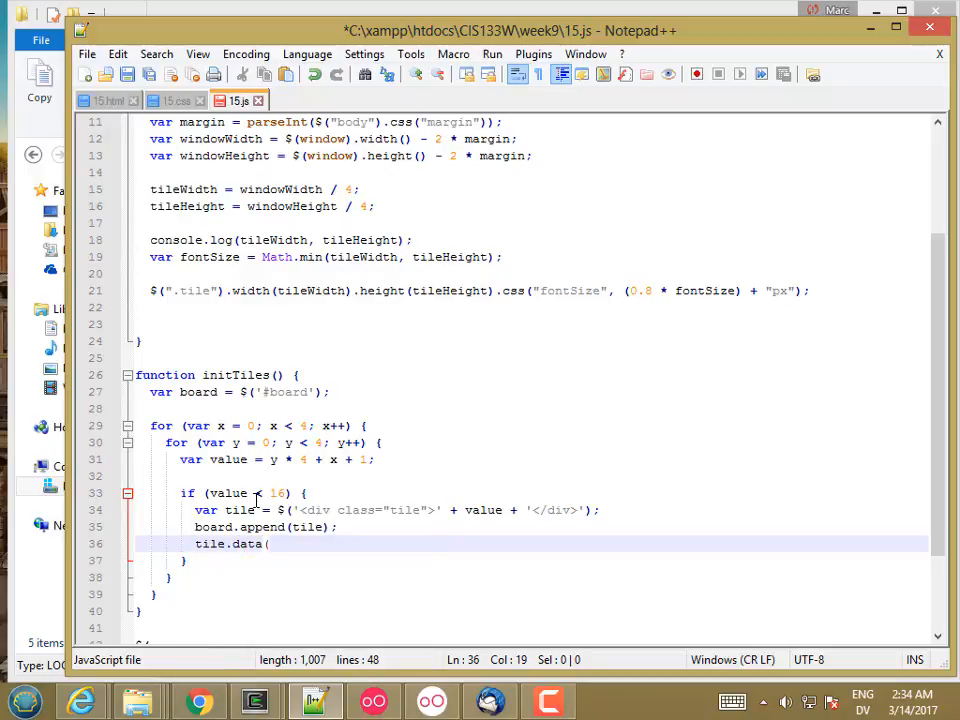
pyautogui.write('"x", x);')
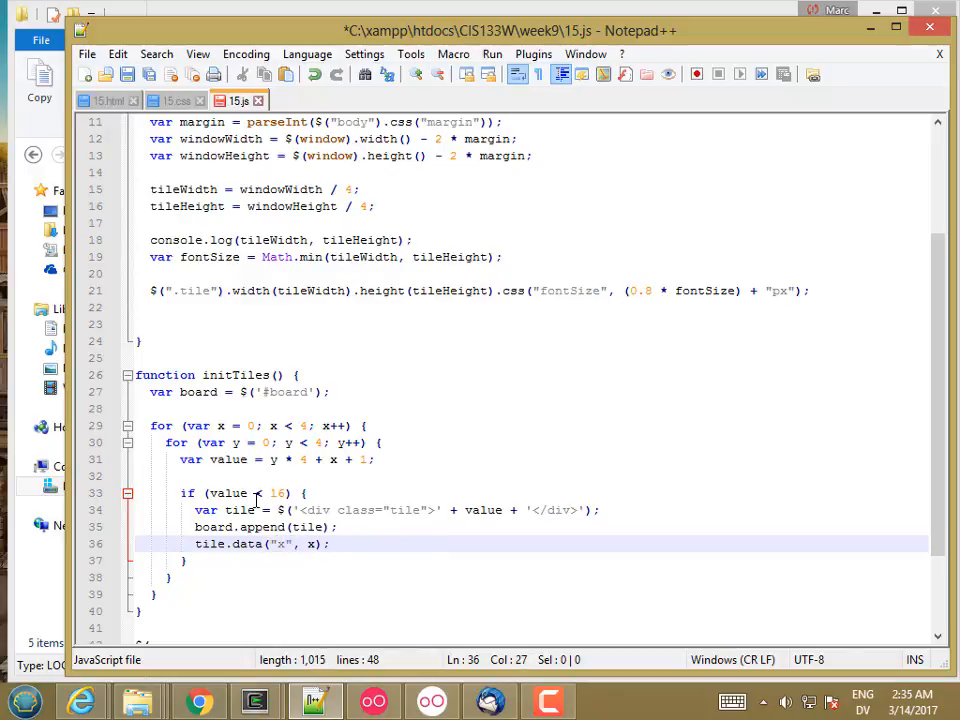
pyautogui.write('.')
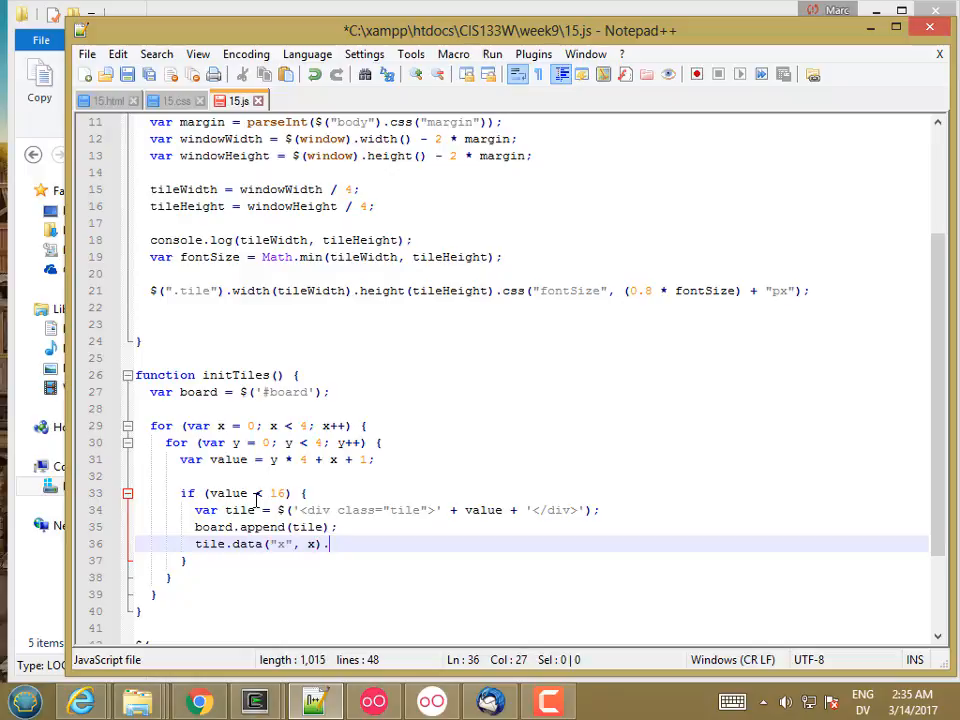
pyautogui.write('.data("y", y);')
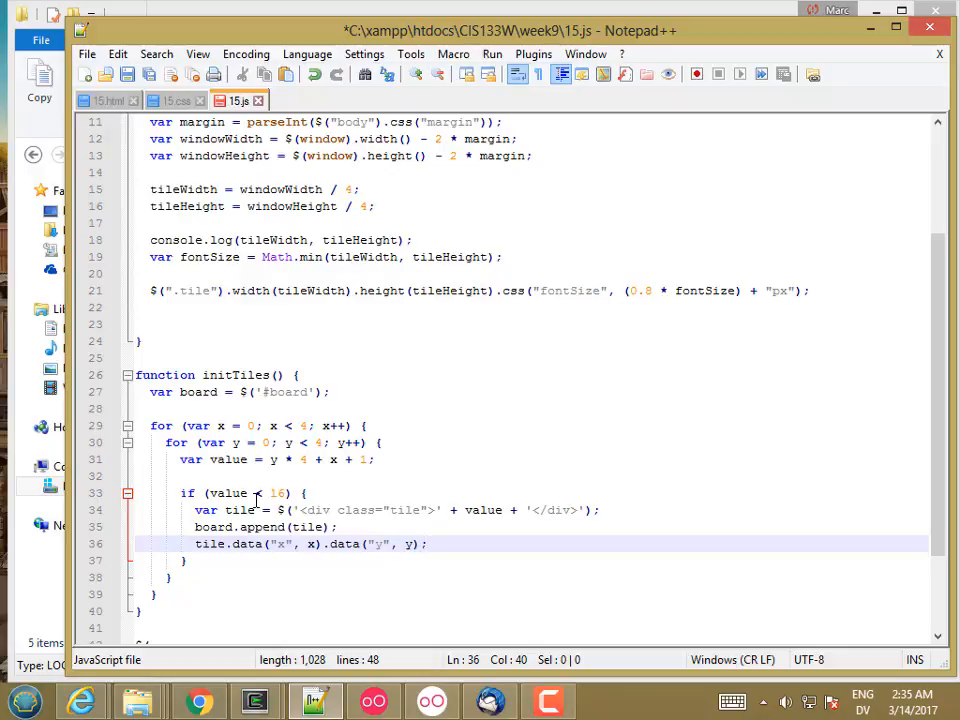
# - Assign the tile into the array with tiles[y][x] = tile
pyautogui.press('Enter')
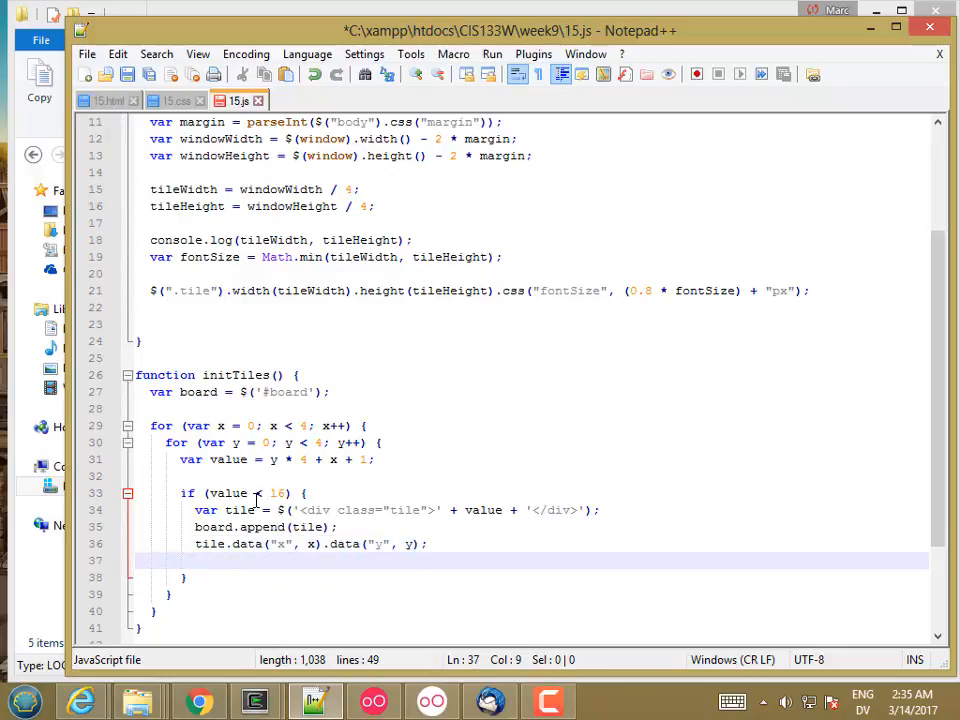
pyautogui.write('tiles[y')
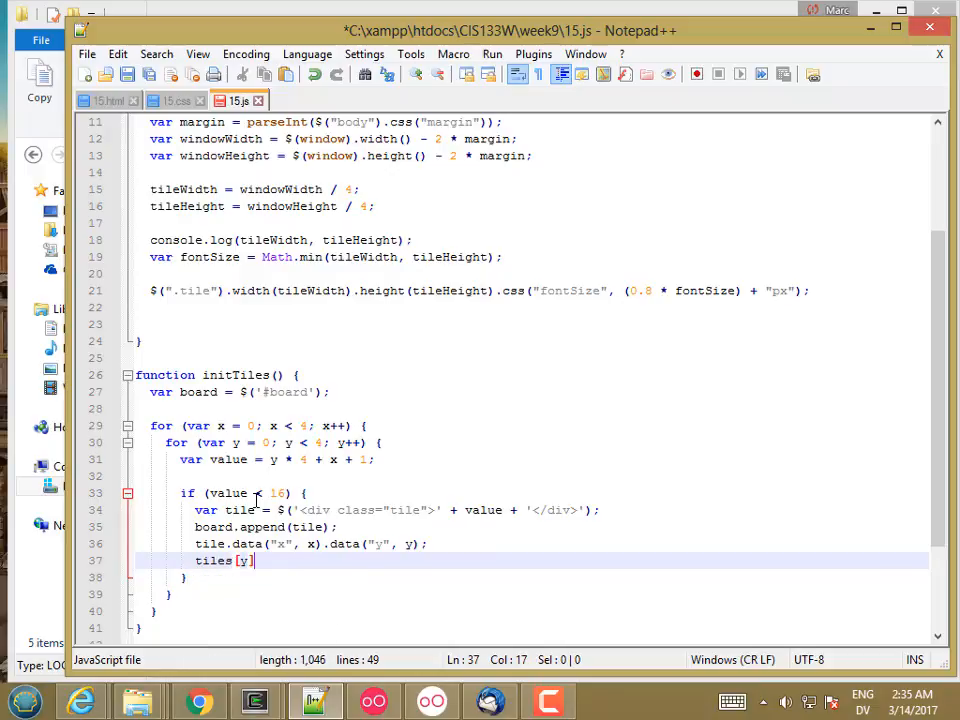
pyautogui.write('[x] =')
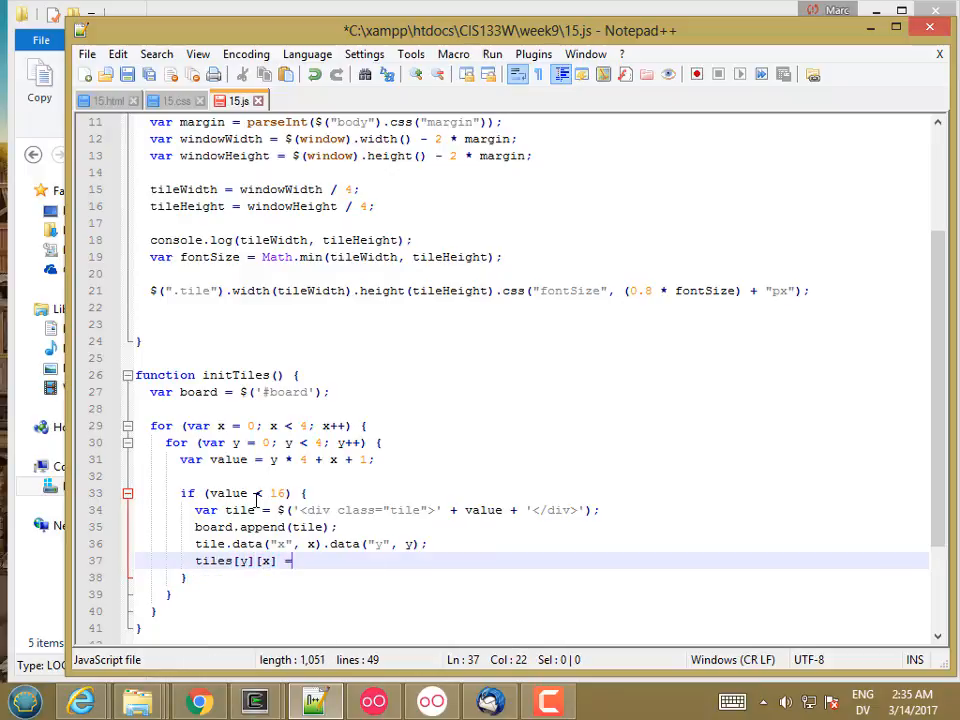
pyautogui.write('tile;')
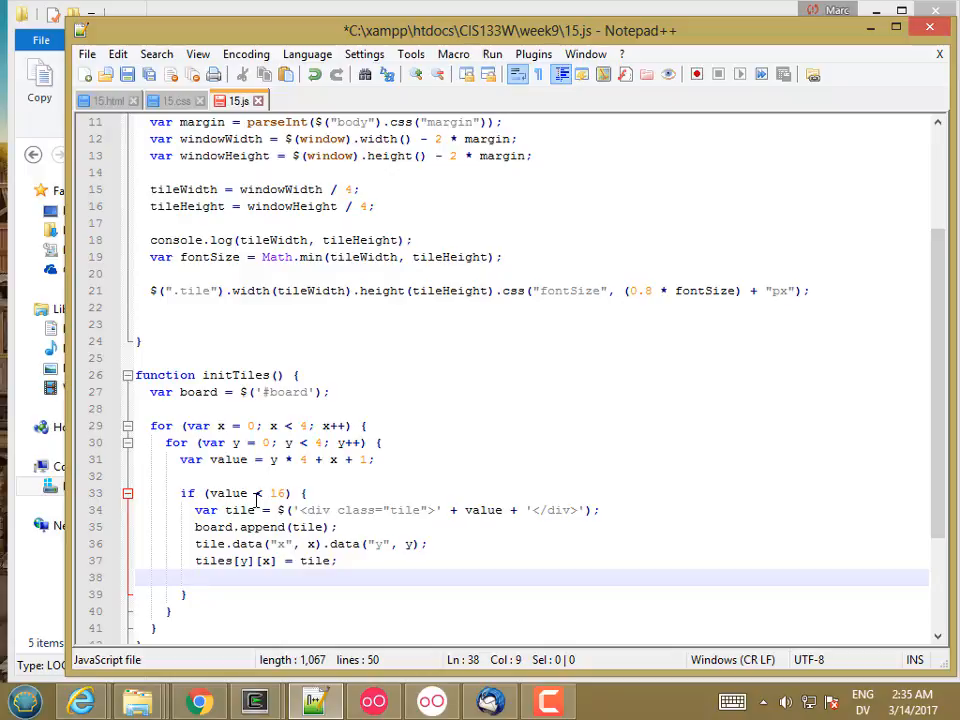
# - Add if (x % 2) setting tile.css("backgroundColor", "Pink");
pyautogui.write('if (x %')
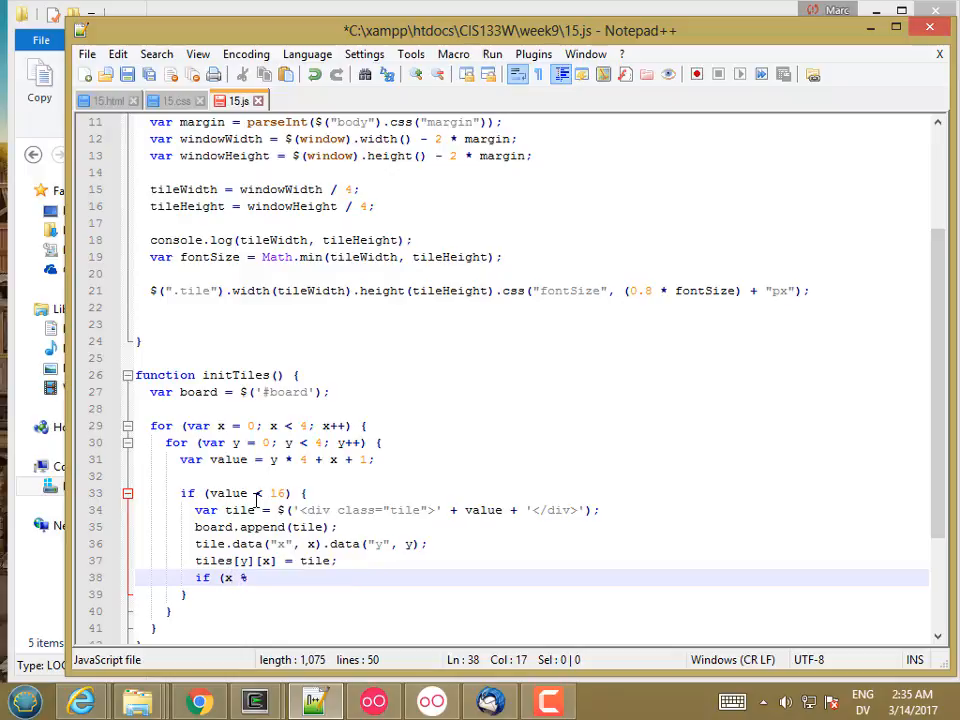
pyautogui.write('2)')
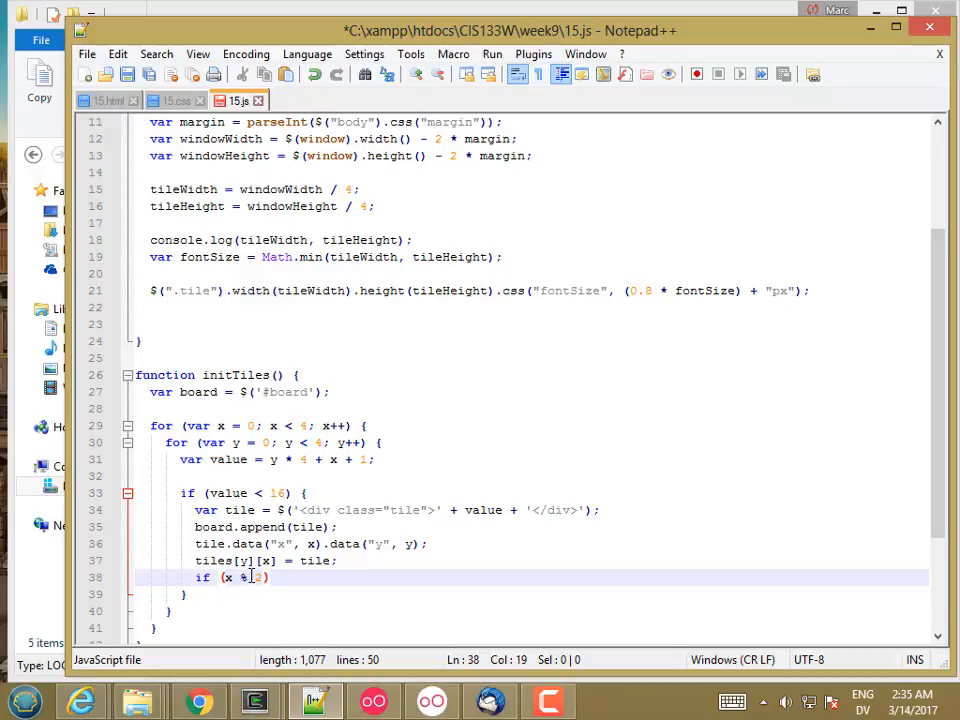
pyautogui.moveTo(252, 578)
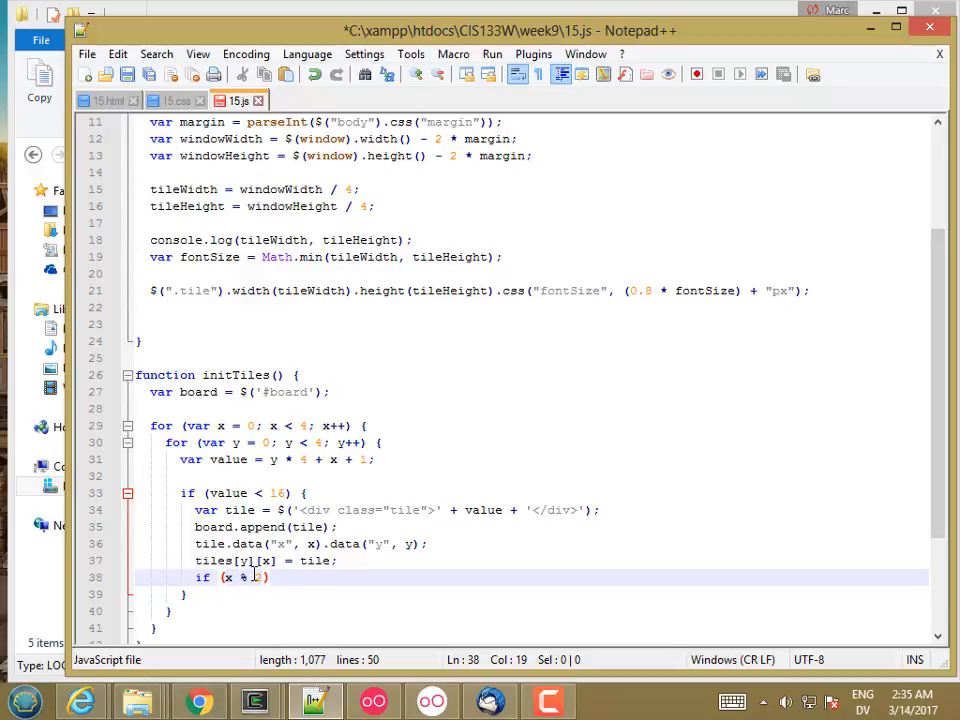
pyautogui.write('2')
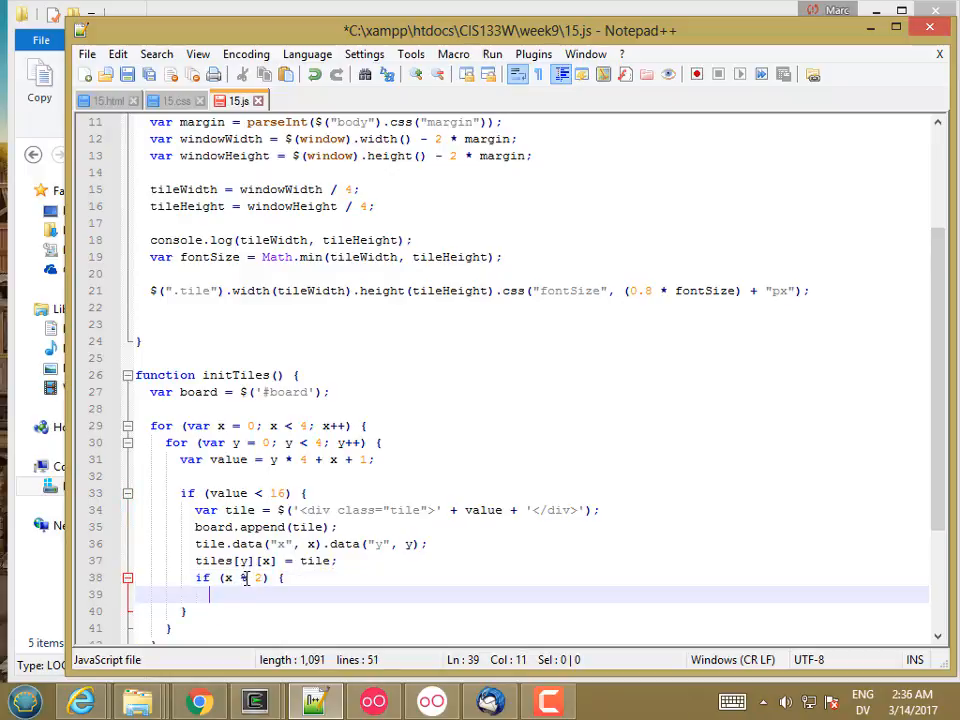
pyautogui.write('tile.bac')
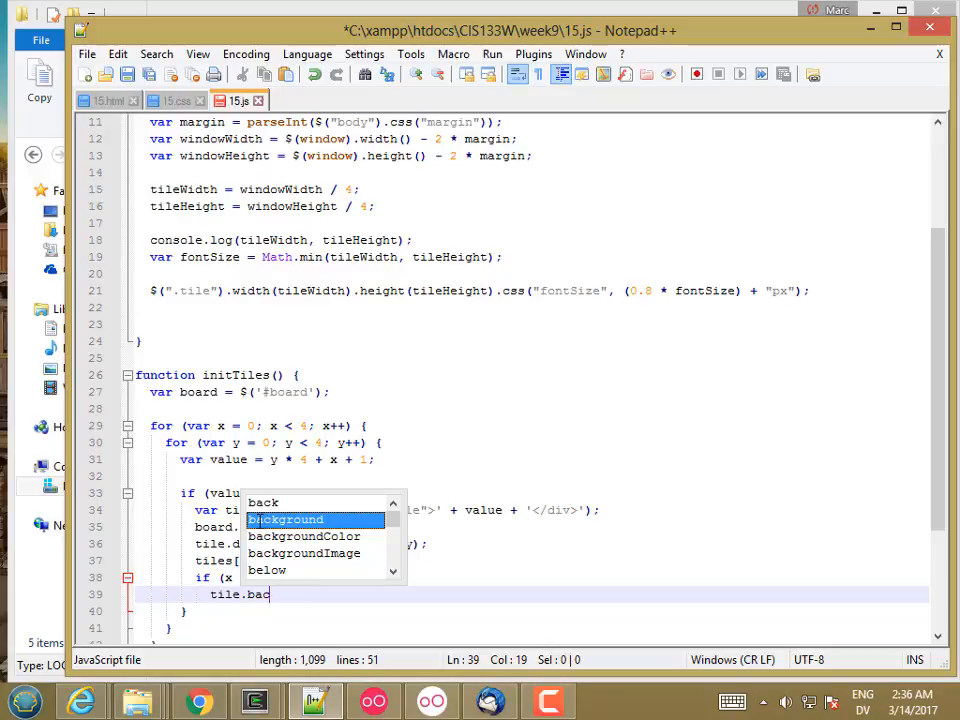
pyautogui.write('ss')
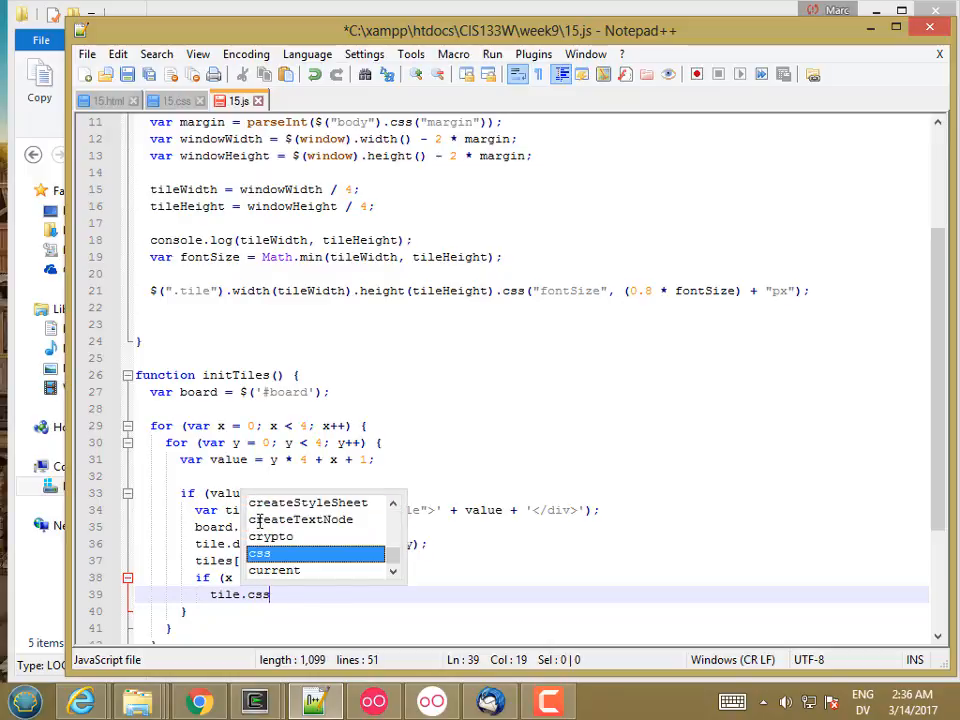
pyautogui.write('("backgroundColor')
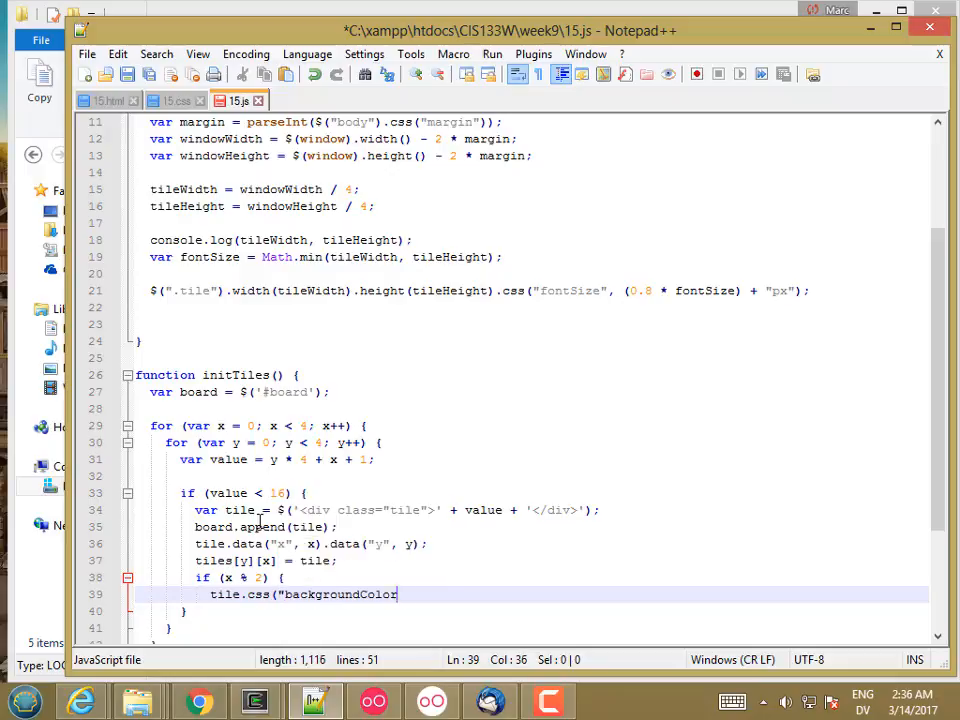
pyautogui.write(', "')
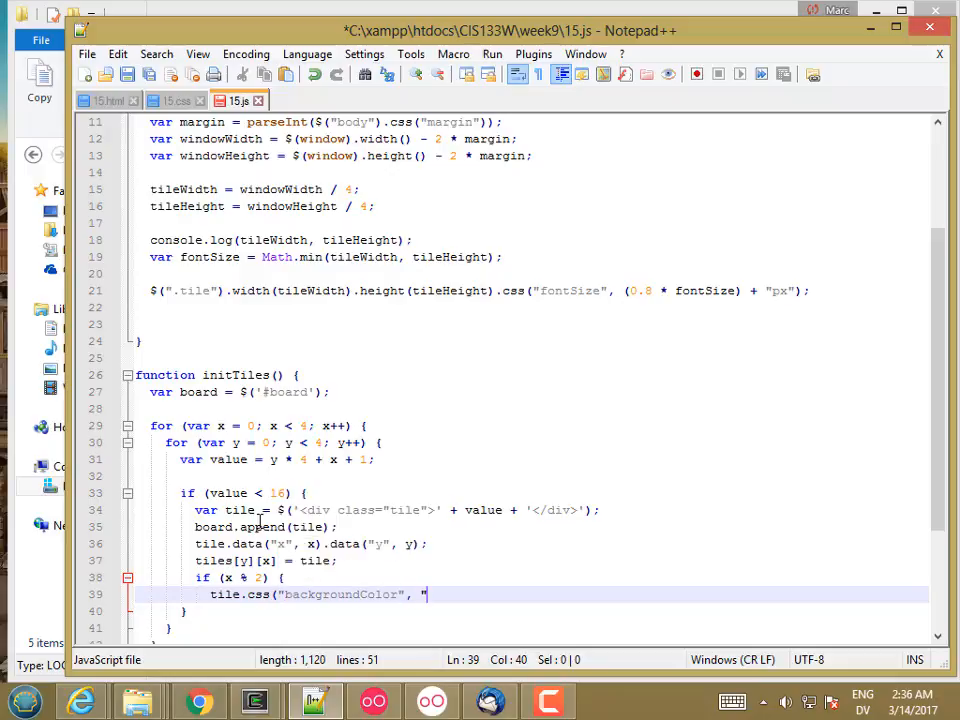
pyautogui.write('Pink')
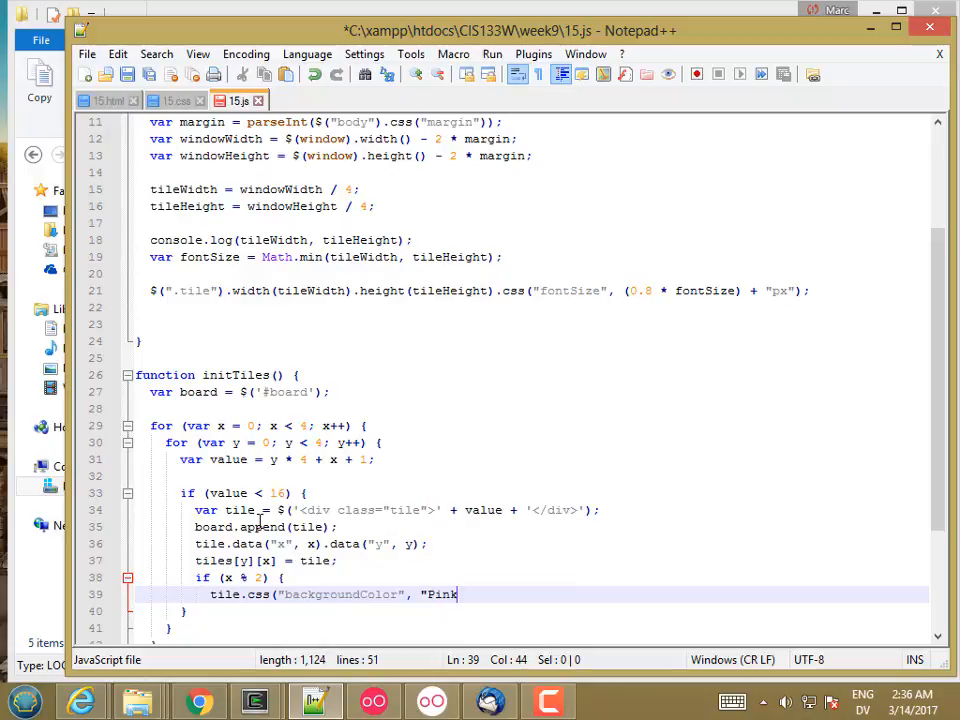
pyautogui.write('");')
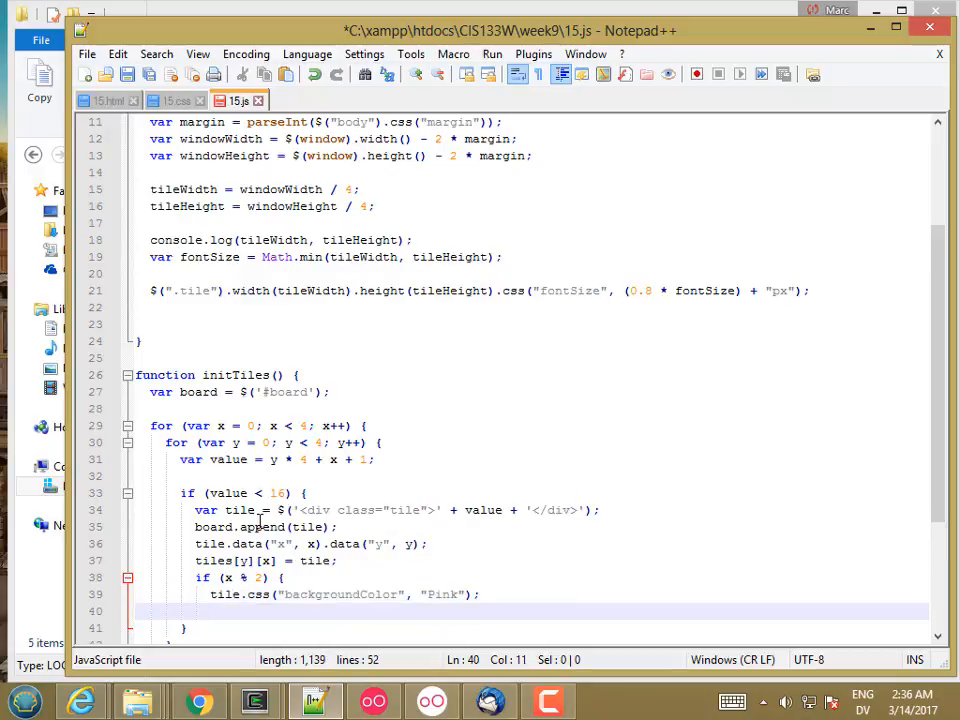
pyautogui.write('} else')
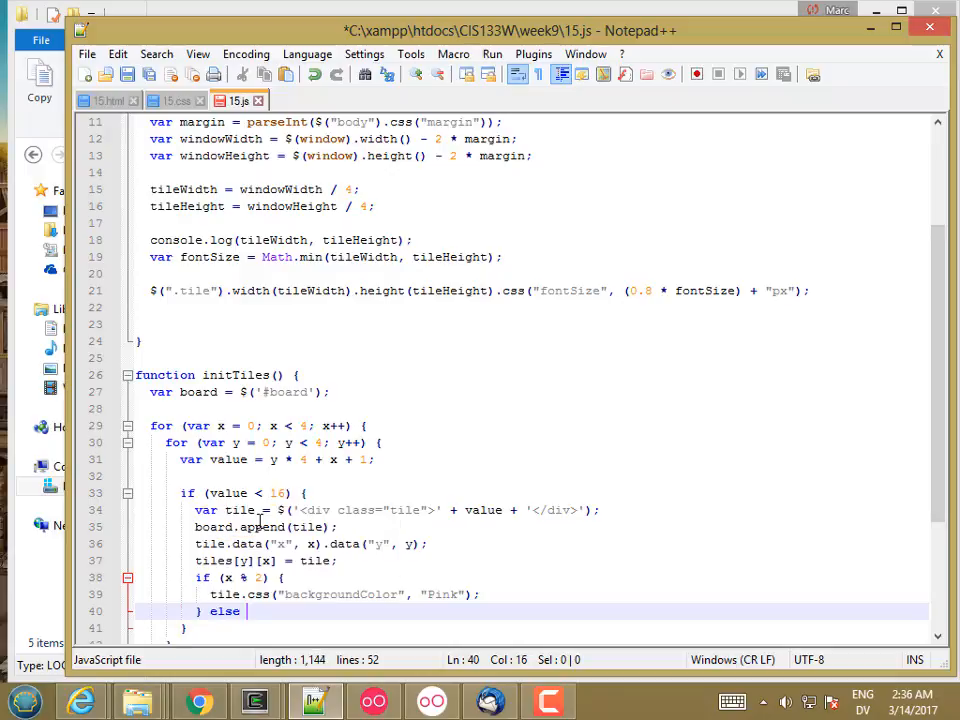
# - Add the else branch colouring tiles LightGreen and save 15.js
pyautogui.write('tile.css("backgroundColor",')
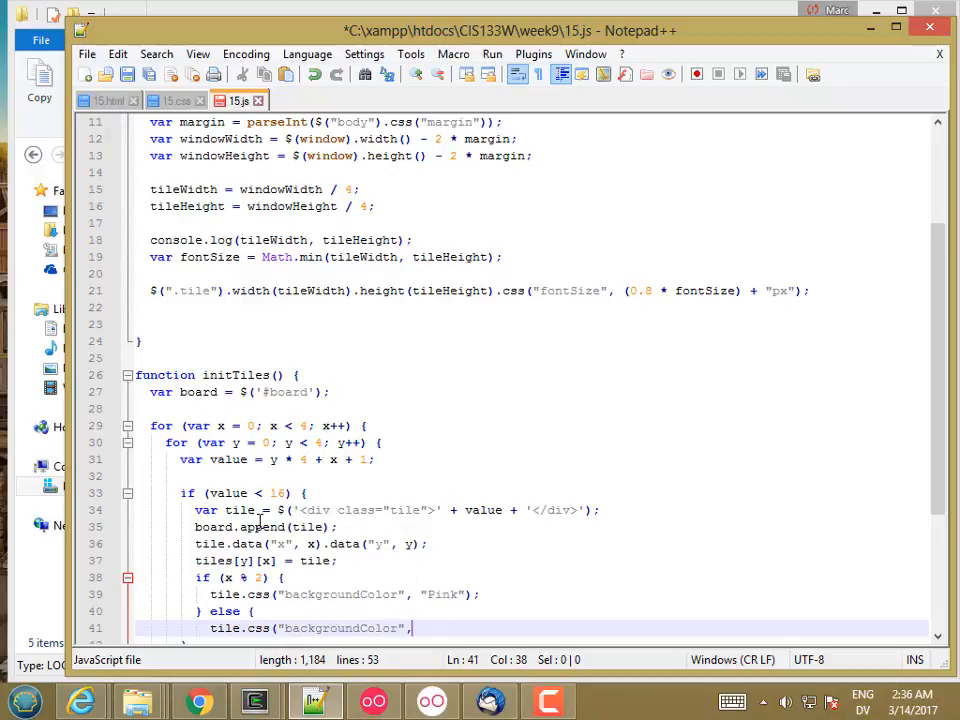
pyautogui.write('"Light')
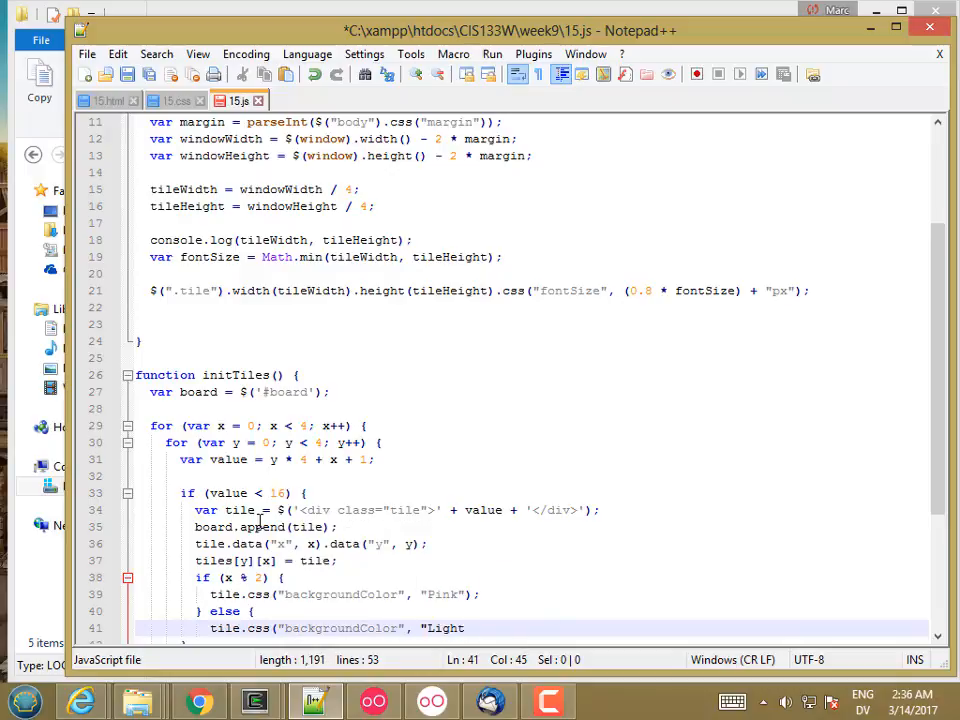
pyautogui.write('Green");')
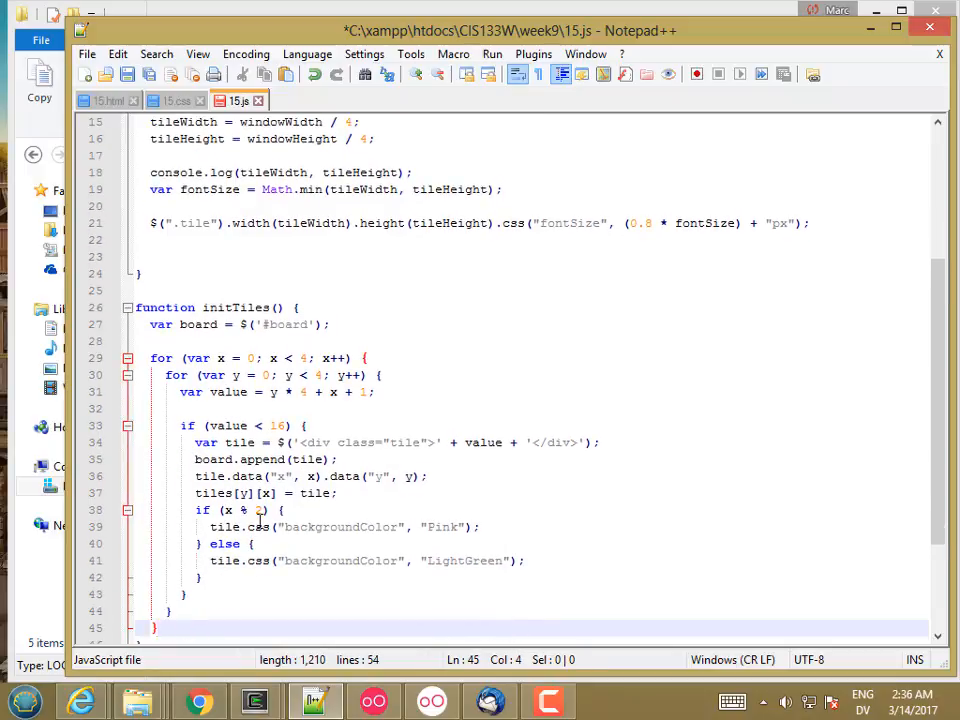
pyautogui.press('ctrl+s')
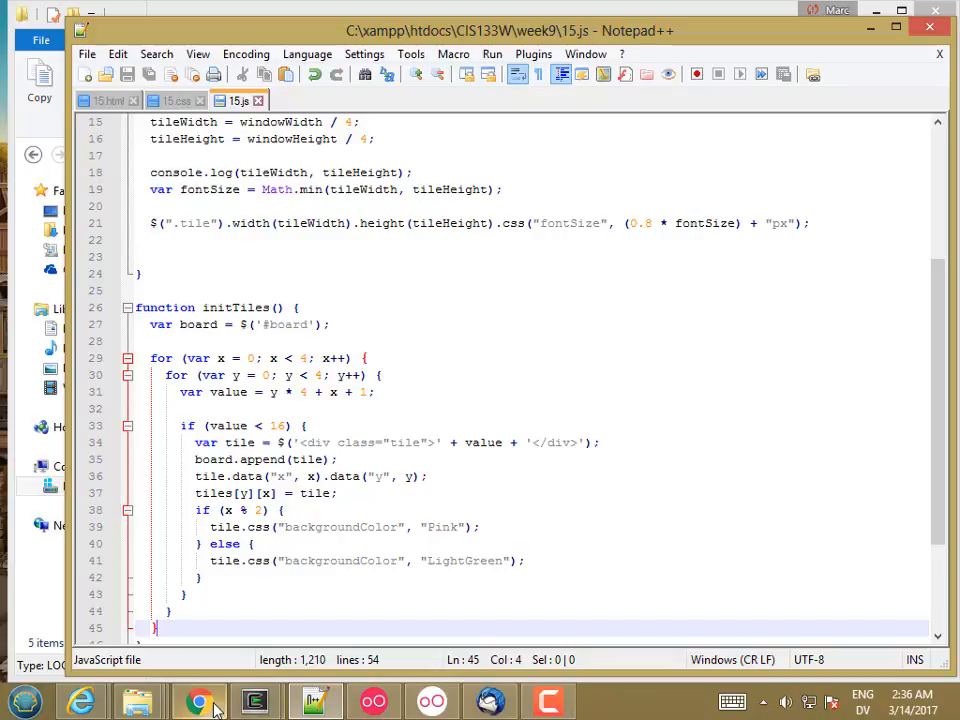
pyautogui.moveTo(200, 700)
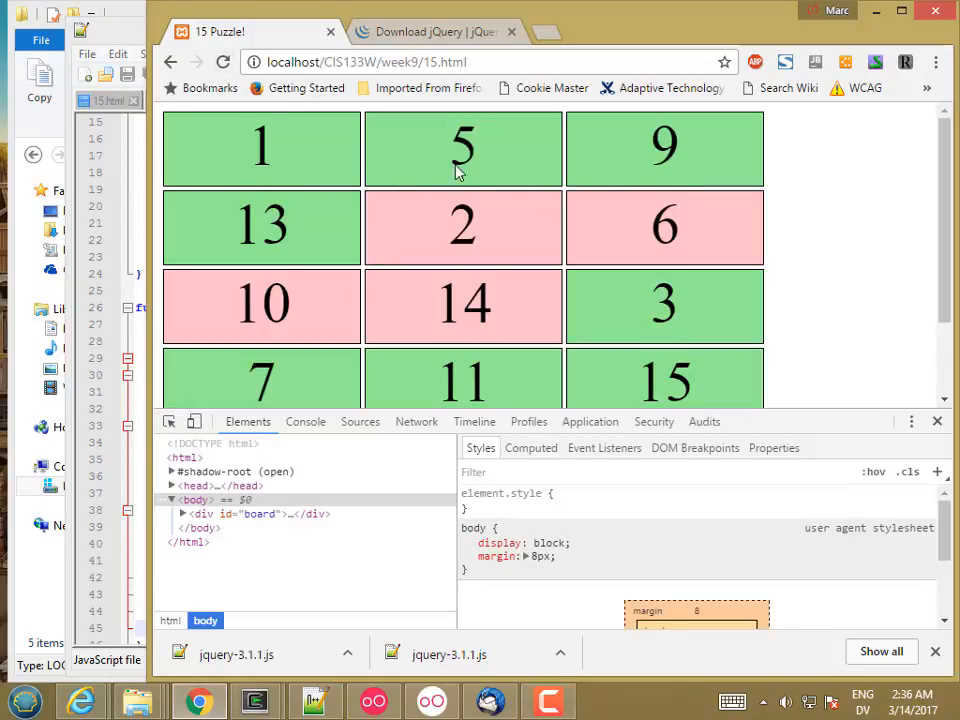
pyautogui.moveTo(858, 240)
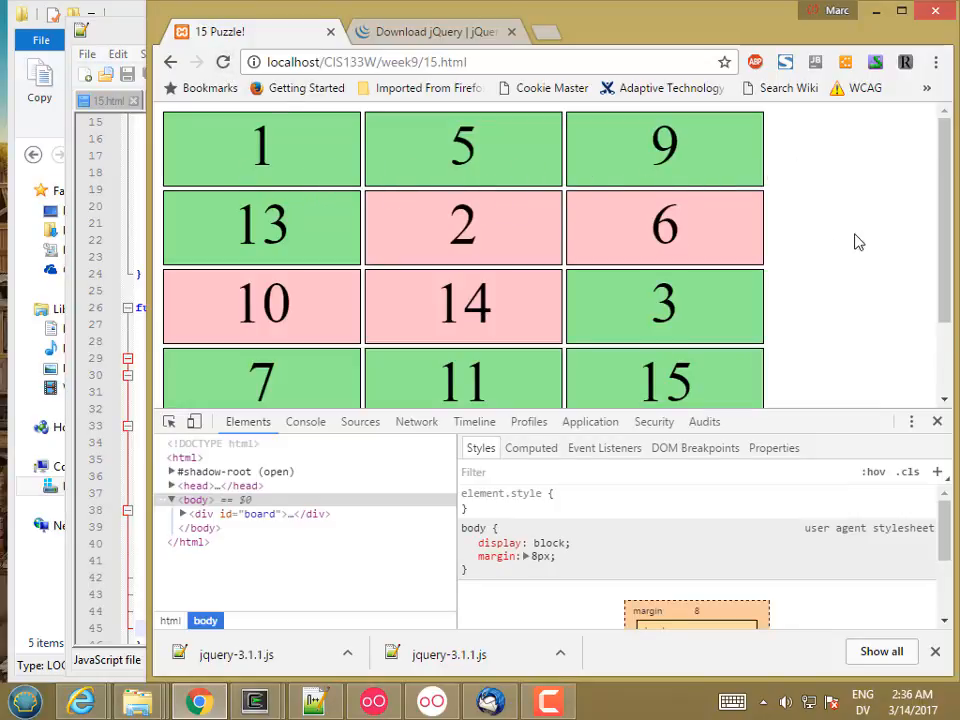
pyautogui.moveTo(170, 198)
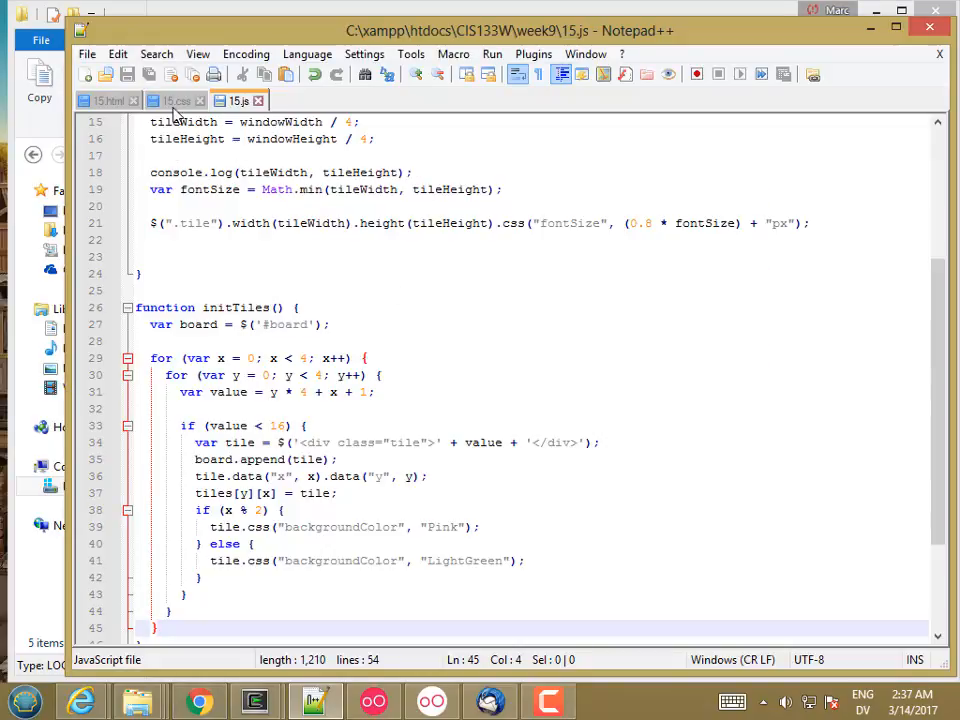
# - In 15.css, add body { overflow: hidden; margin: 0px; } below the .tile rule
pyautogui.click(176, 100)
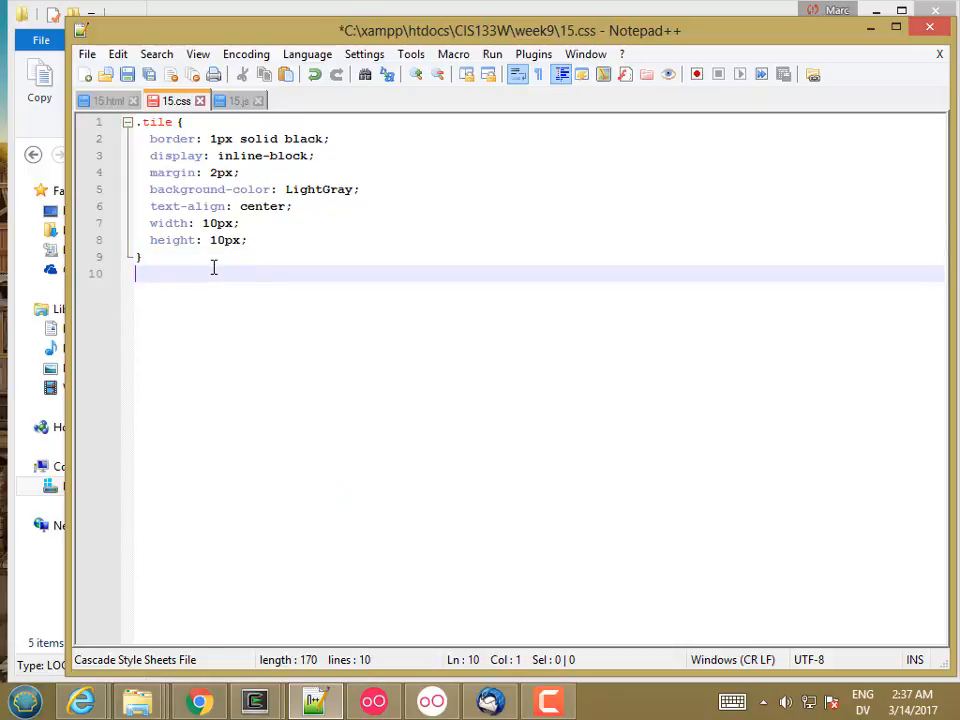
pyautogui.write('body {')
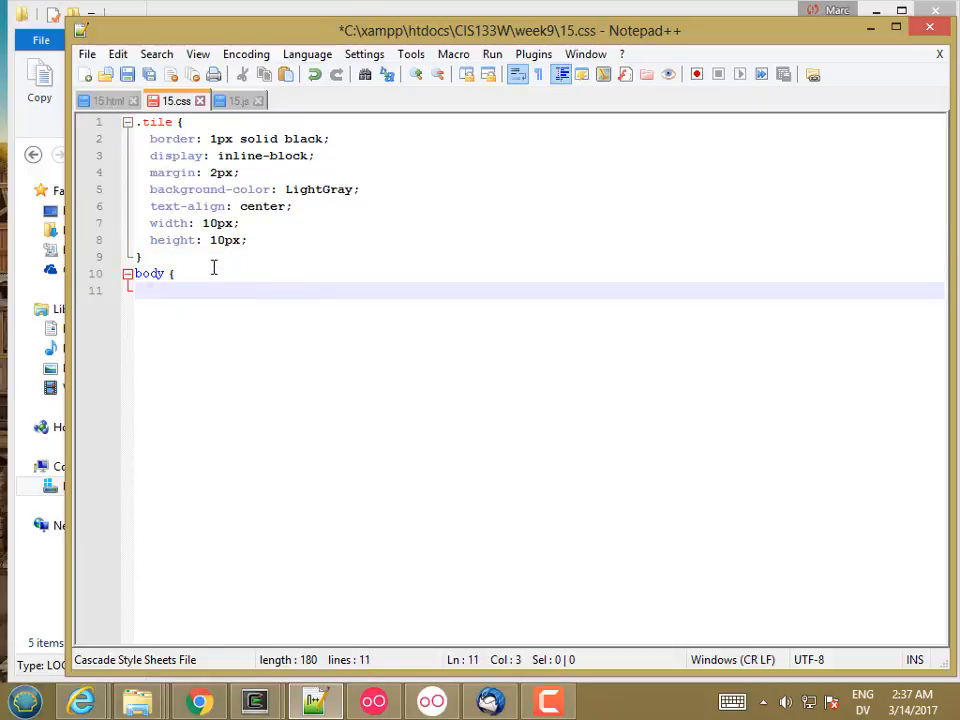
pyautogui.write('overflow:')
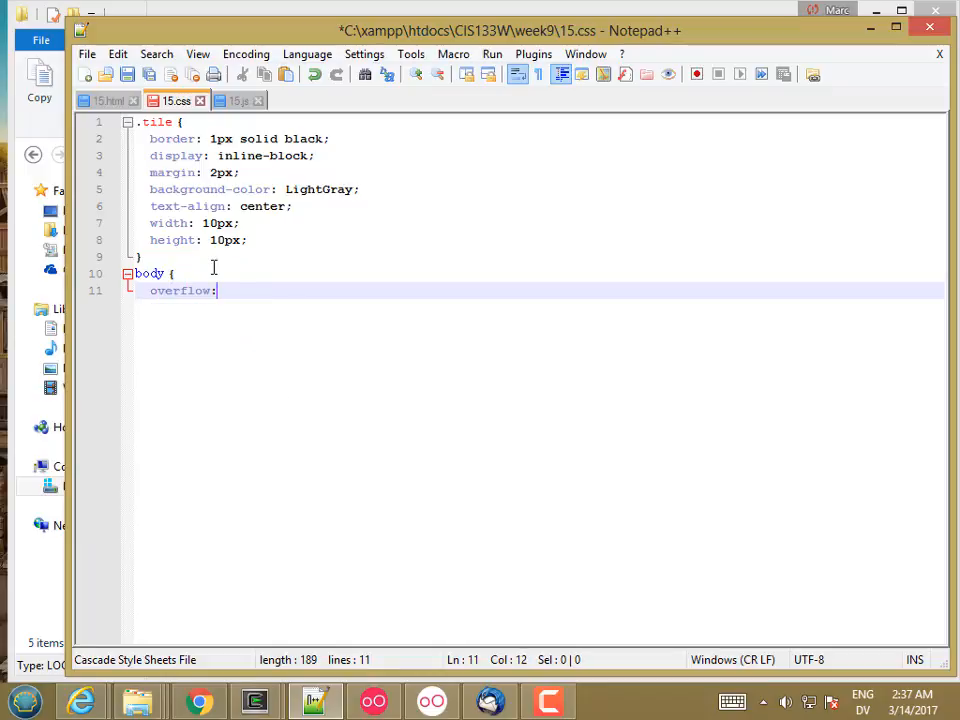
pyautogui.write('hidden')
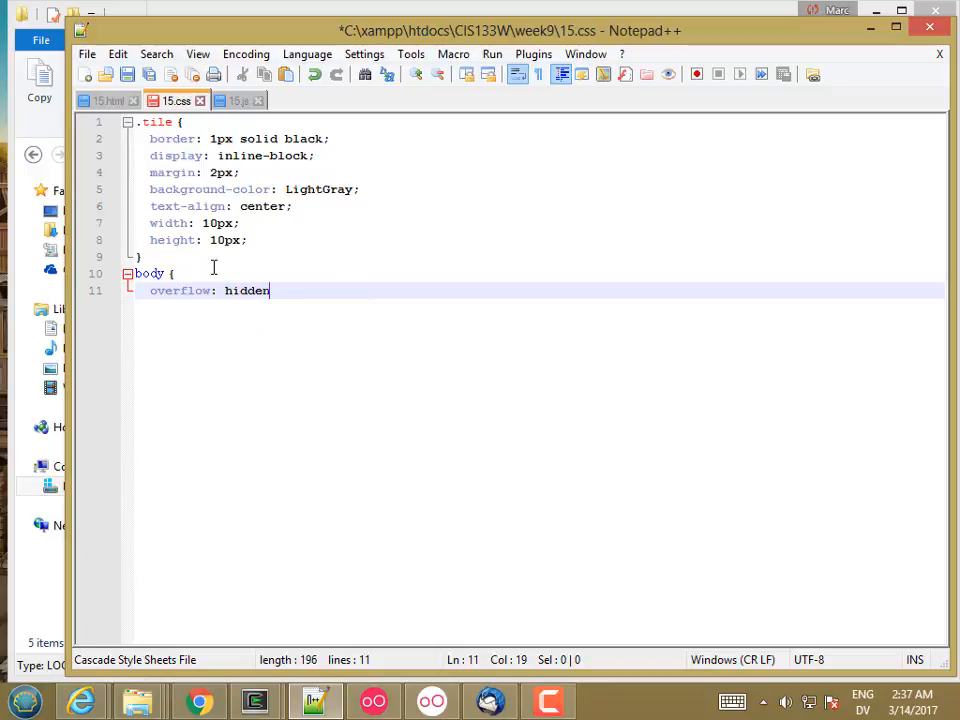
pyautogui.write(';')
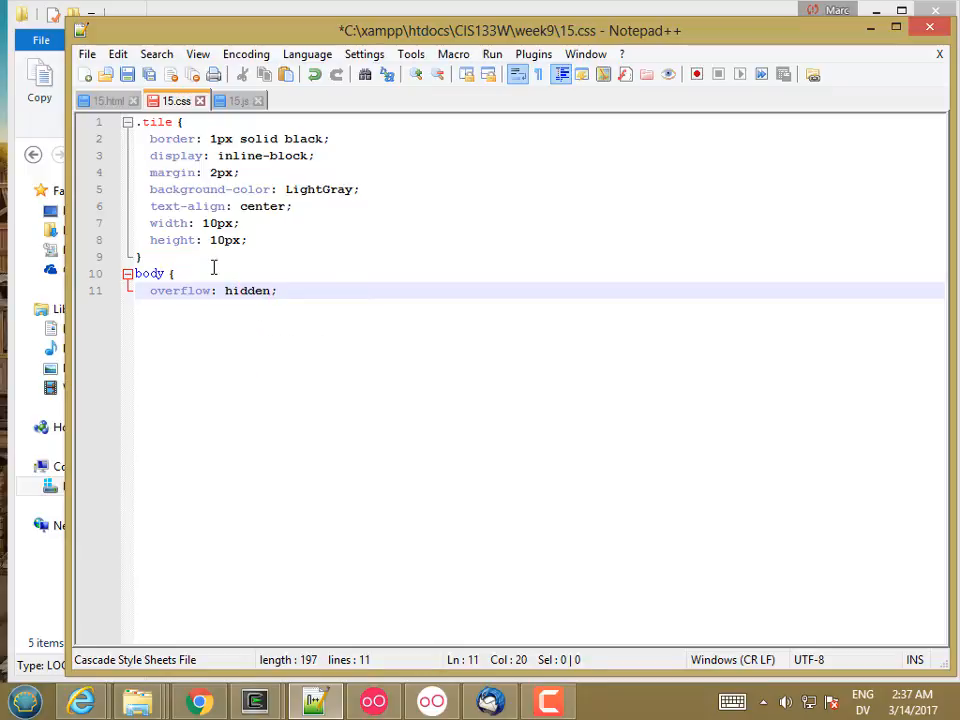
pyautogui.write('margi')
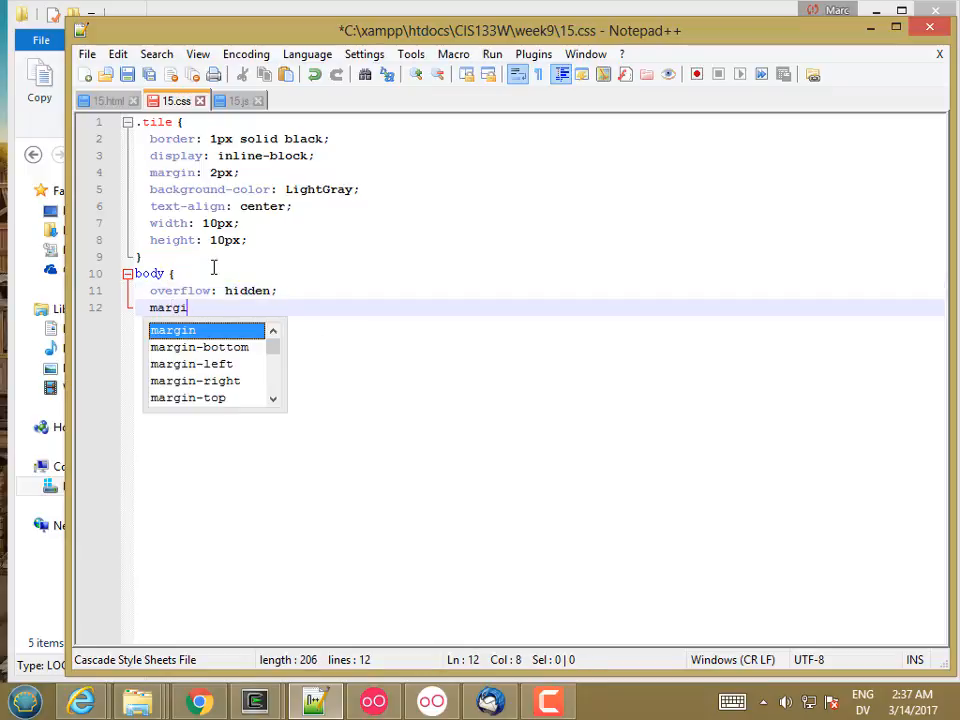
pyautogui.write('n: 0px;')
pyautogui.write('var MARGIN')
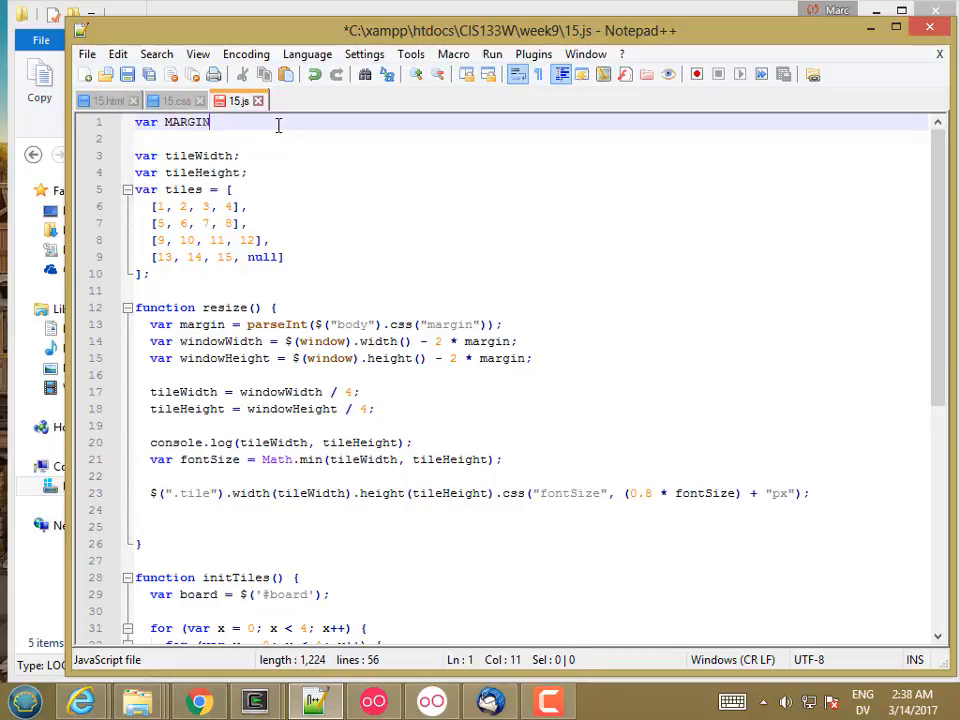
# - Declare var MARGIN = 2 and var BORDER = 1 at the top of 15.js
pyautogui.write('= 2;')
pyautogui.click(530, 140)
pyautogui.write('var BORDER')
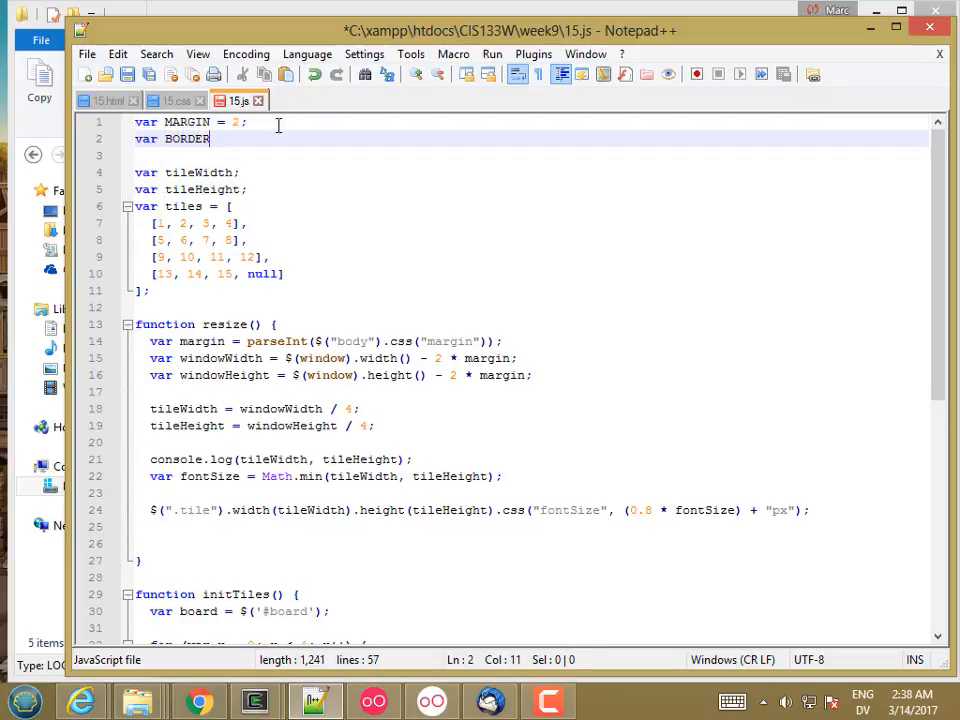
pyautogui.write('= 1;')
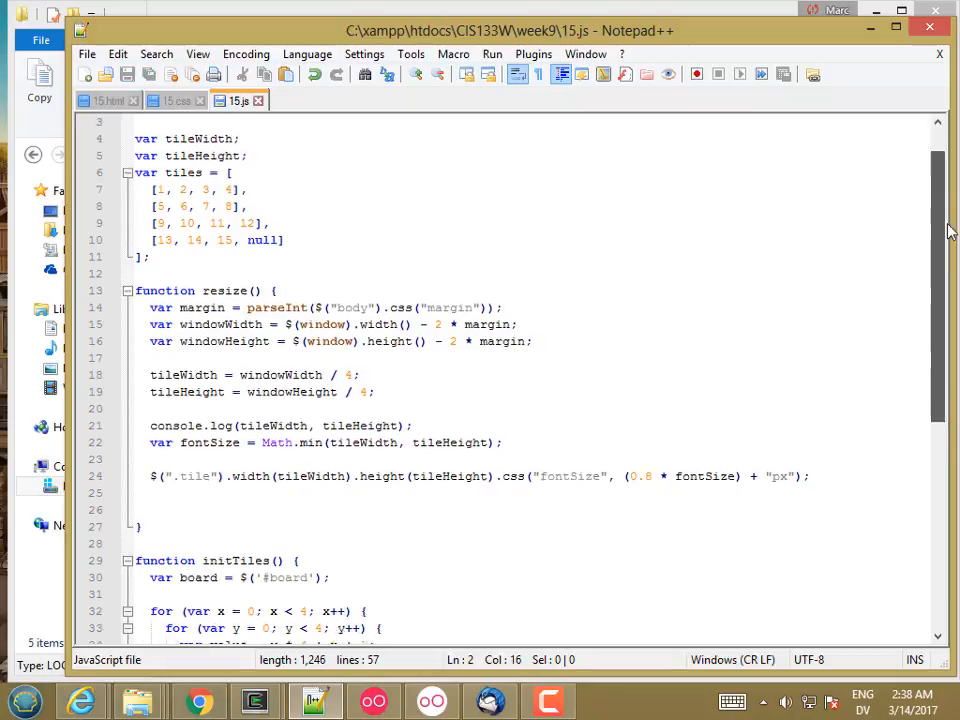
pyautogui.scroll(-3)
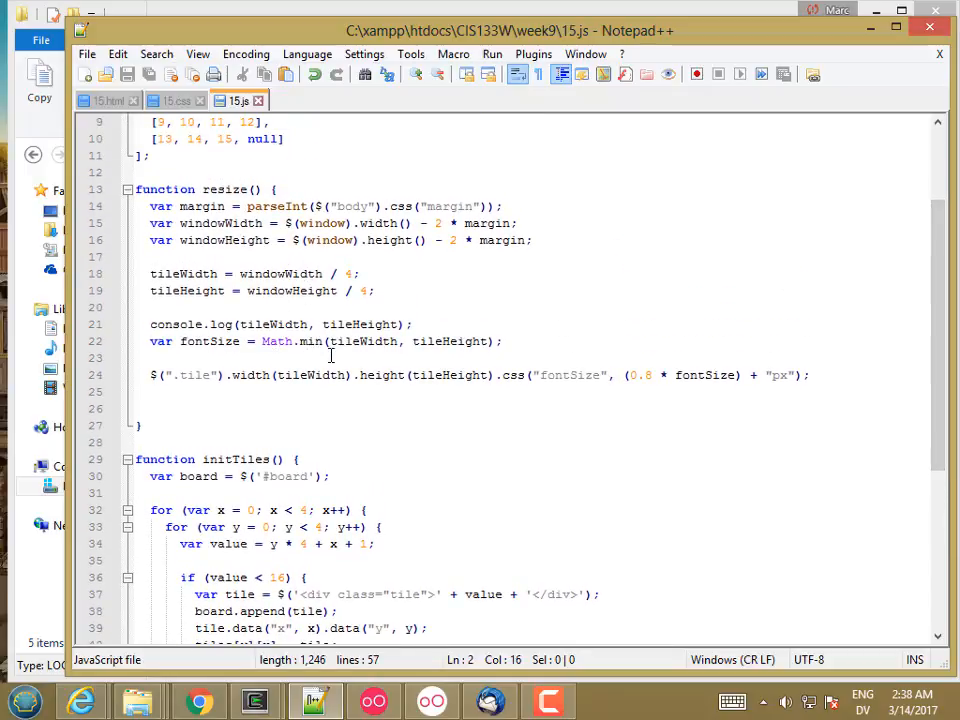
# - Split the tile width/height chain onto lines, subtracting MARGIN and BORDER from each
pyautogui.click(354, 376)
pyautogui.write(' - ')
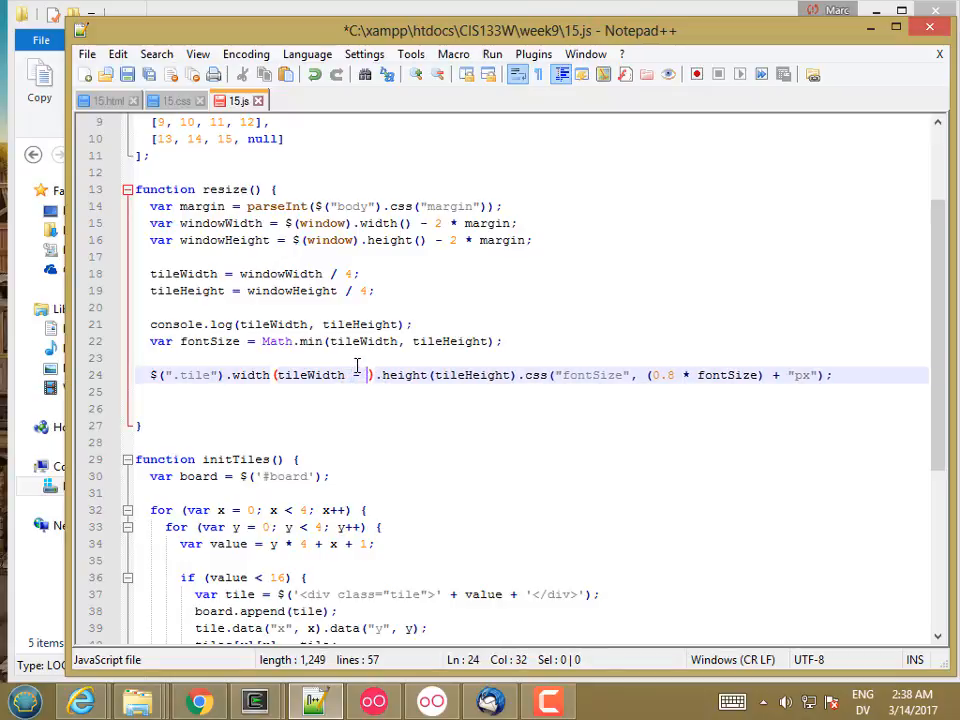
pyautogui.write('MARGIN - BORDER')
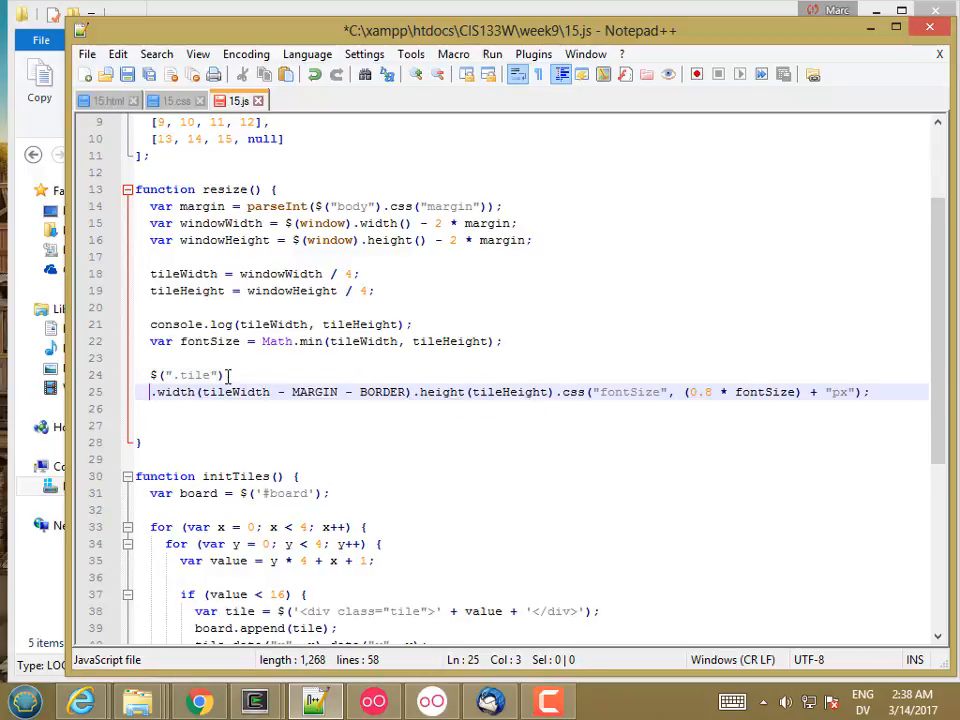
pyautogui.press('Enter')
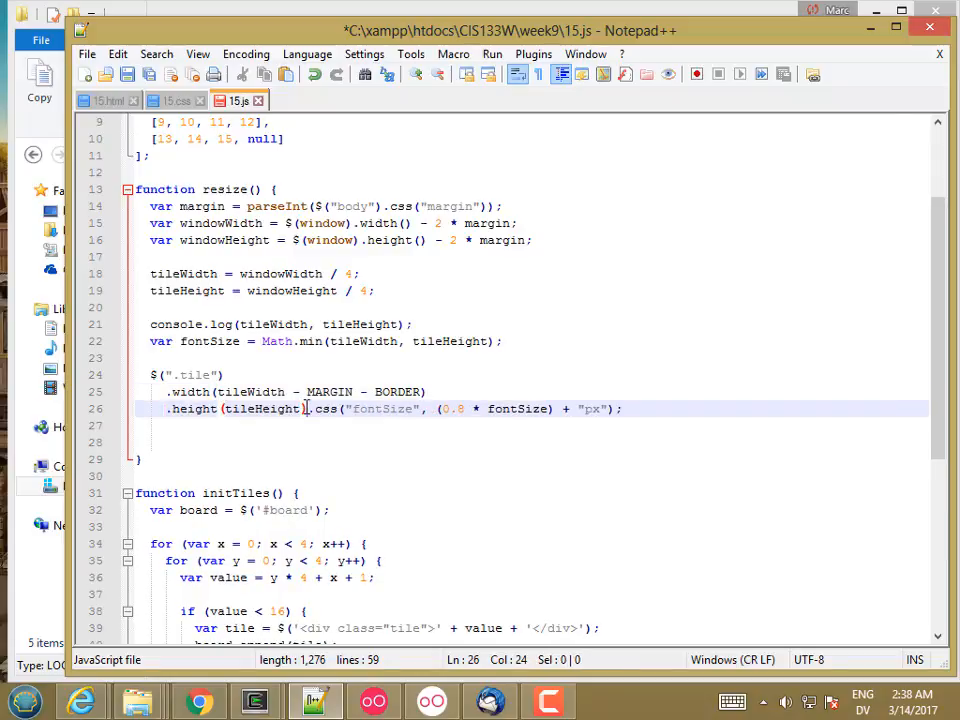
pyautogui.press('Enter')
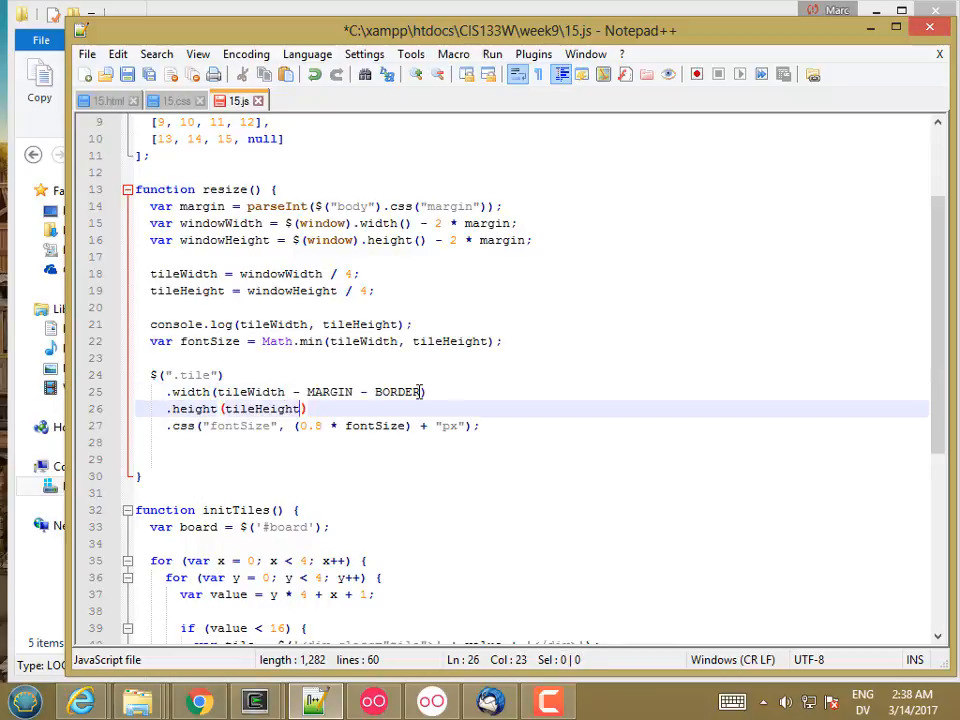
pyautogui.write('- MARGIN - BORDER')
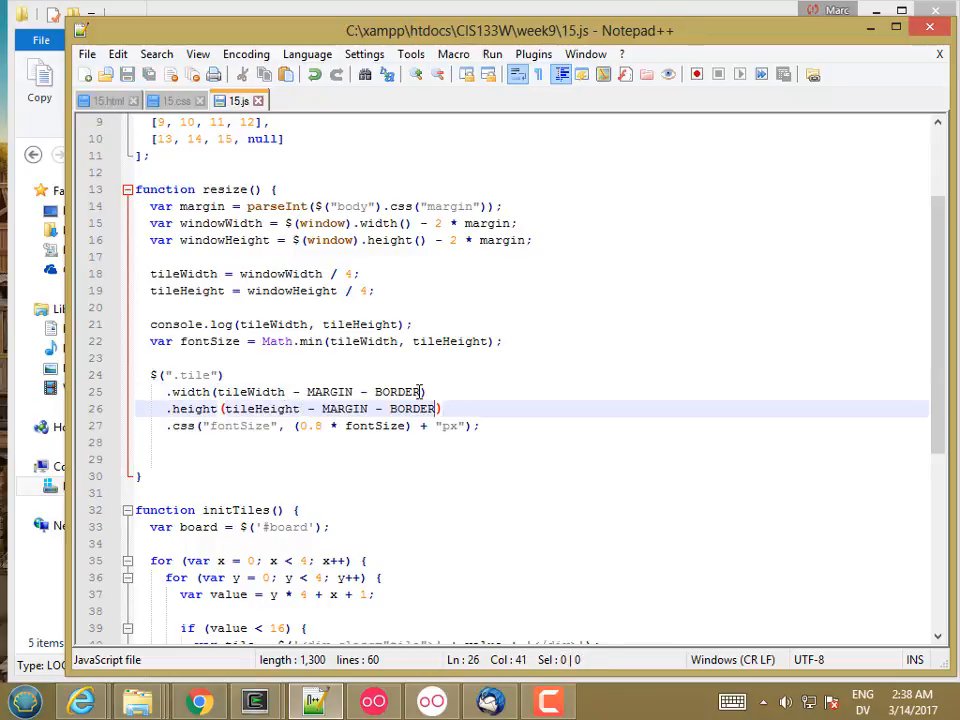
pyautogui.moveTo(196, 700)
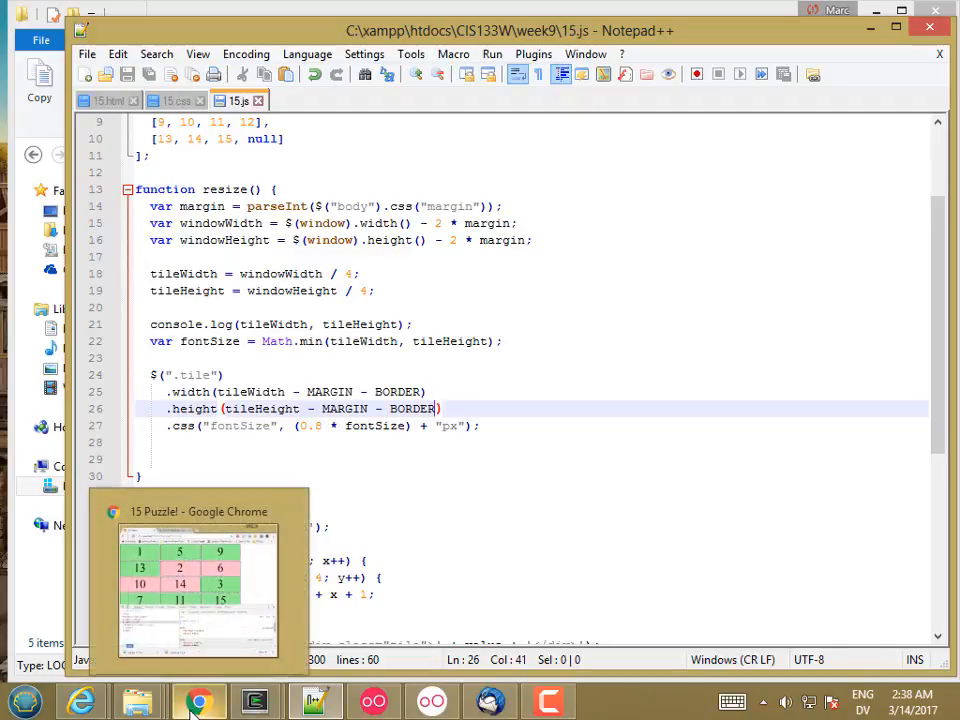
pyautogui.click(196, 700)
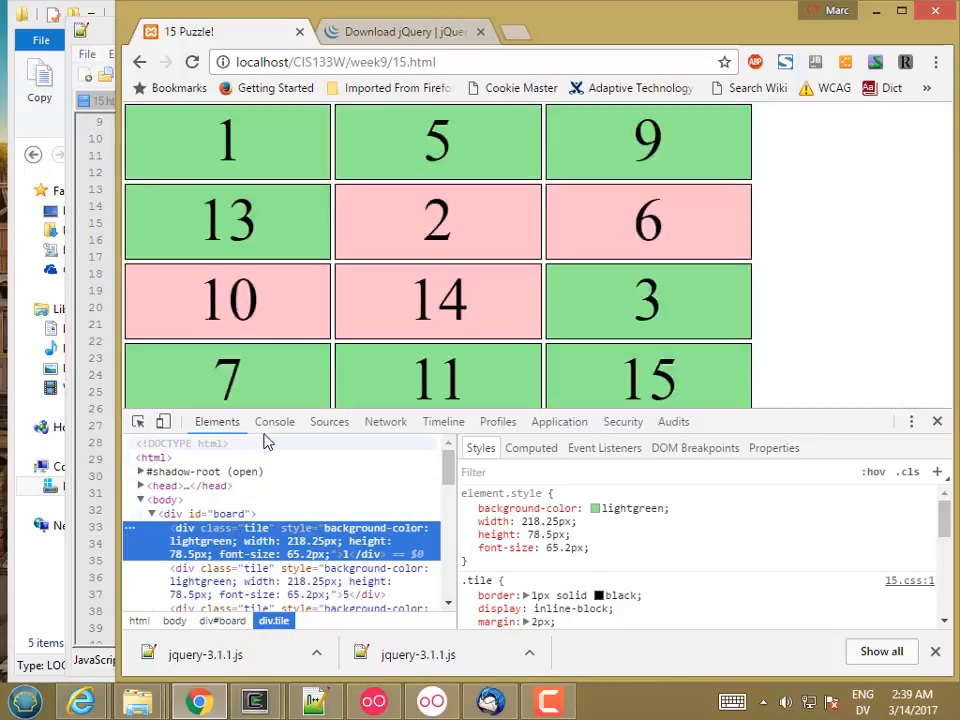
pyautogui.click(274, 420)
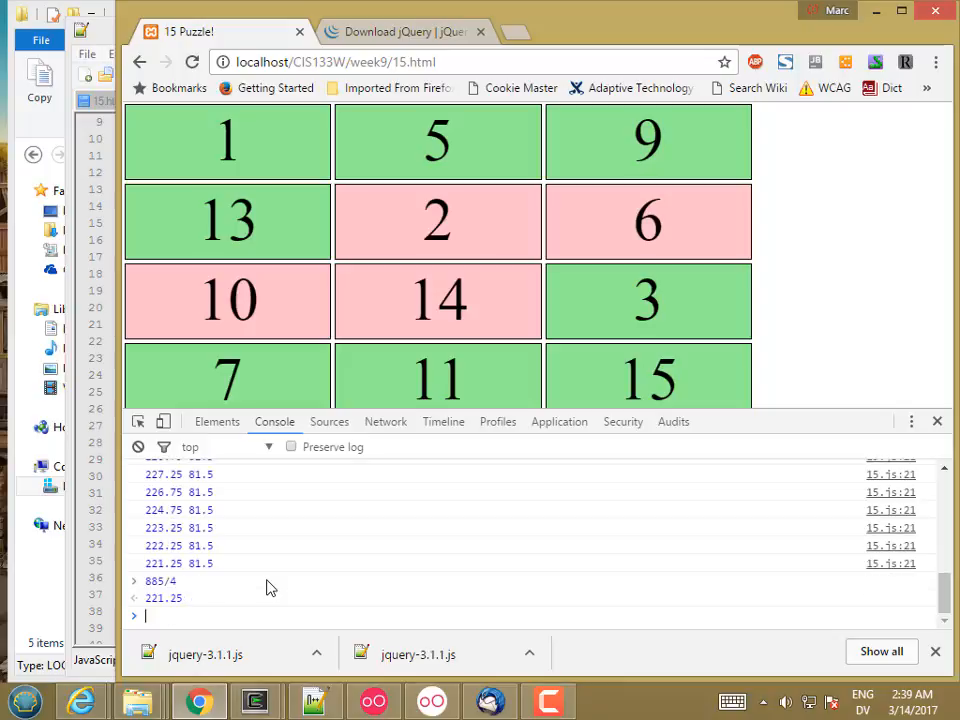
pyautogui.click(216, 420)
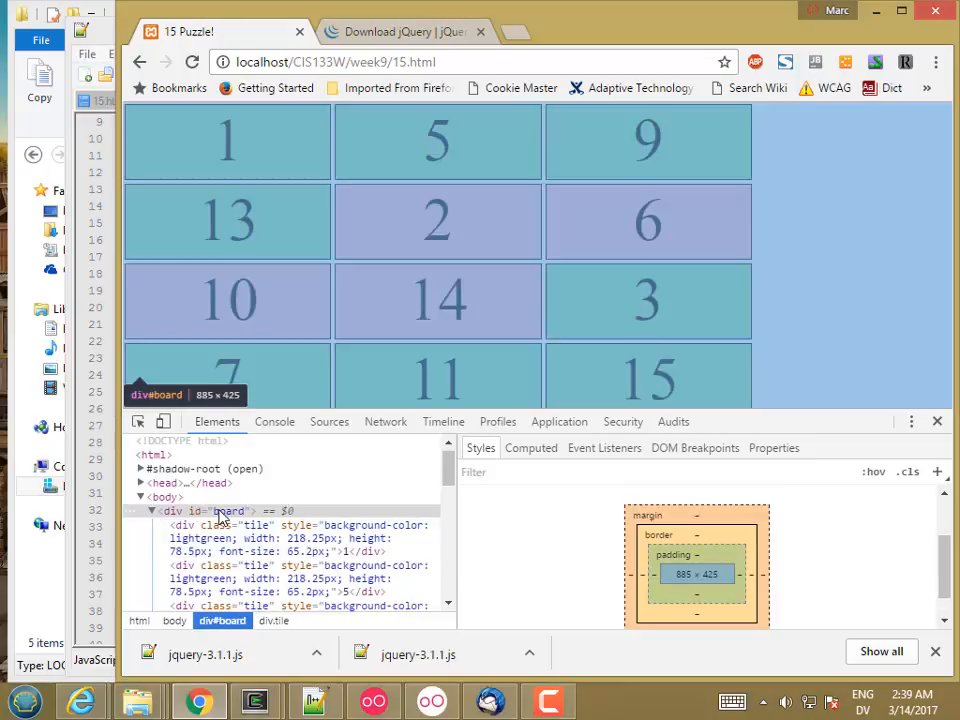
pyautogui.click(228, 512)
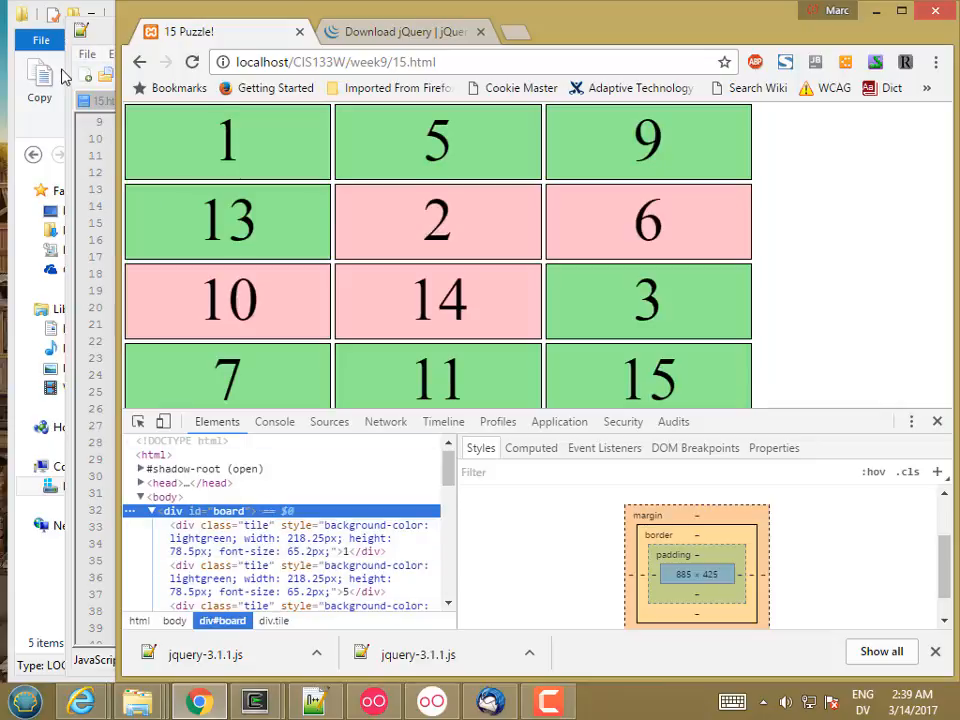
pyautogui.click(314, 700)
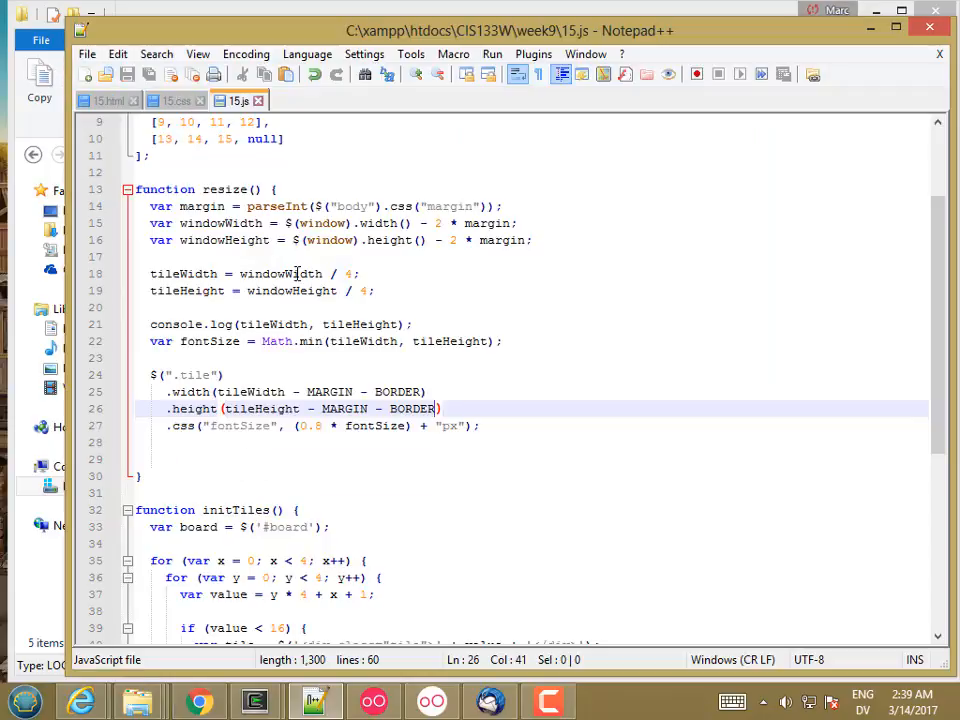
# - Wrap windowWidth / 4 and windowHeight / 4 in Math.floor() inside resize() and save
pyautogui.click(288, 272)
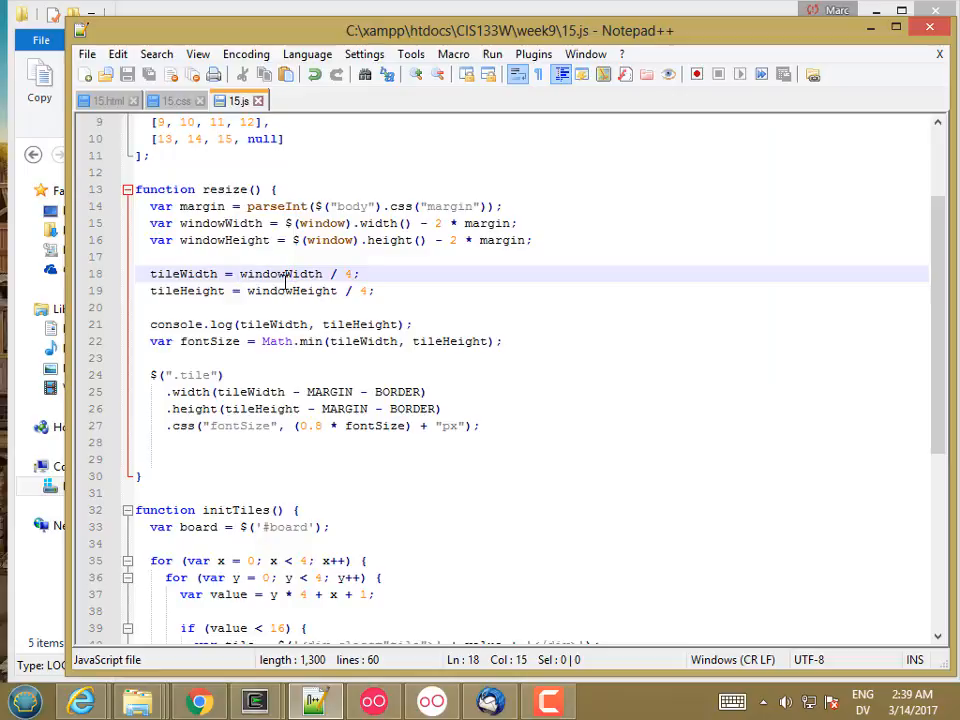
pyautogui.write('Math.floor(')
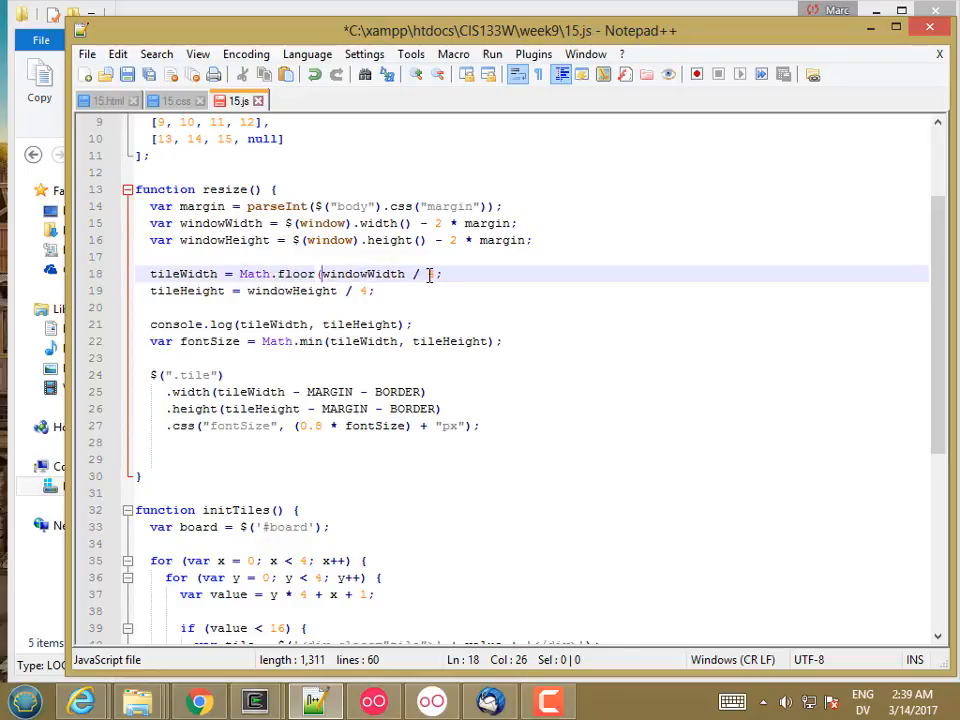
pyautogui.write('4')
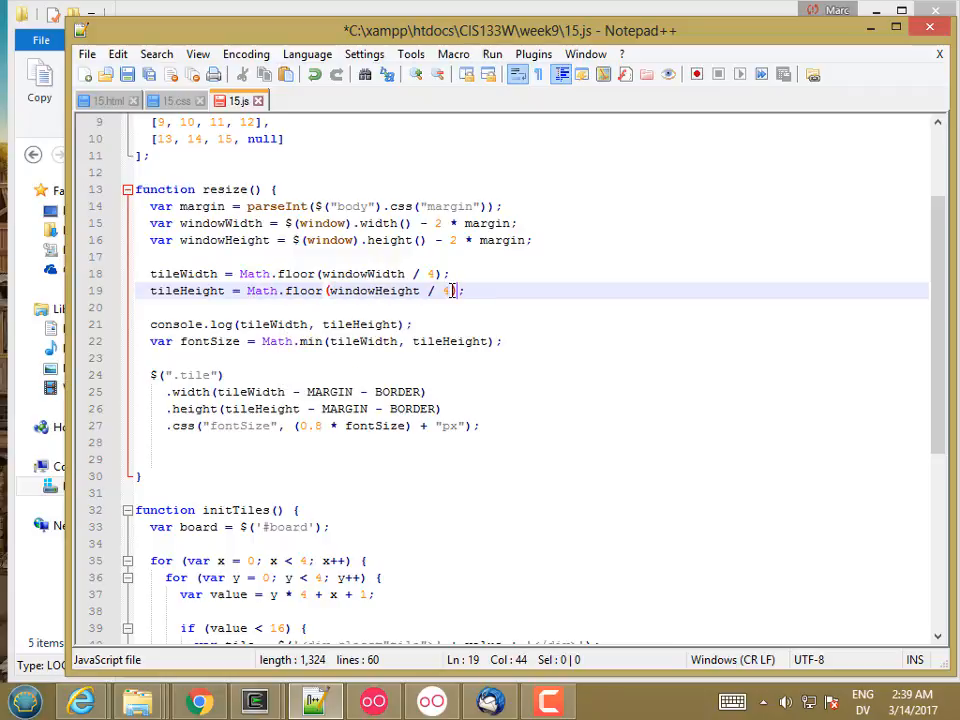
pyautogui.press('ctrl+s')
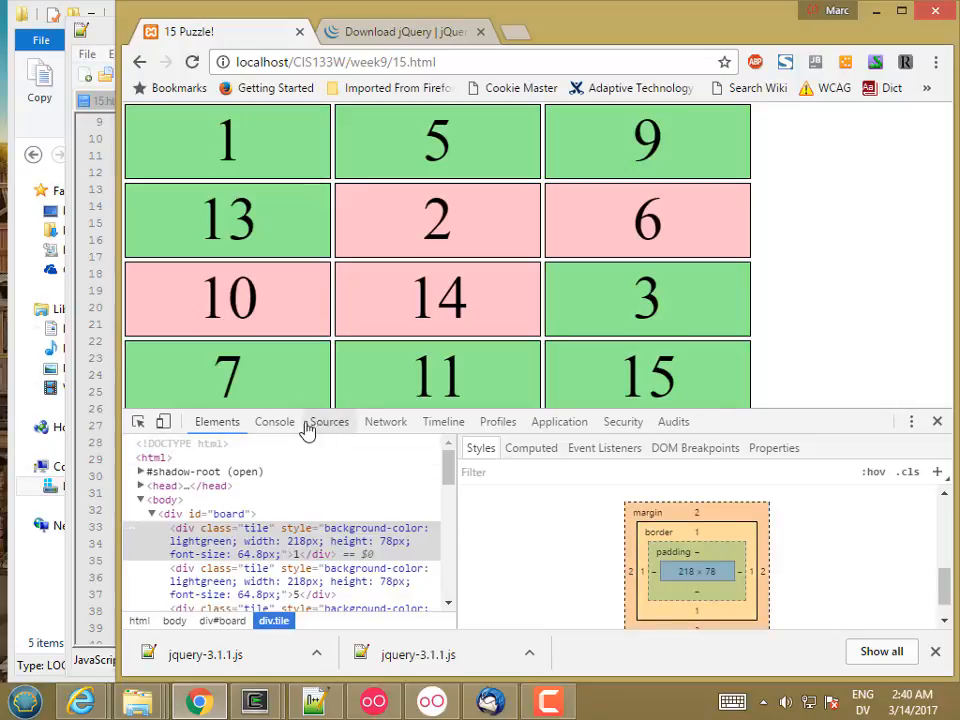
# - In the console, read $(".tile").width() and $("body").width(), then compute 218 * 3 + 3
pyautogui.click(274, 420)
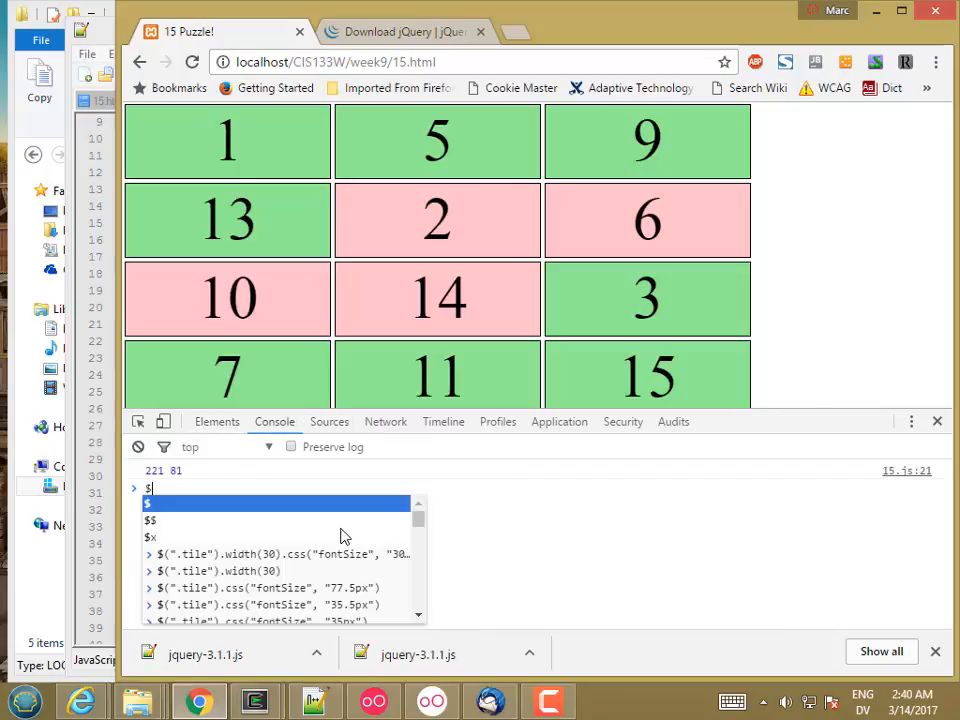
pyautogui.write('$(".tile").width(30).css("fontSize", "30px")')
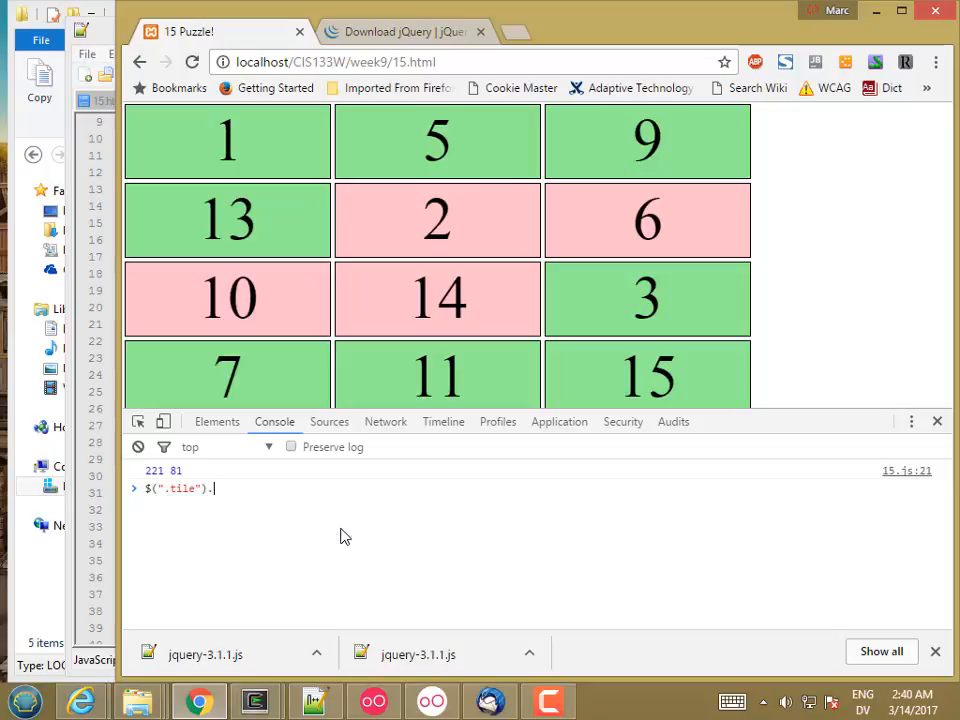
pyautogui.write('width()')
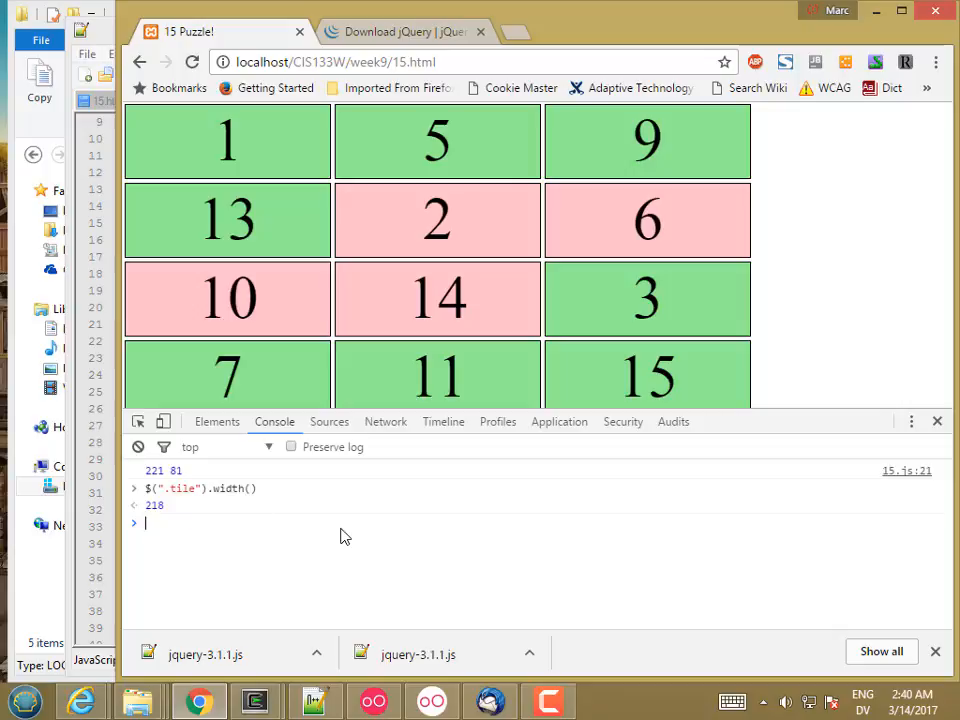
pyautogui.write('$(window')
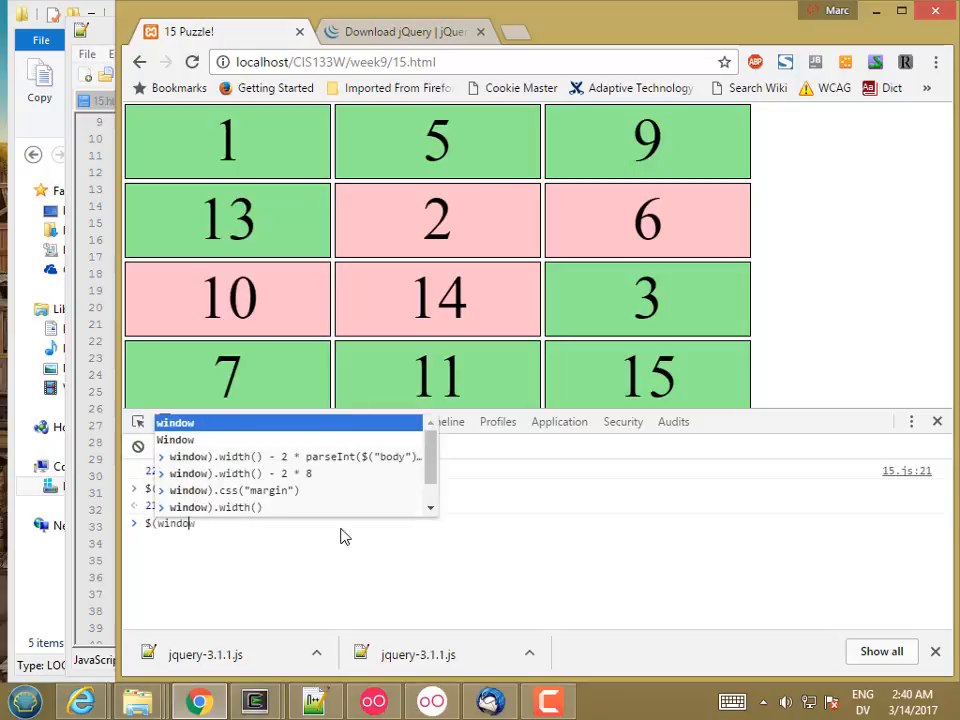
pyautogui.write('blur')
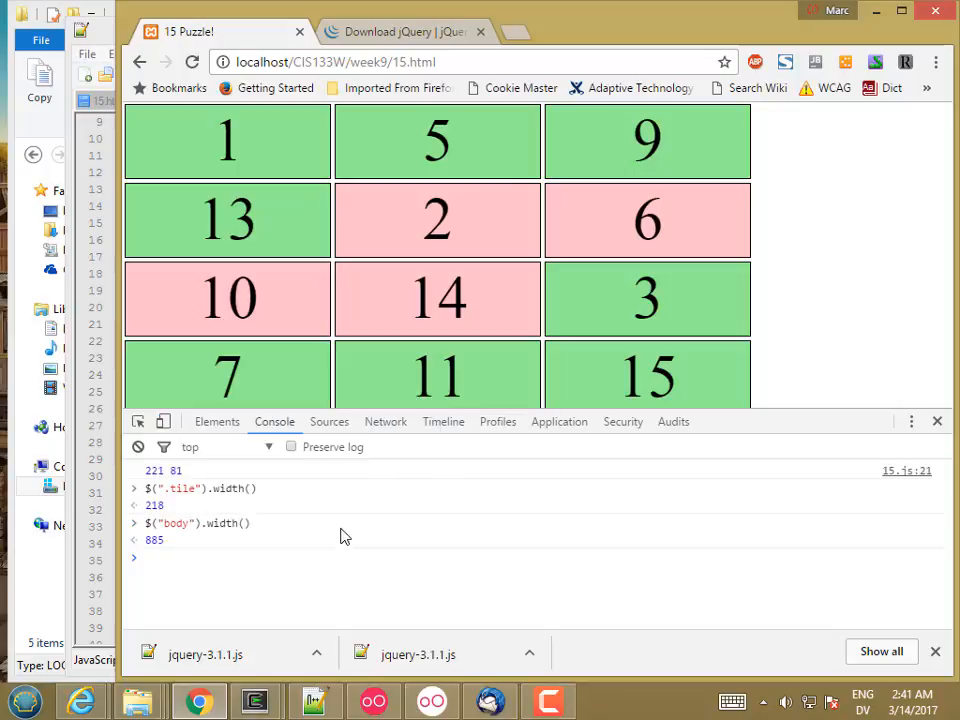
pyautogui.write('218 + 3 + 3')
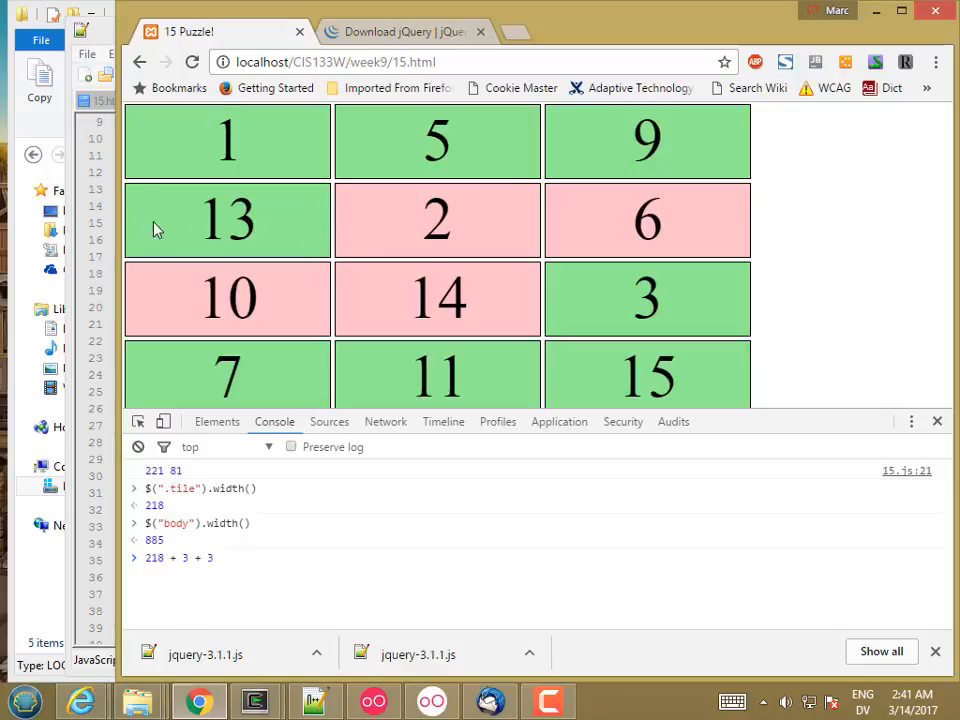
pyautogui.moveTo(108, 44)
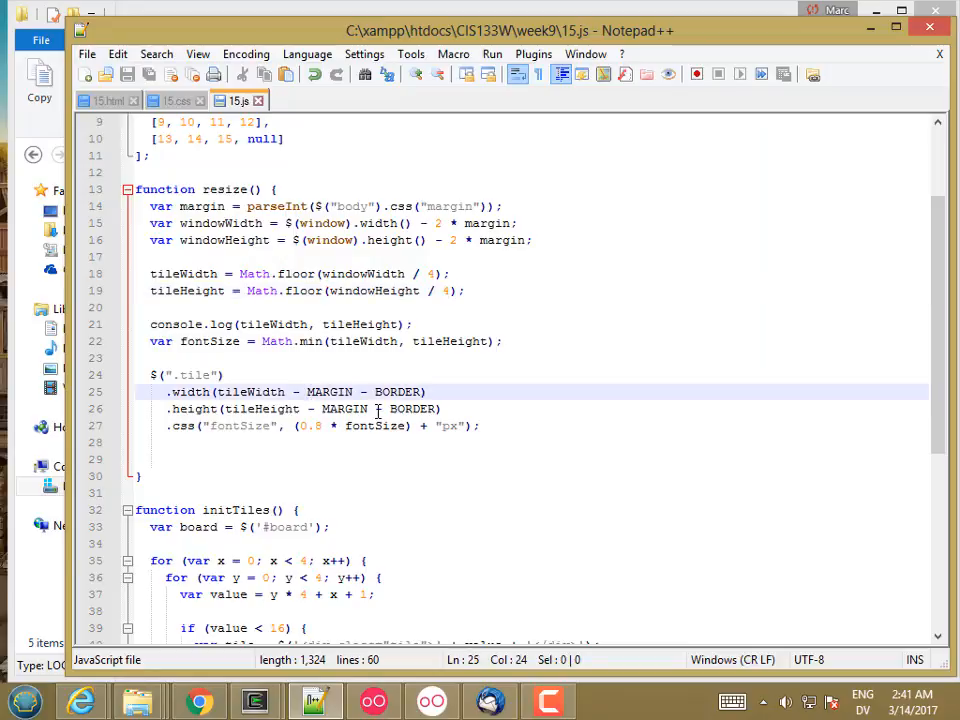
# - In resize(), define var extra = 2 * (MARGIN + BORDER)
pyautogui.write('2')
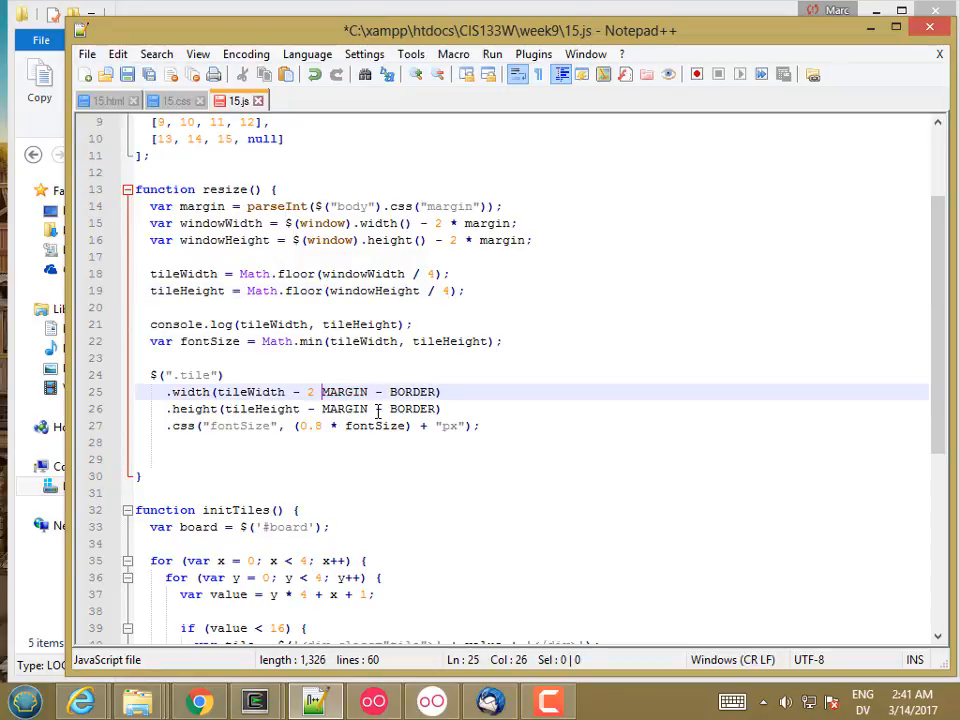
pyautogui.write('2')
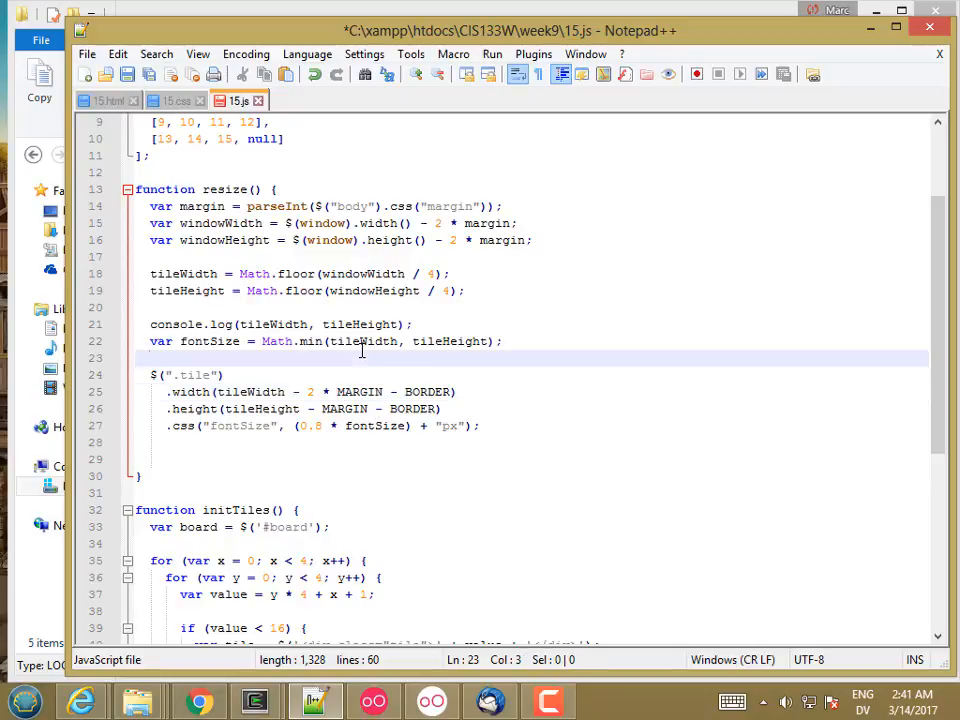
pyautogui.write('var')
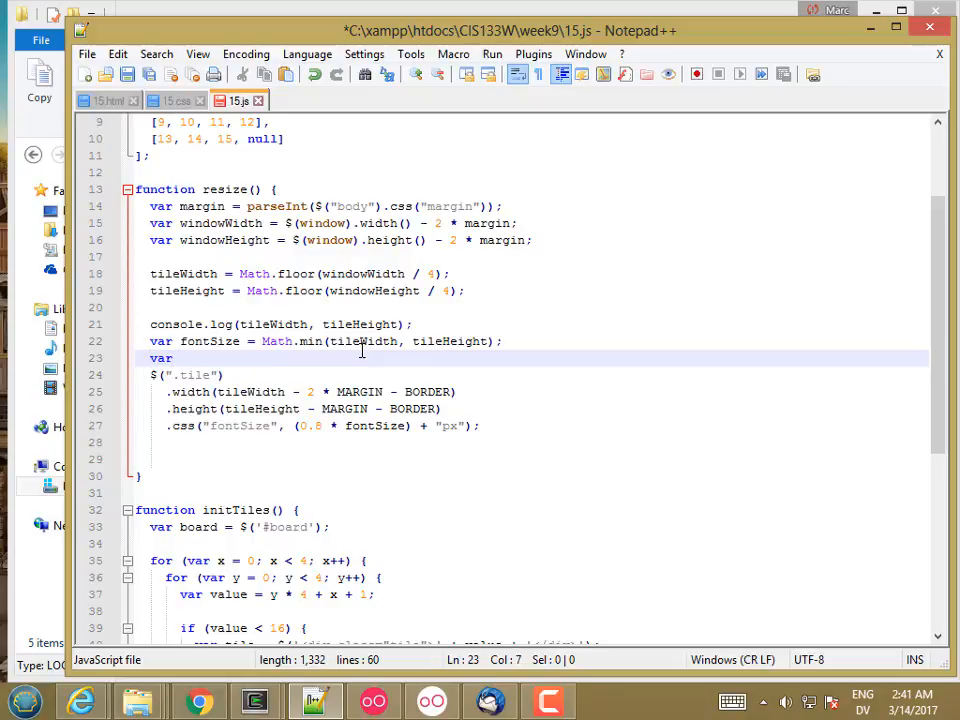
pyautogui.write('extra')
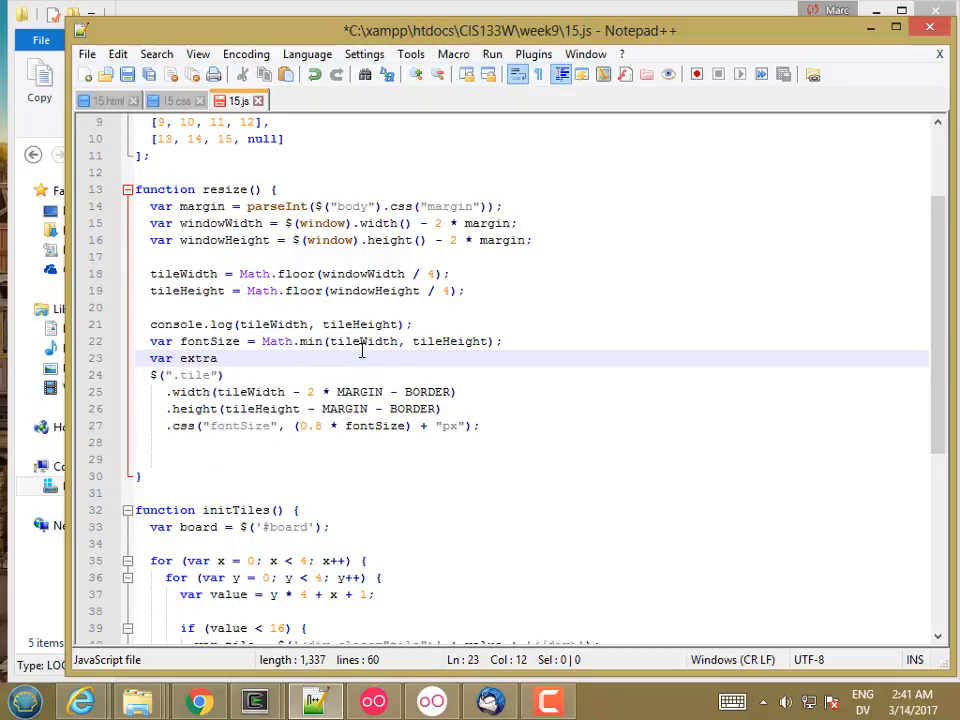
pyautogui.write('=')
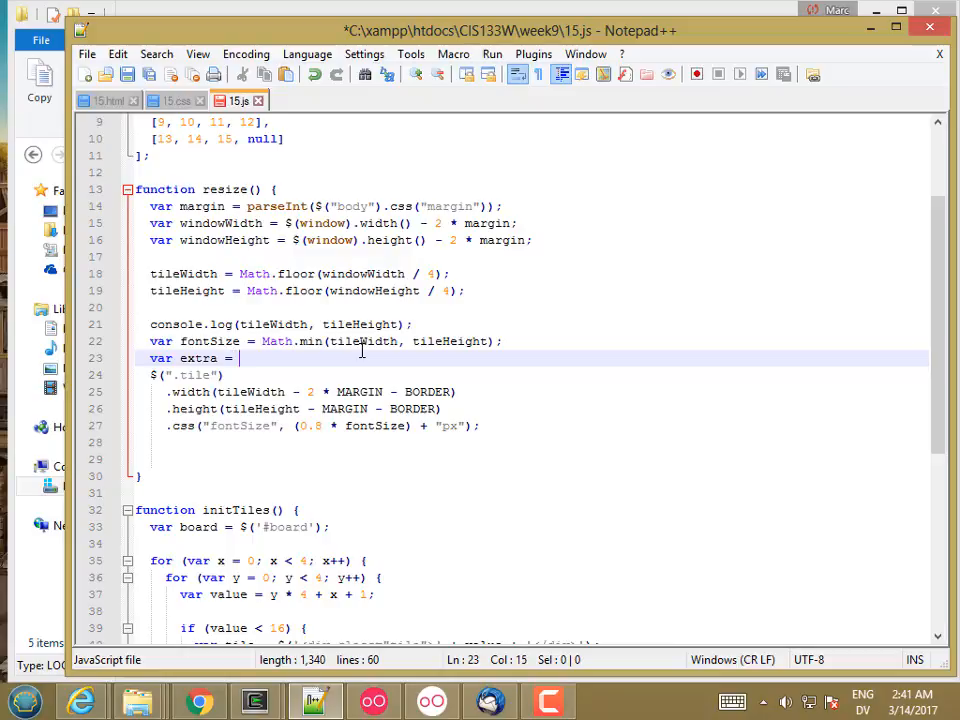
pyautogui.write('2 * (')
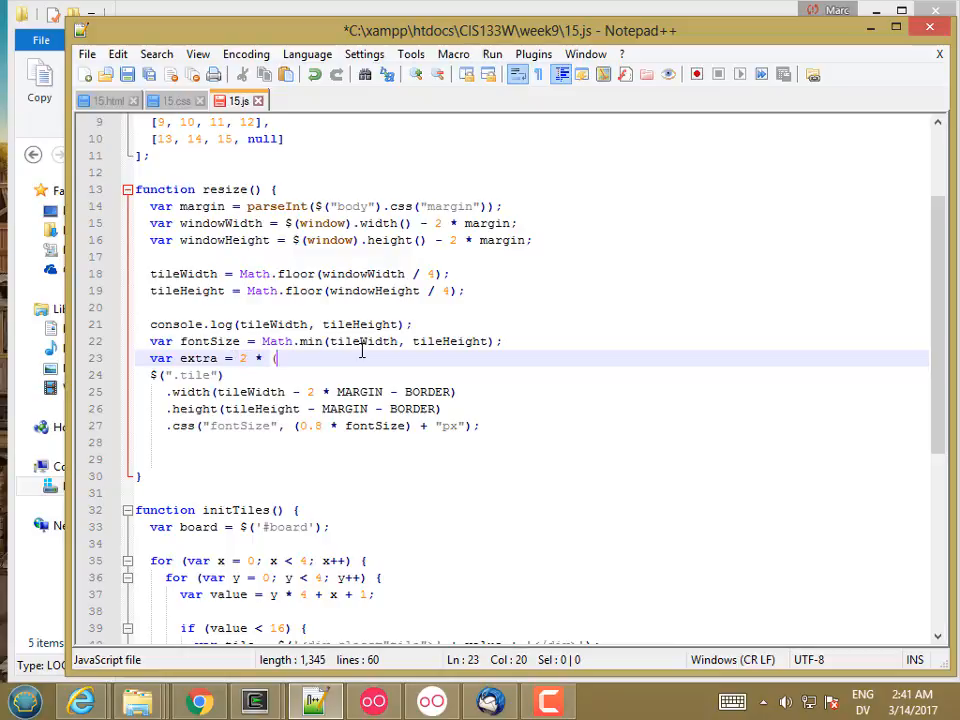
pyautogui.write('MARGIN +')
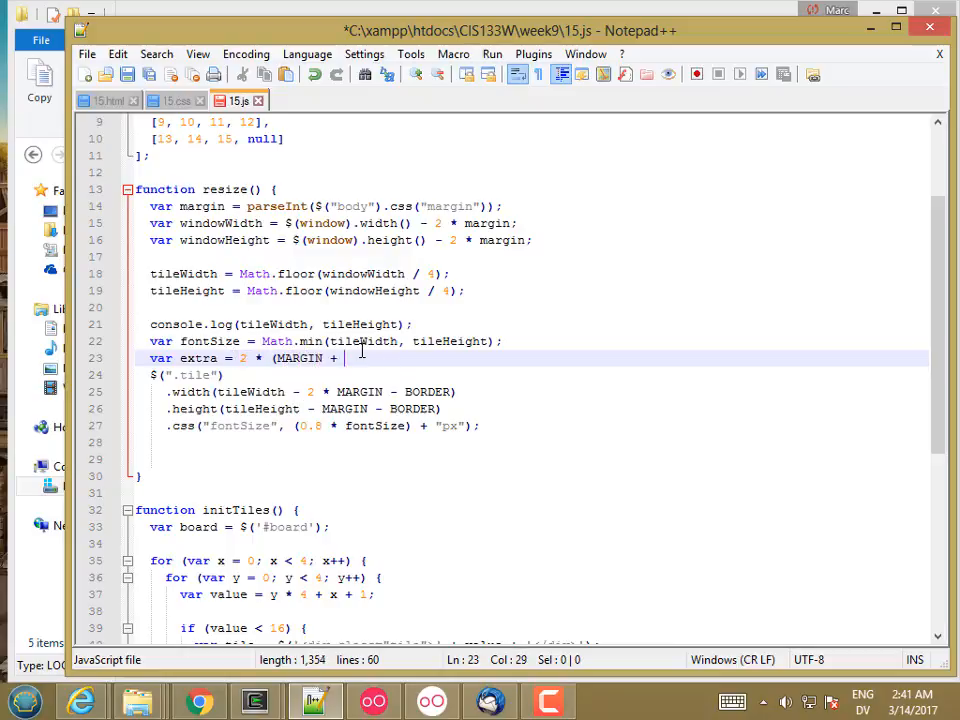
pyautogui.write('BORDER);')
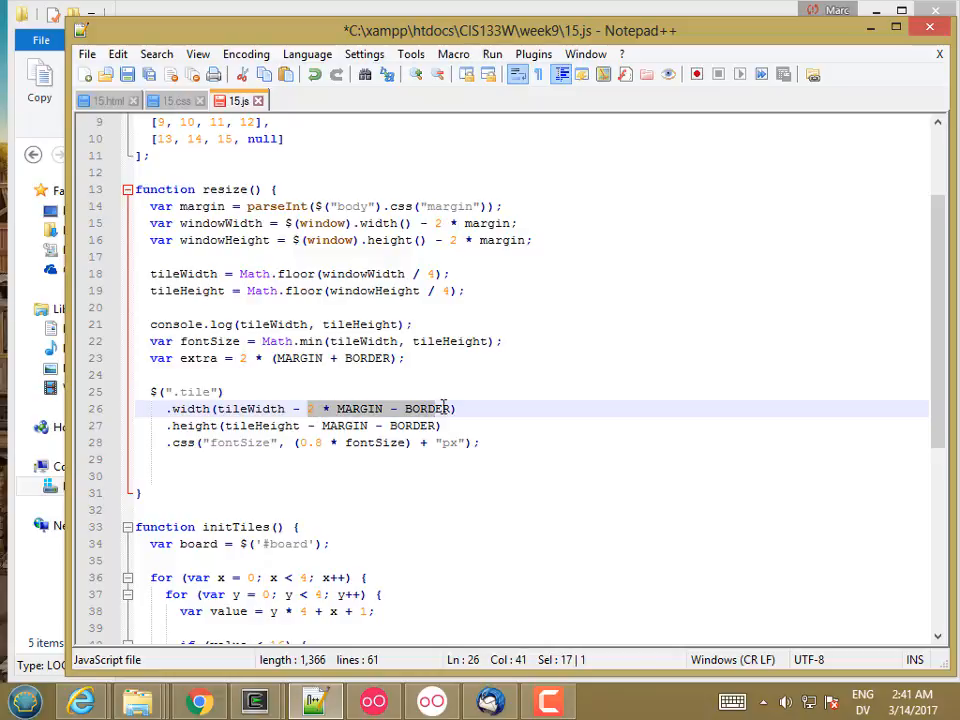
# - Change the tile width call to .width(tileWidth - extra)
pyautogui.write('extra')
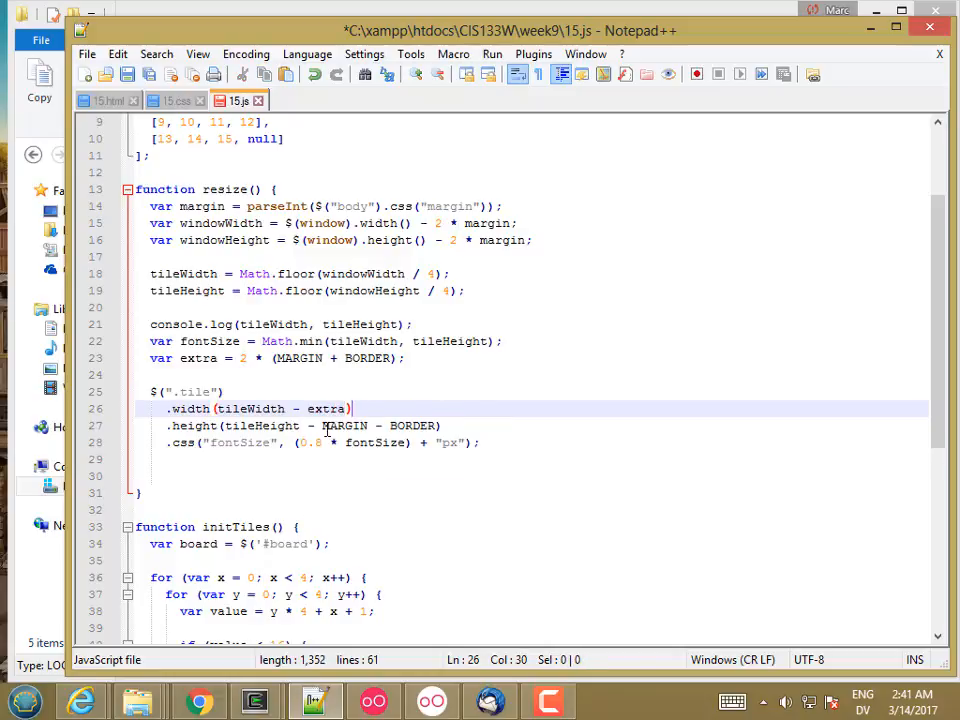
pyautogui.write('e')
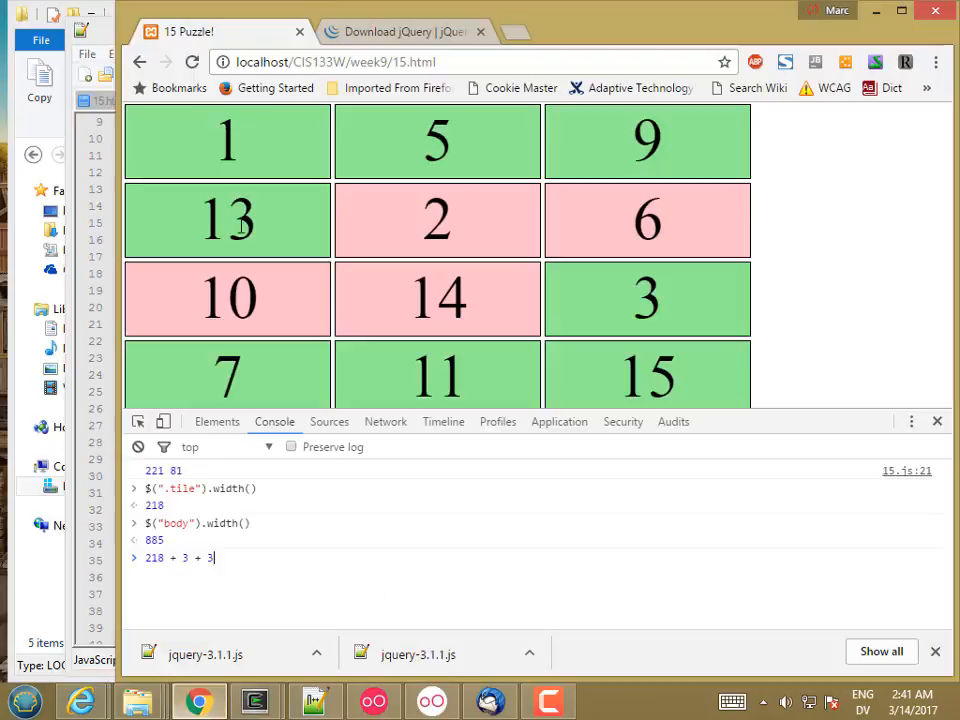
# - Reload 15.html so the board fits four tiles across each row
pyautogui.click(192, 62)
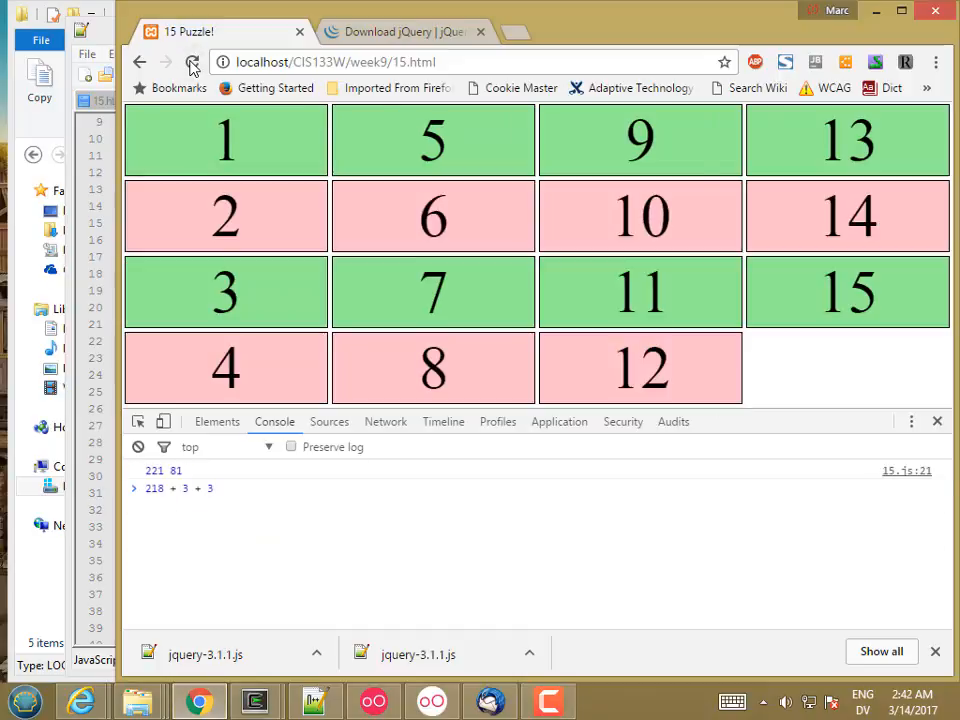
pyautogui.moveTo(706, 374)
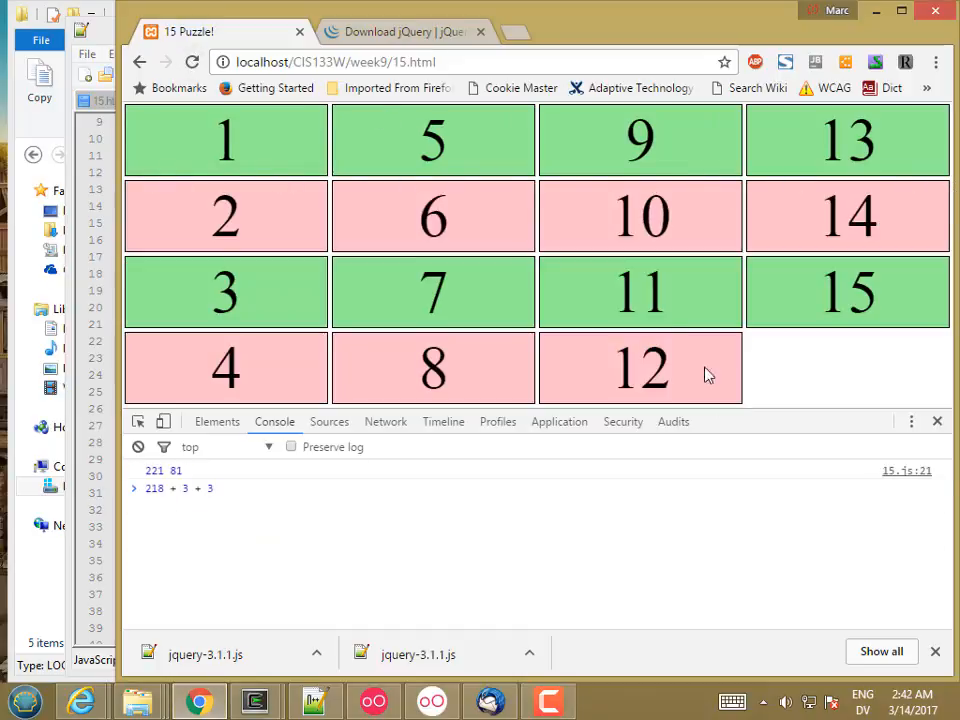
pyautogui.moveTo(270, 296)
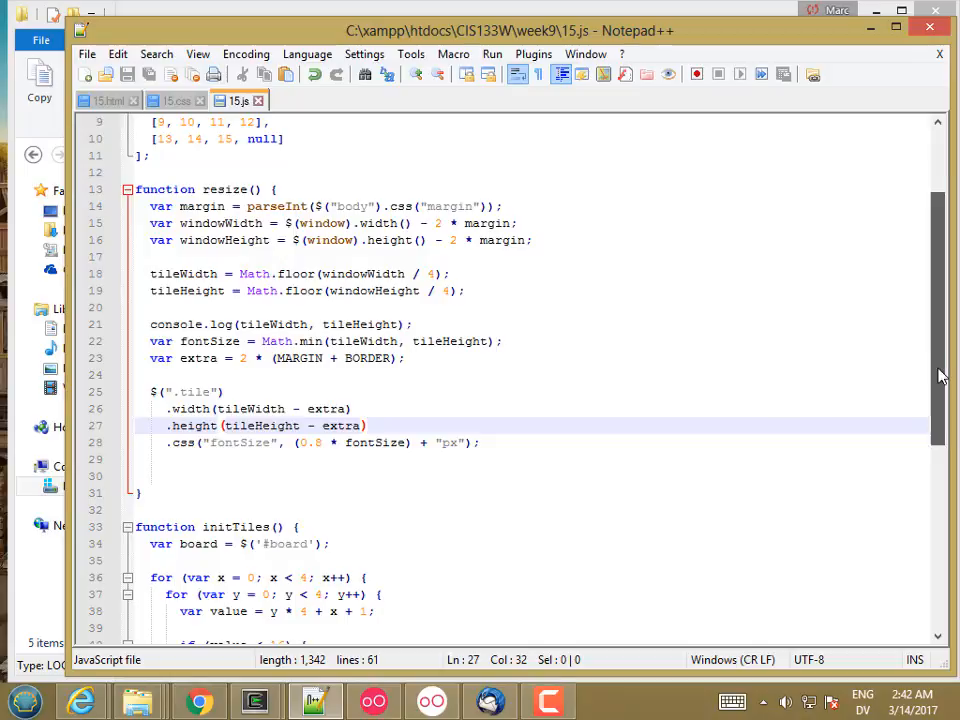
# - Change the height call to .height(tileHeight - extra) and save
pyautogui.scroll(-3)
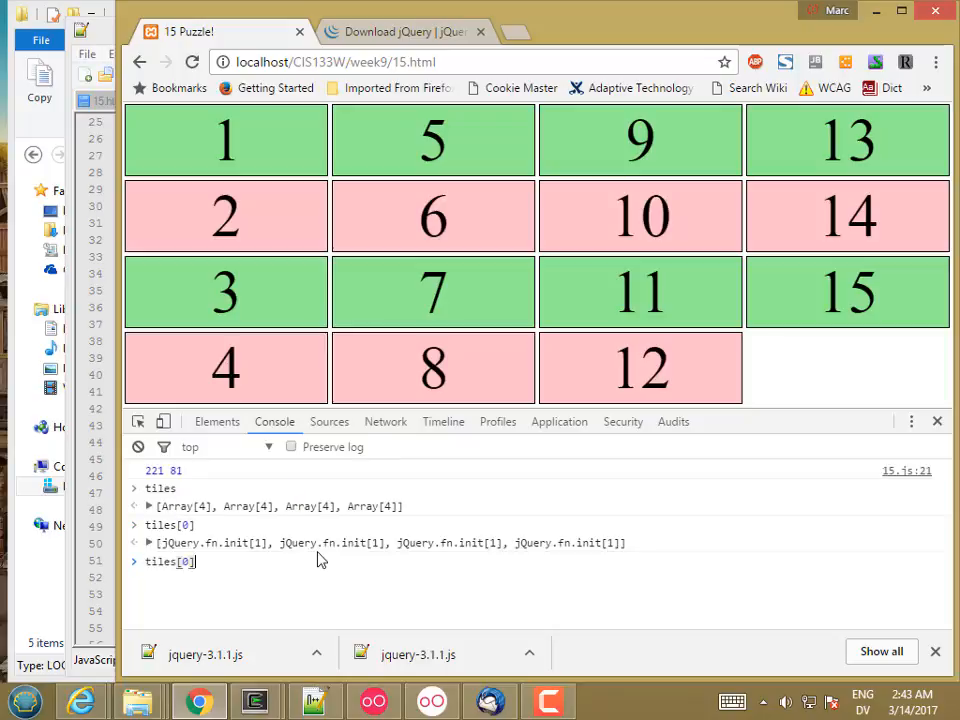
# - Evaluate tiles[0][0].data(), tiles[0][1].data() and their .text() values in the console
pyautogui.write('[0].data()')
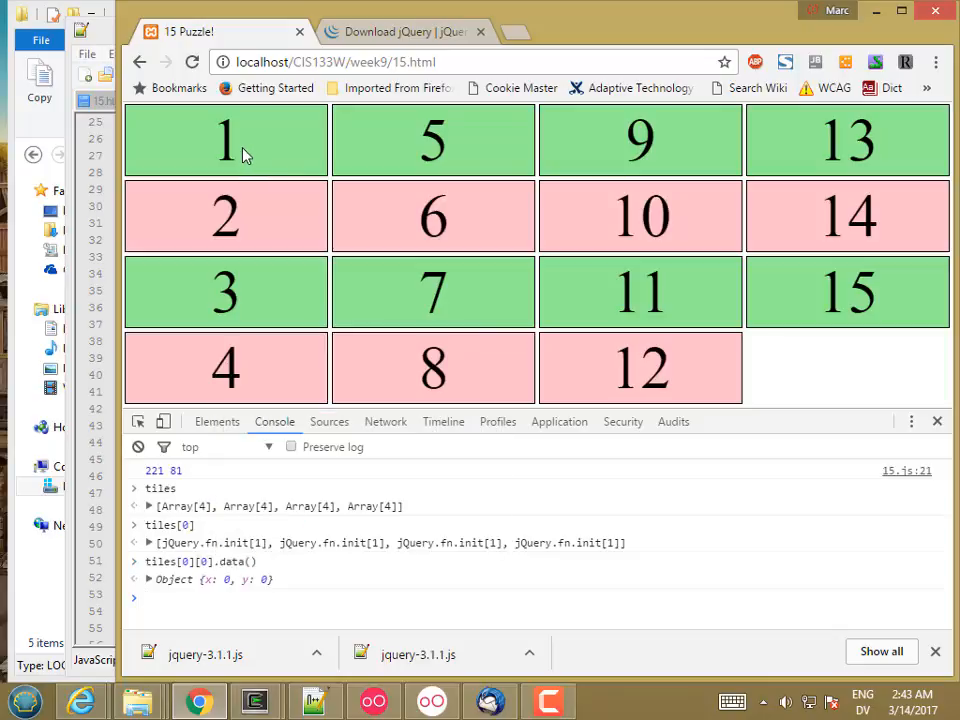
pyautogui.write('tiles[0][0].data()')
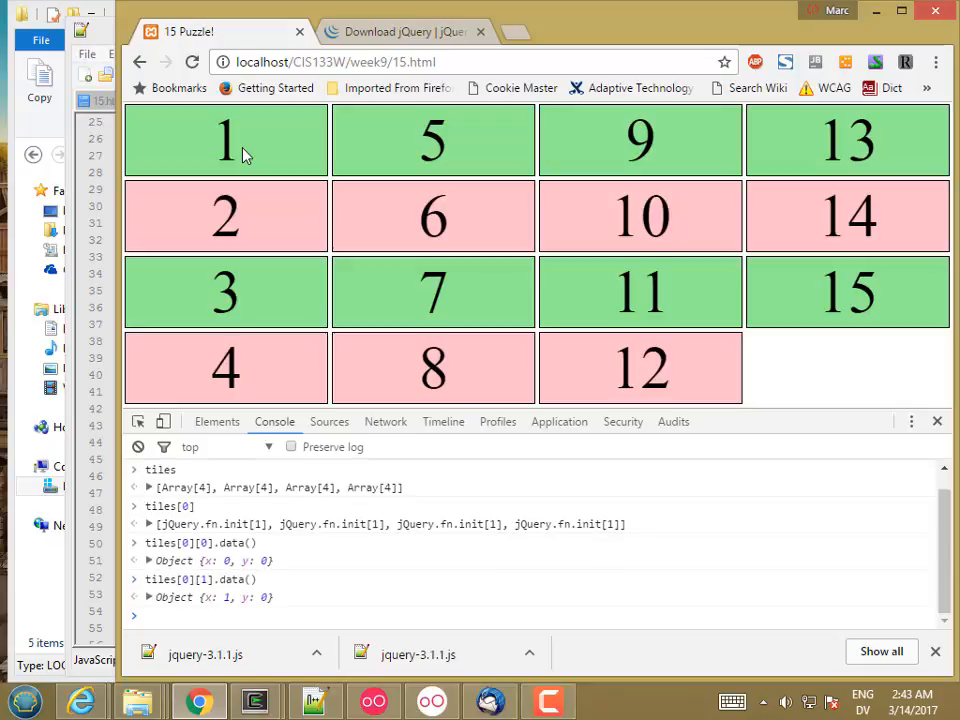
pyautogui.moveTo(416, 148)
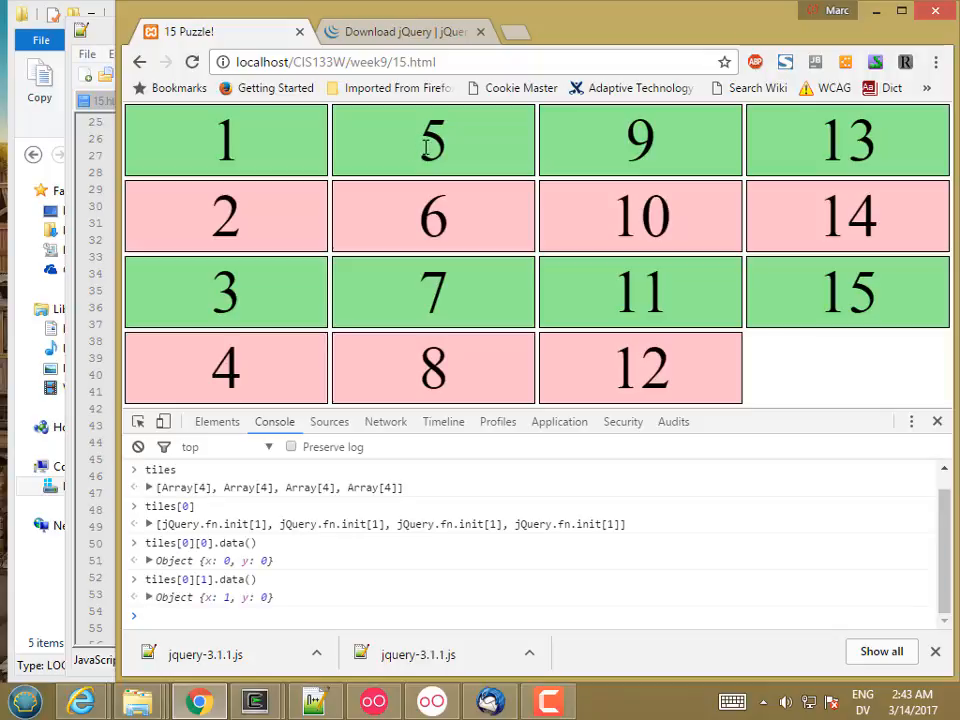
pyautogui.write('tiles[0][1].data(')
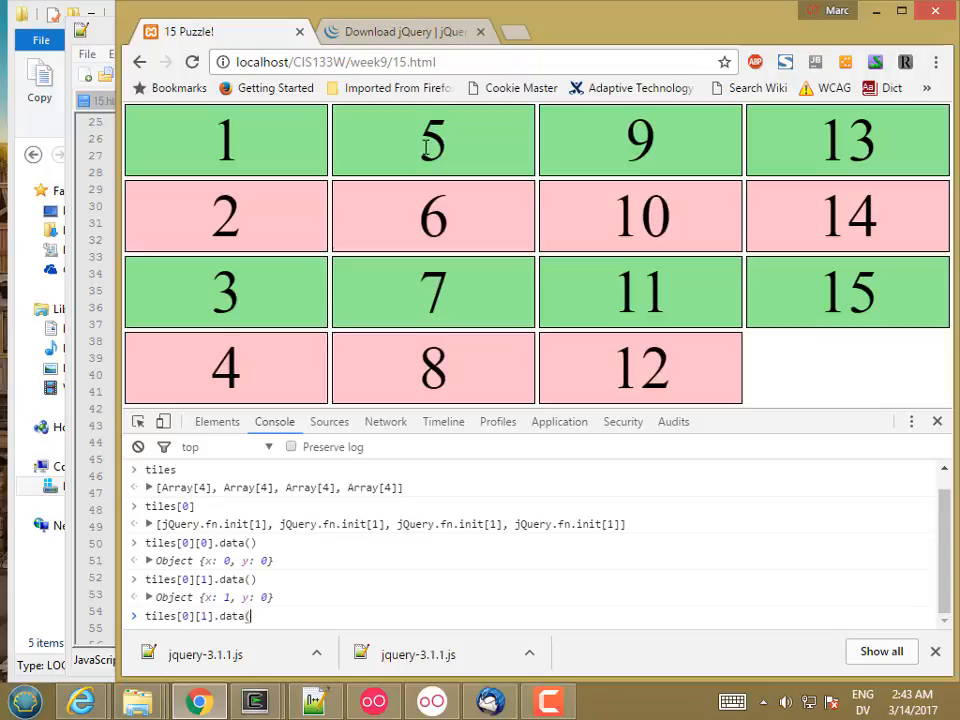
pyautogui.write('.text')
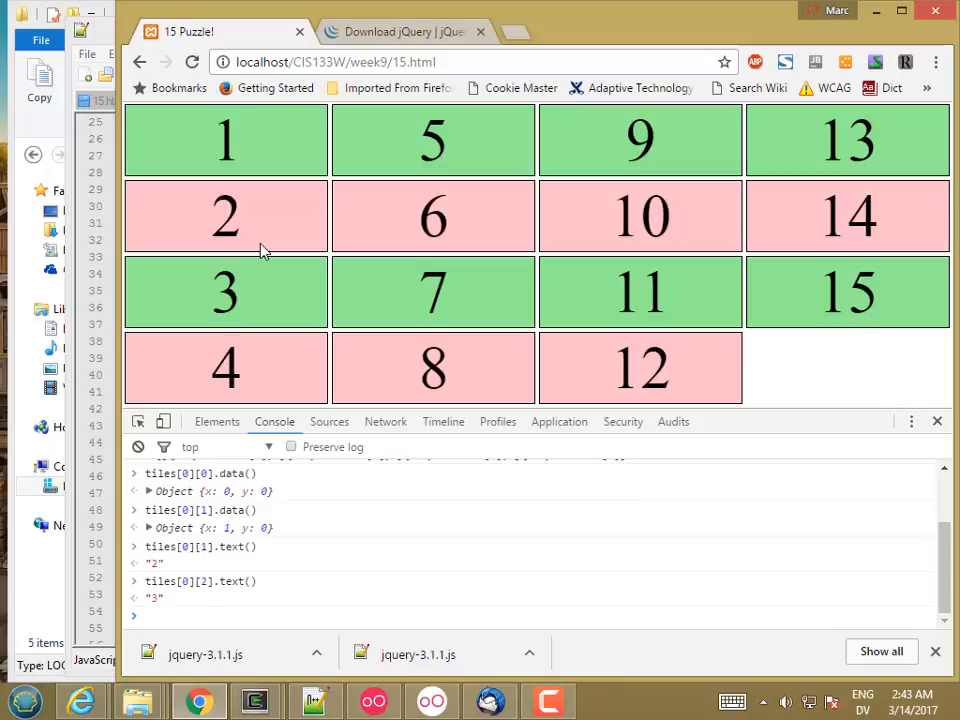
pyautogui.moveTo(222, 180)
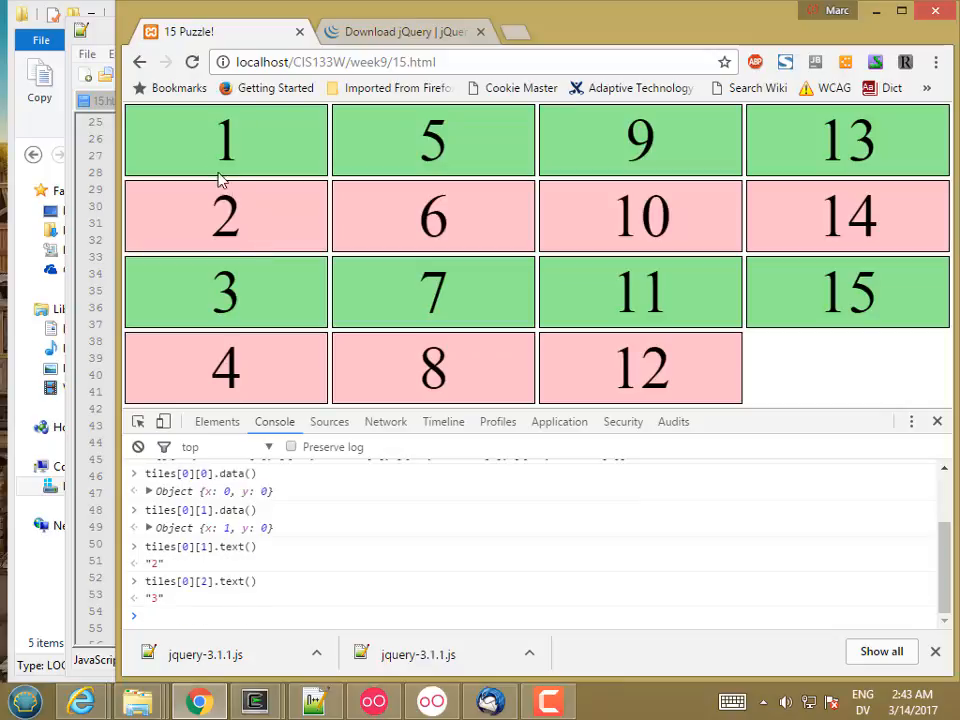
pyautogui.moveTo(444, 220)
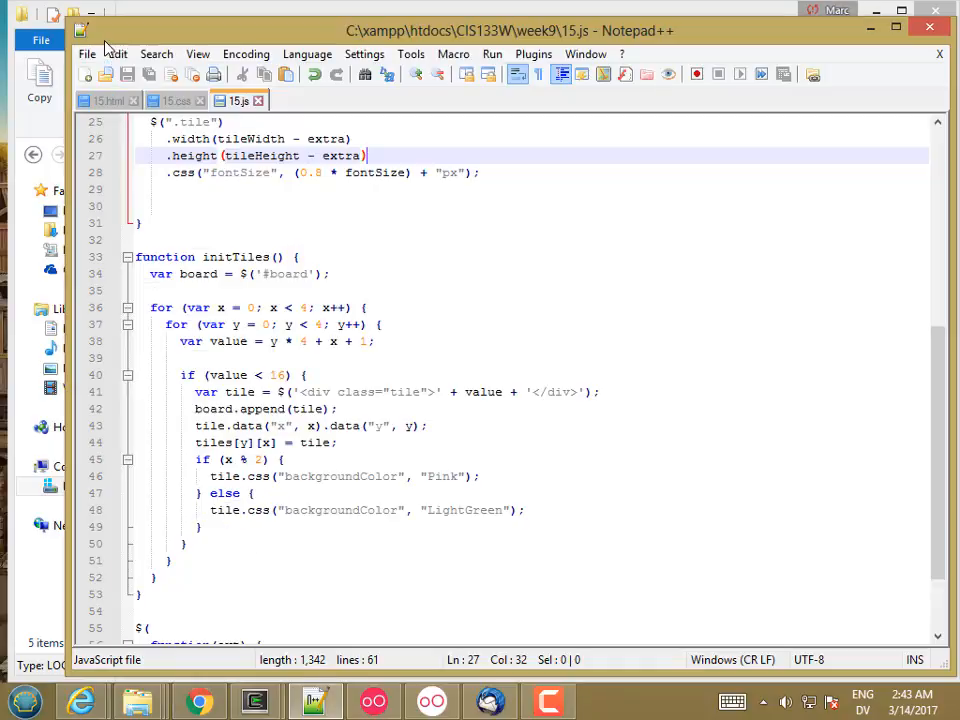
pyautogui.moveTo(340, 296)
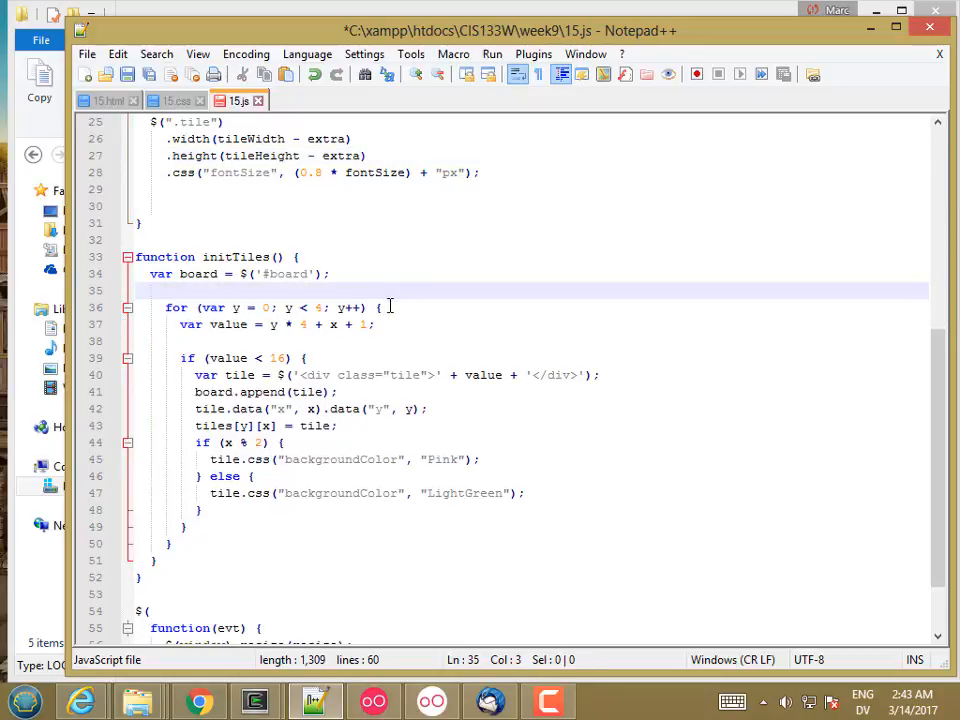
# - Reorder initTiles so the y loop is outer and for (var x = 0; x < 4; x++) is inner
pyautogui.write('for (var x = 0; x < 4; x++) {')
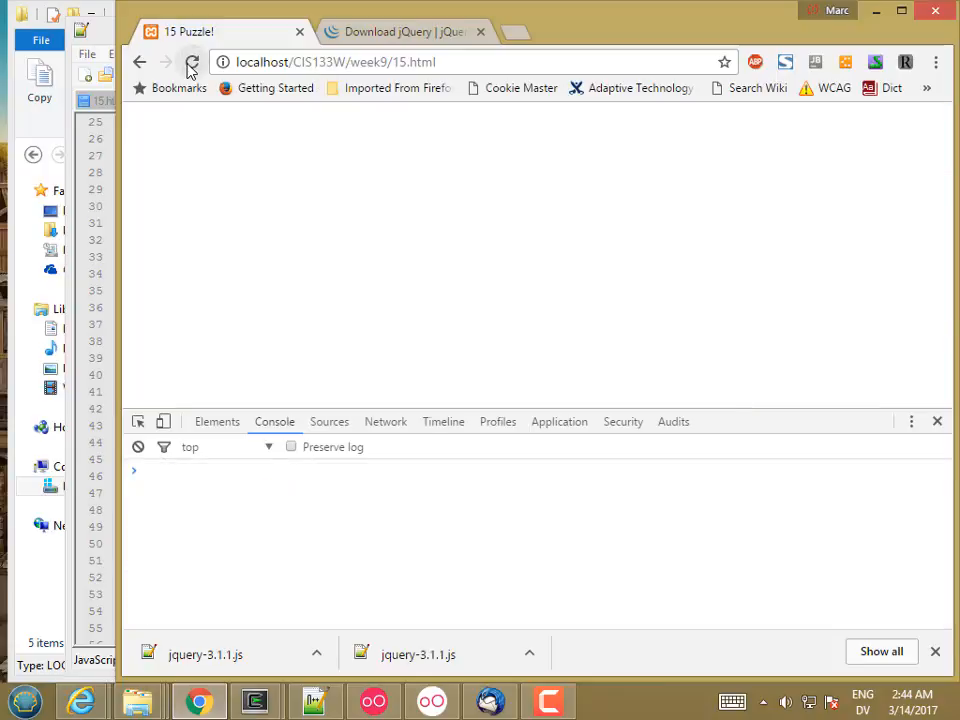
# - Reload 15.html so tiles number row by row from 1 to 15
pyautogui.click(192, 62)
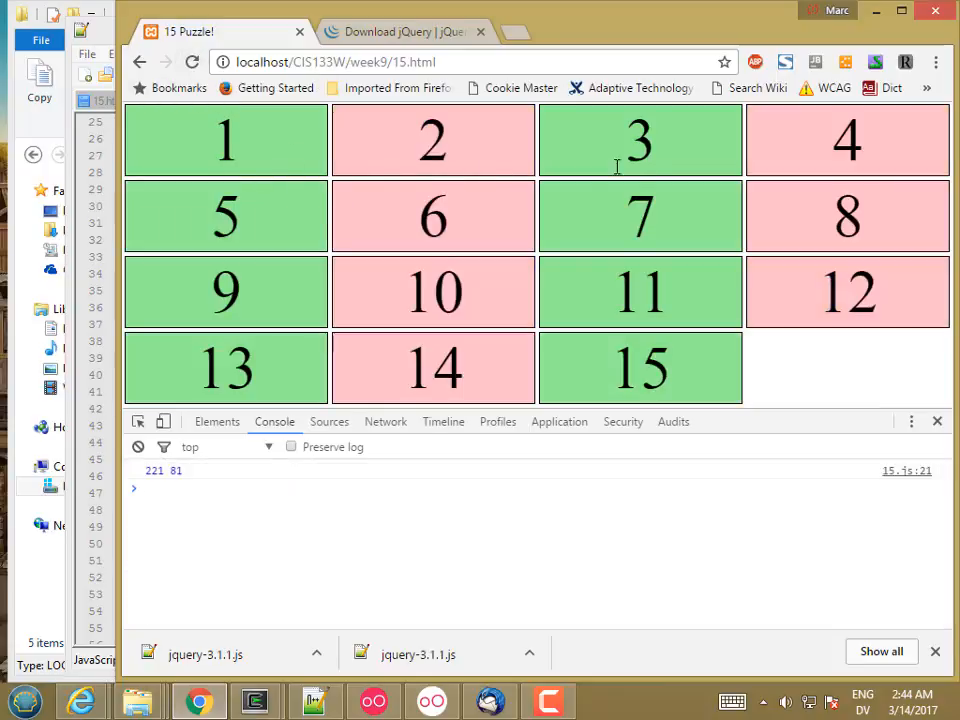